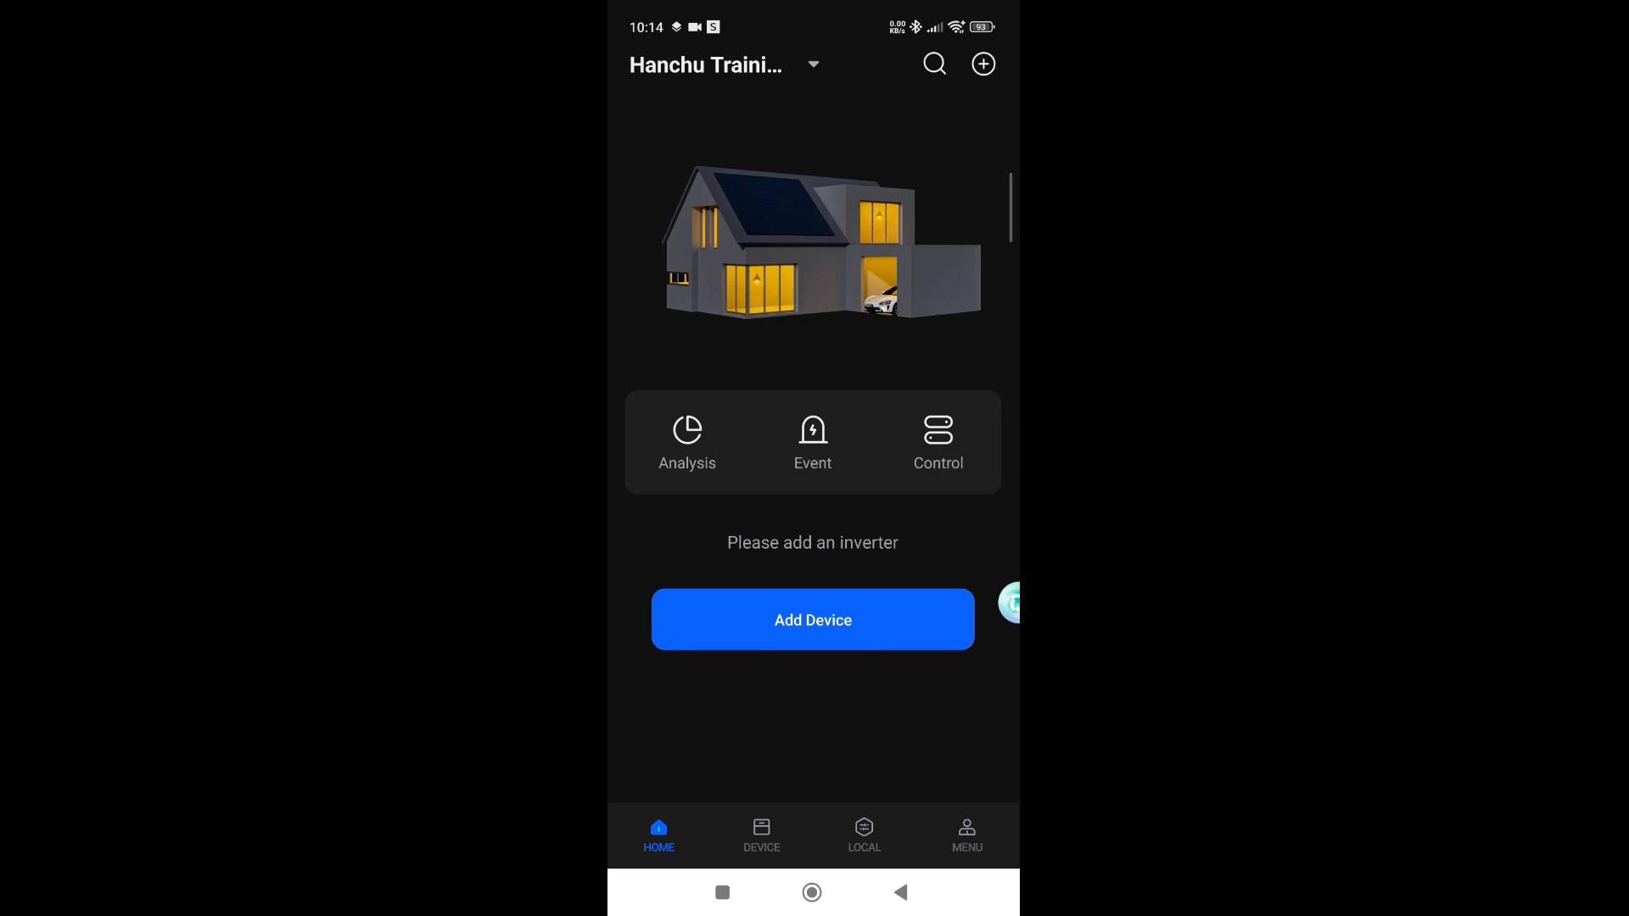
Step: Start creating a new station from the + icon on the Home screen
{"action": "left_click", "coordinate": [984, 64]}
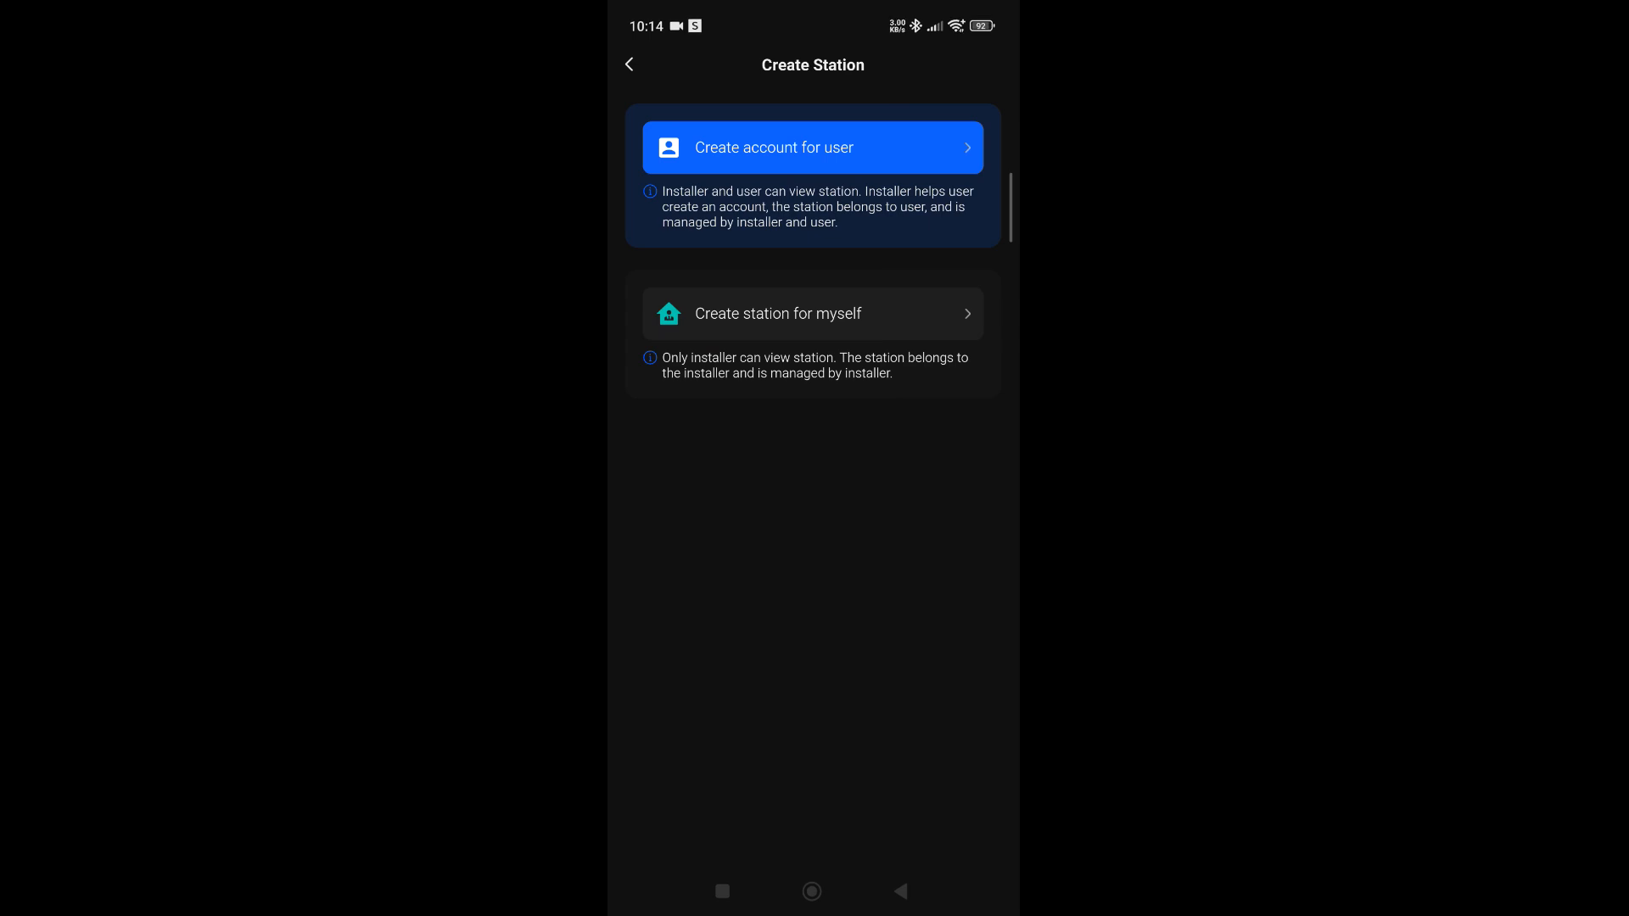
Step: Choose 'Create account for user' and enter the new user's email, name and password
{"action": "left_click", "coordinate": [812, 148]}
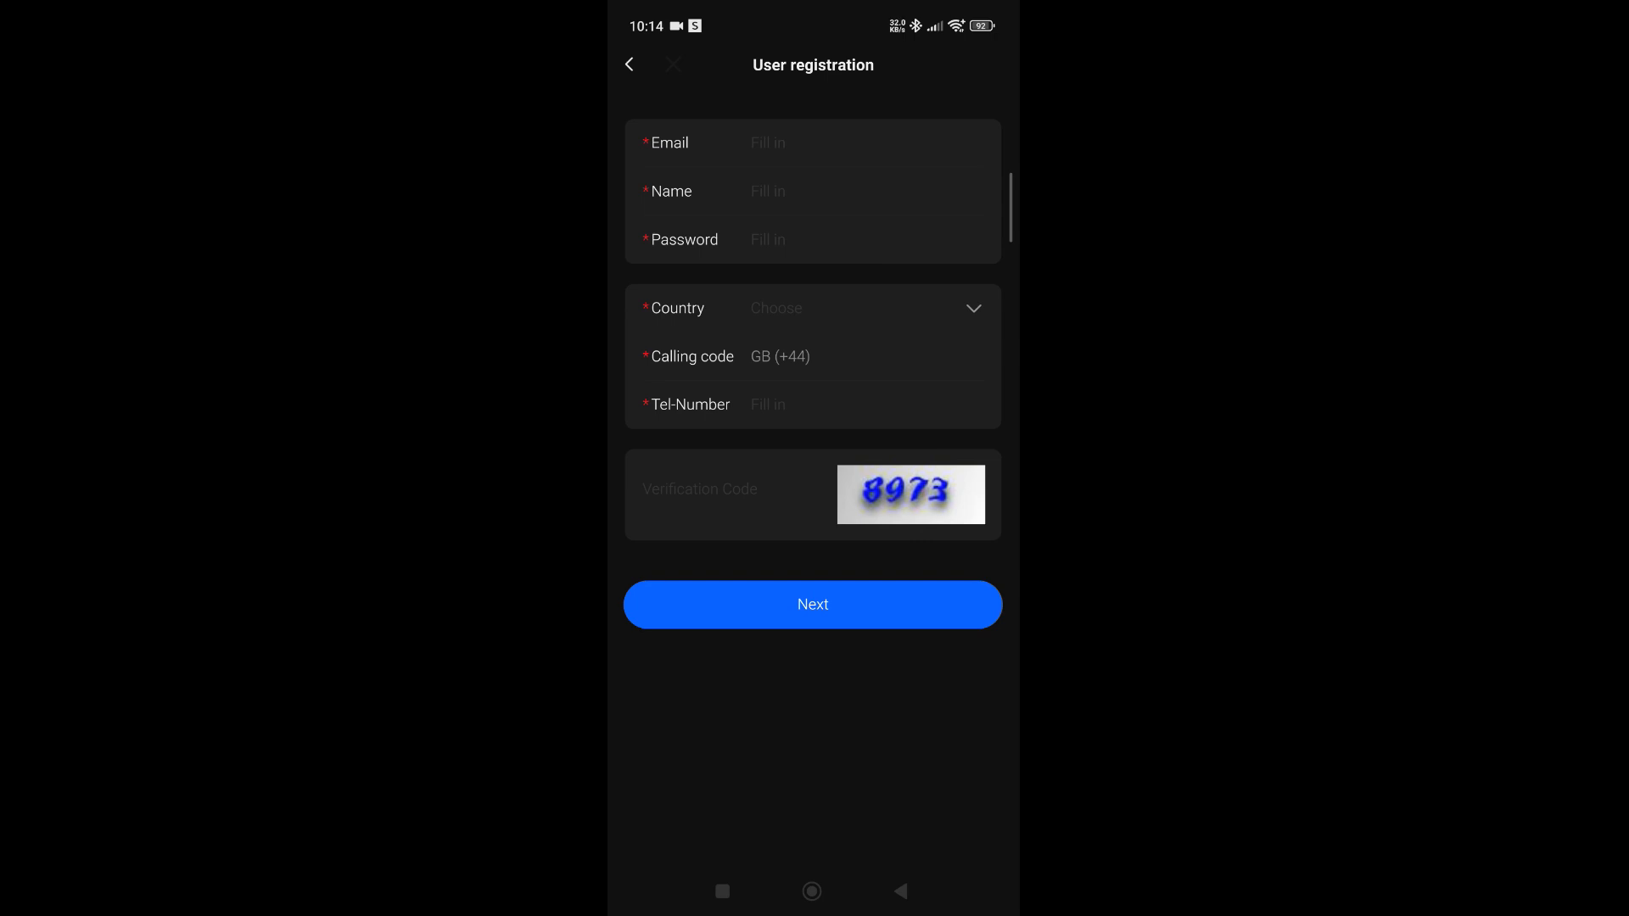
{"action": "left_click", "coordinate": [811, 142]}
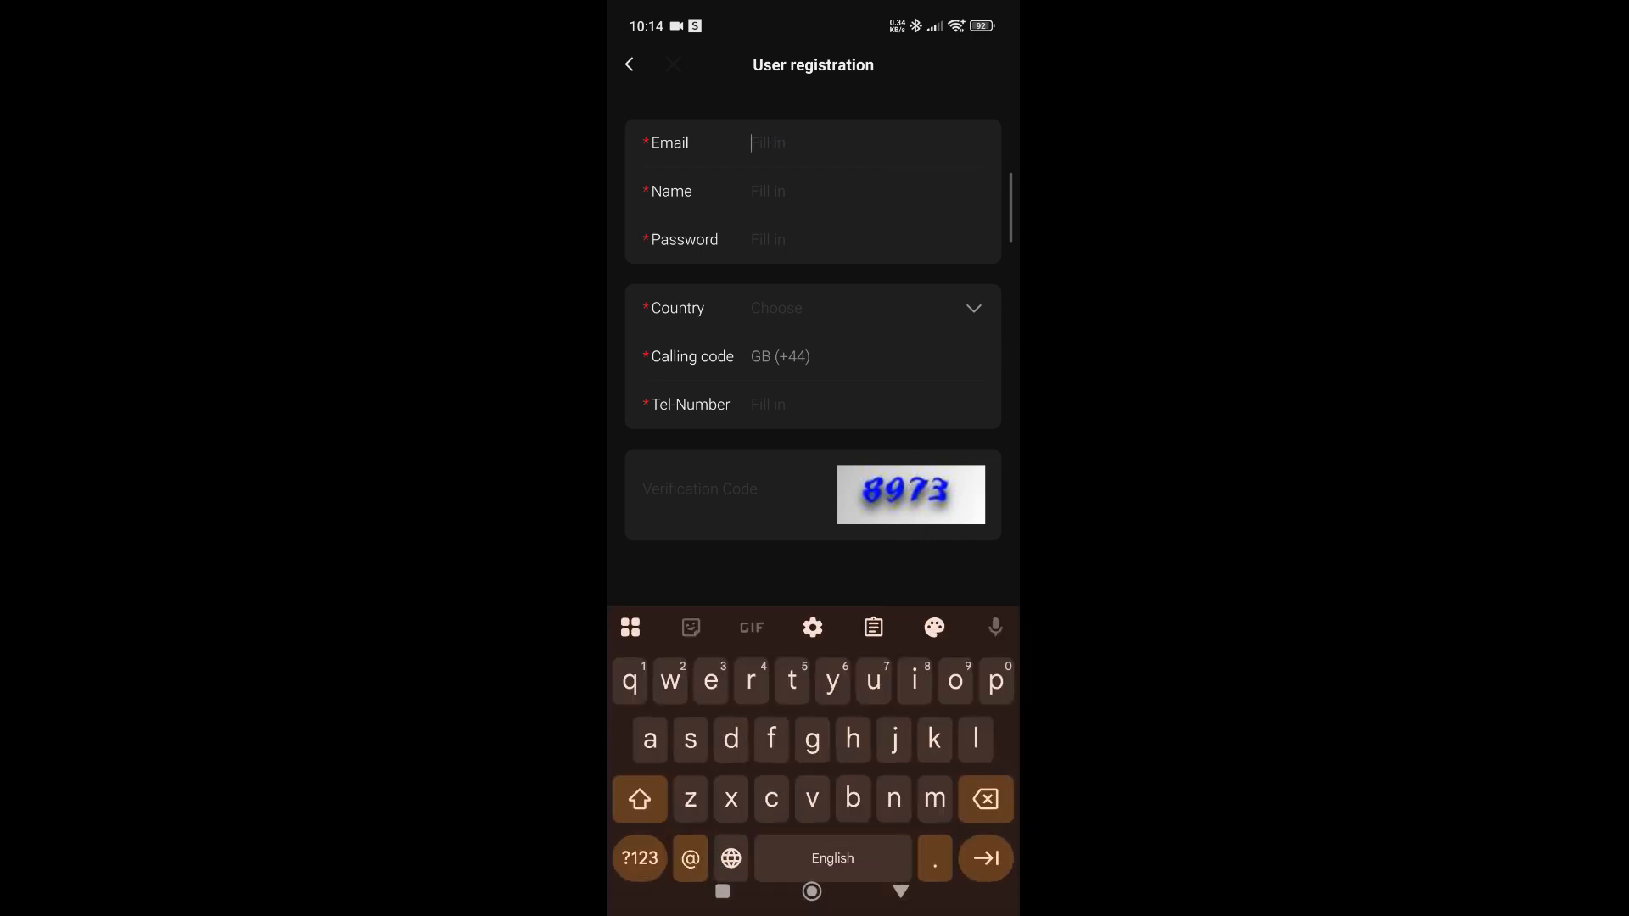
{"action": "type", "text": "te"}
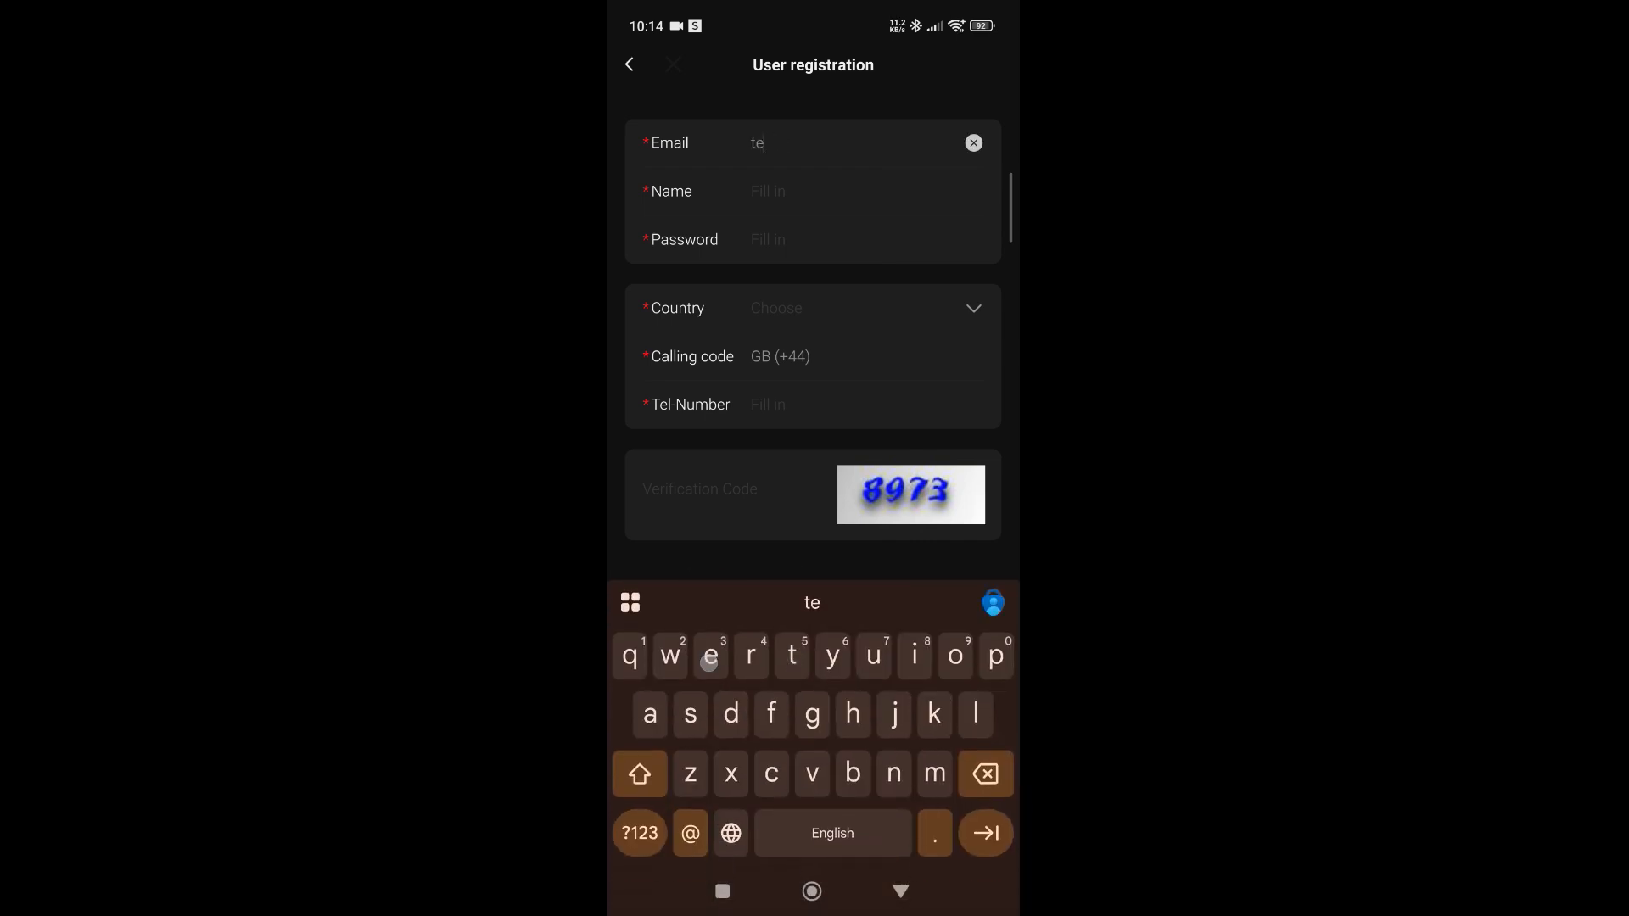
{"action": "type", "text": "st"}
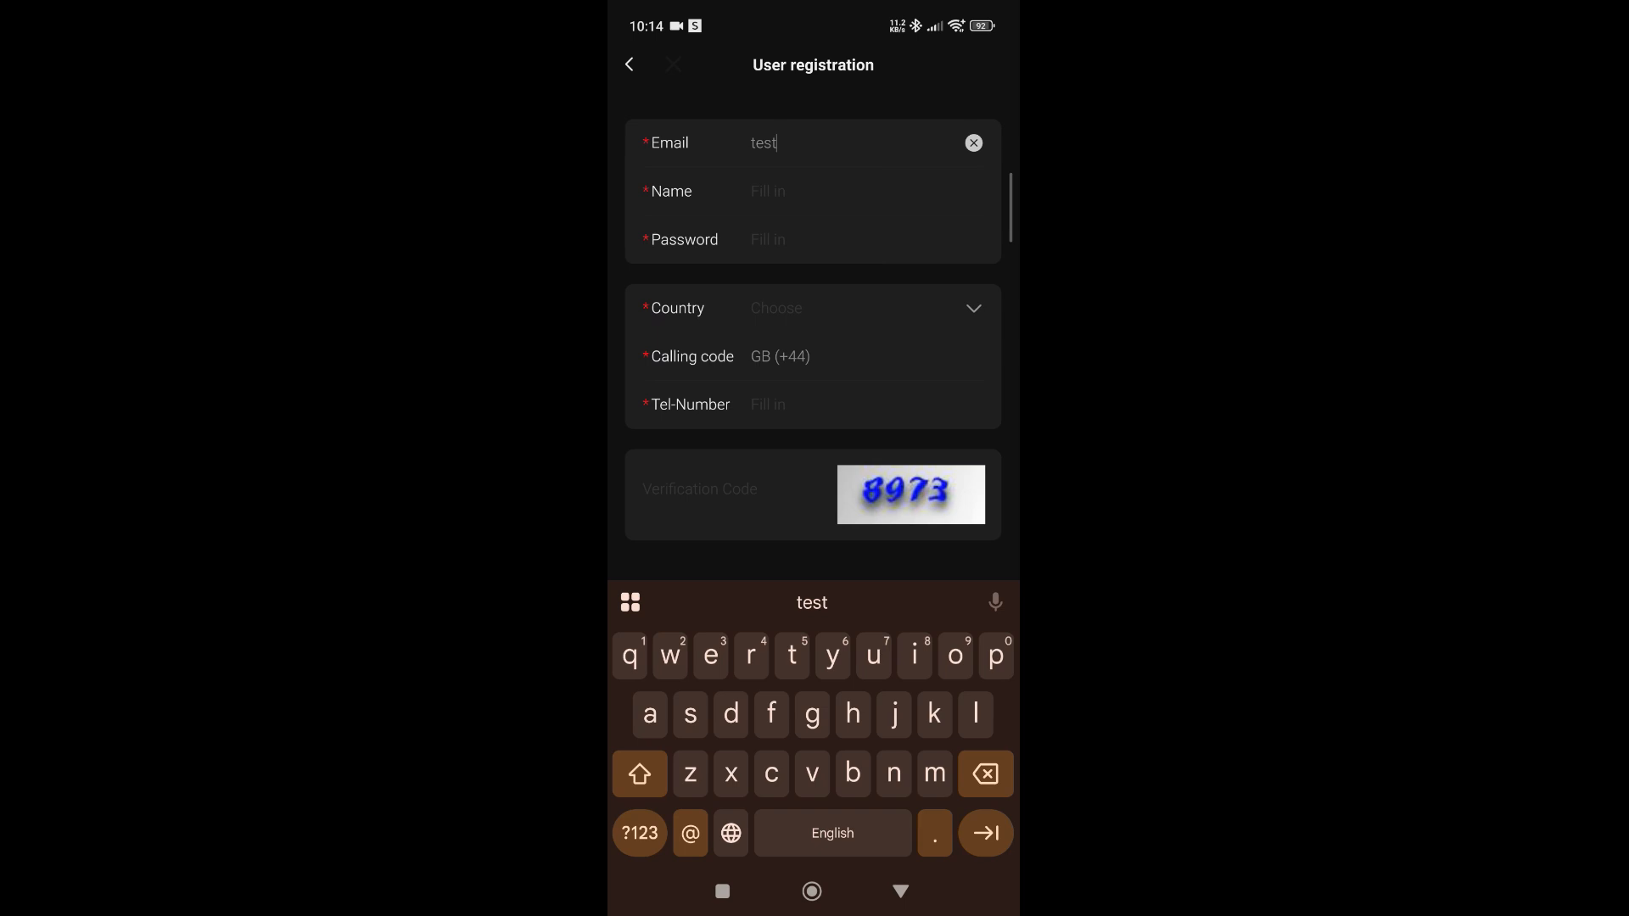
{"action": "left_click", "coordinate": [690, 834]}
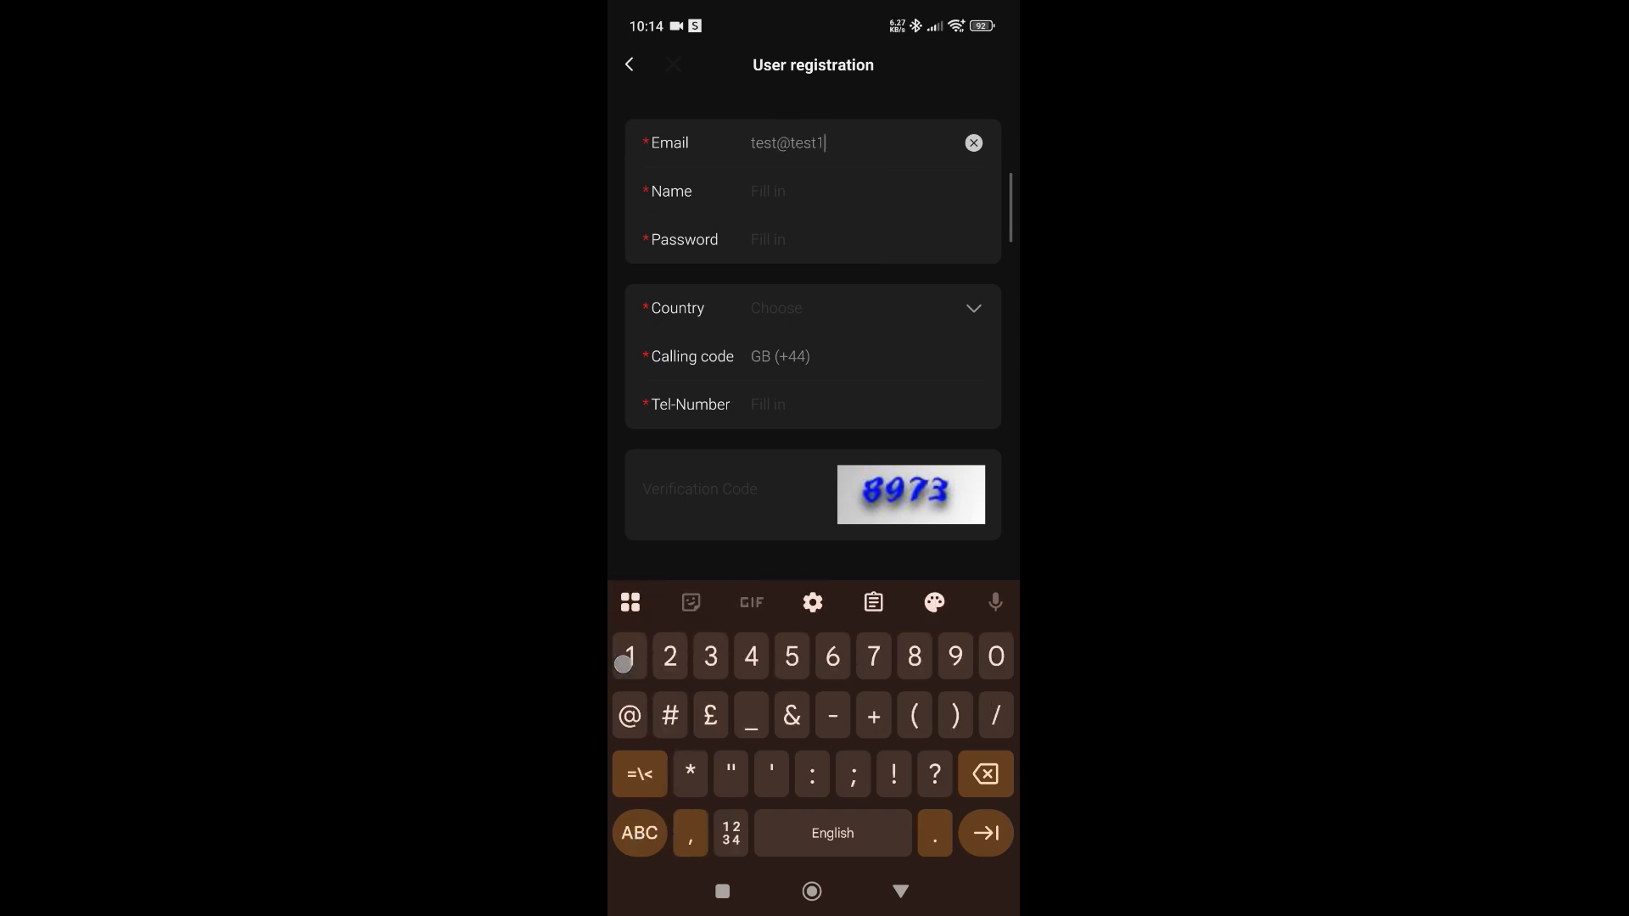
{"action": "left_click", "coordinate": [936, 834]}
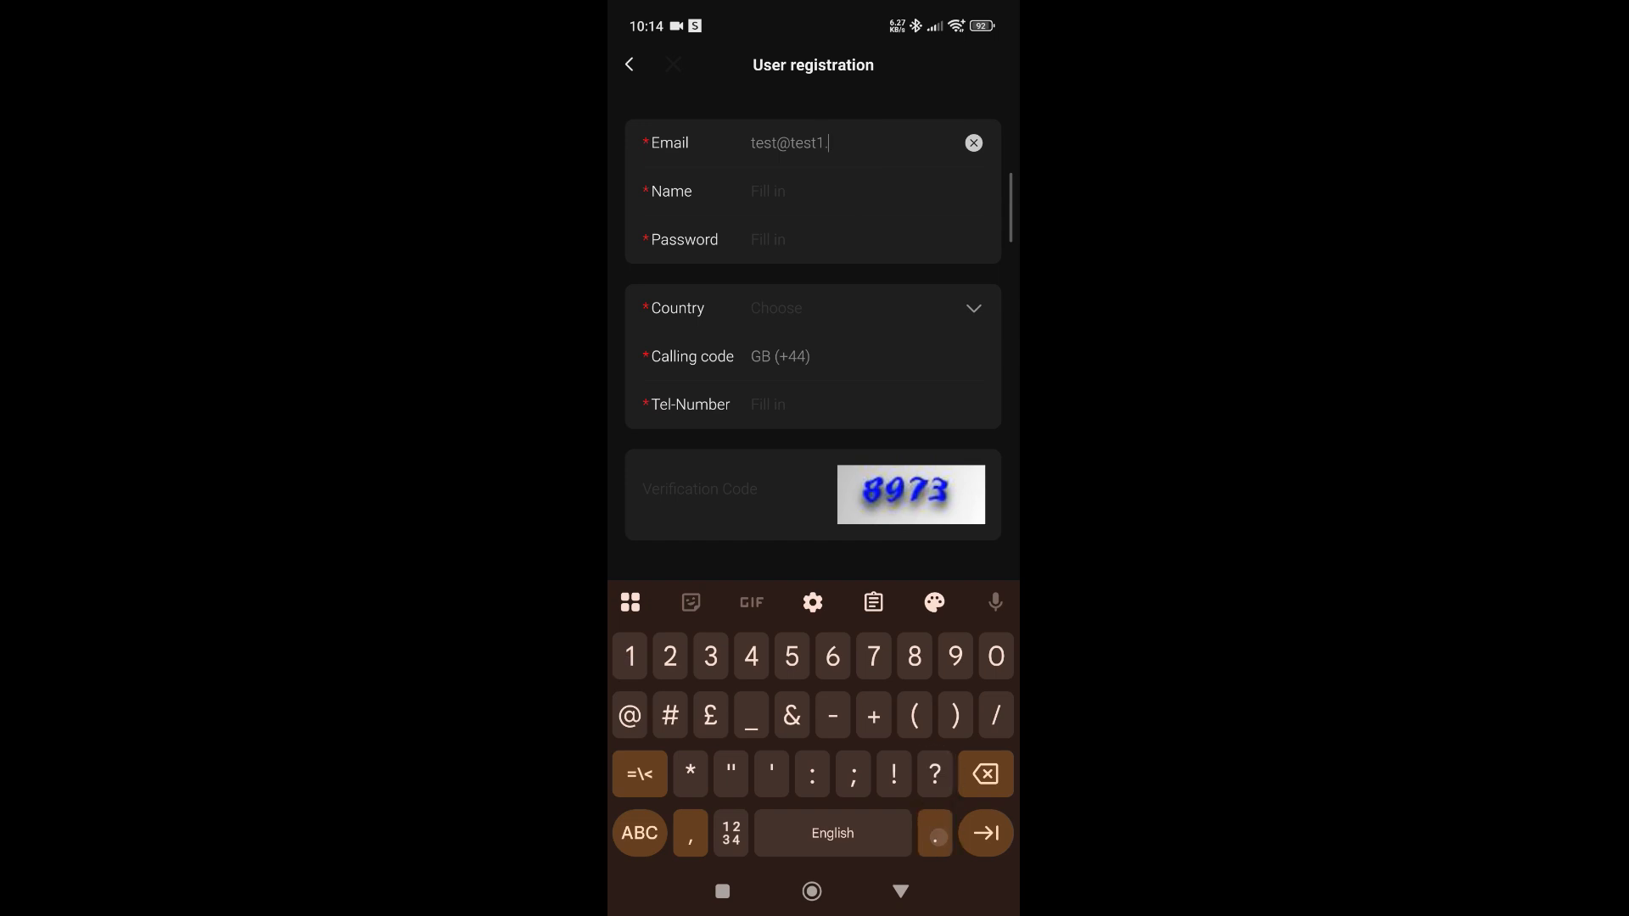
{"action": "type", "text": "co.uk"}
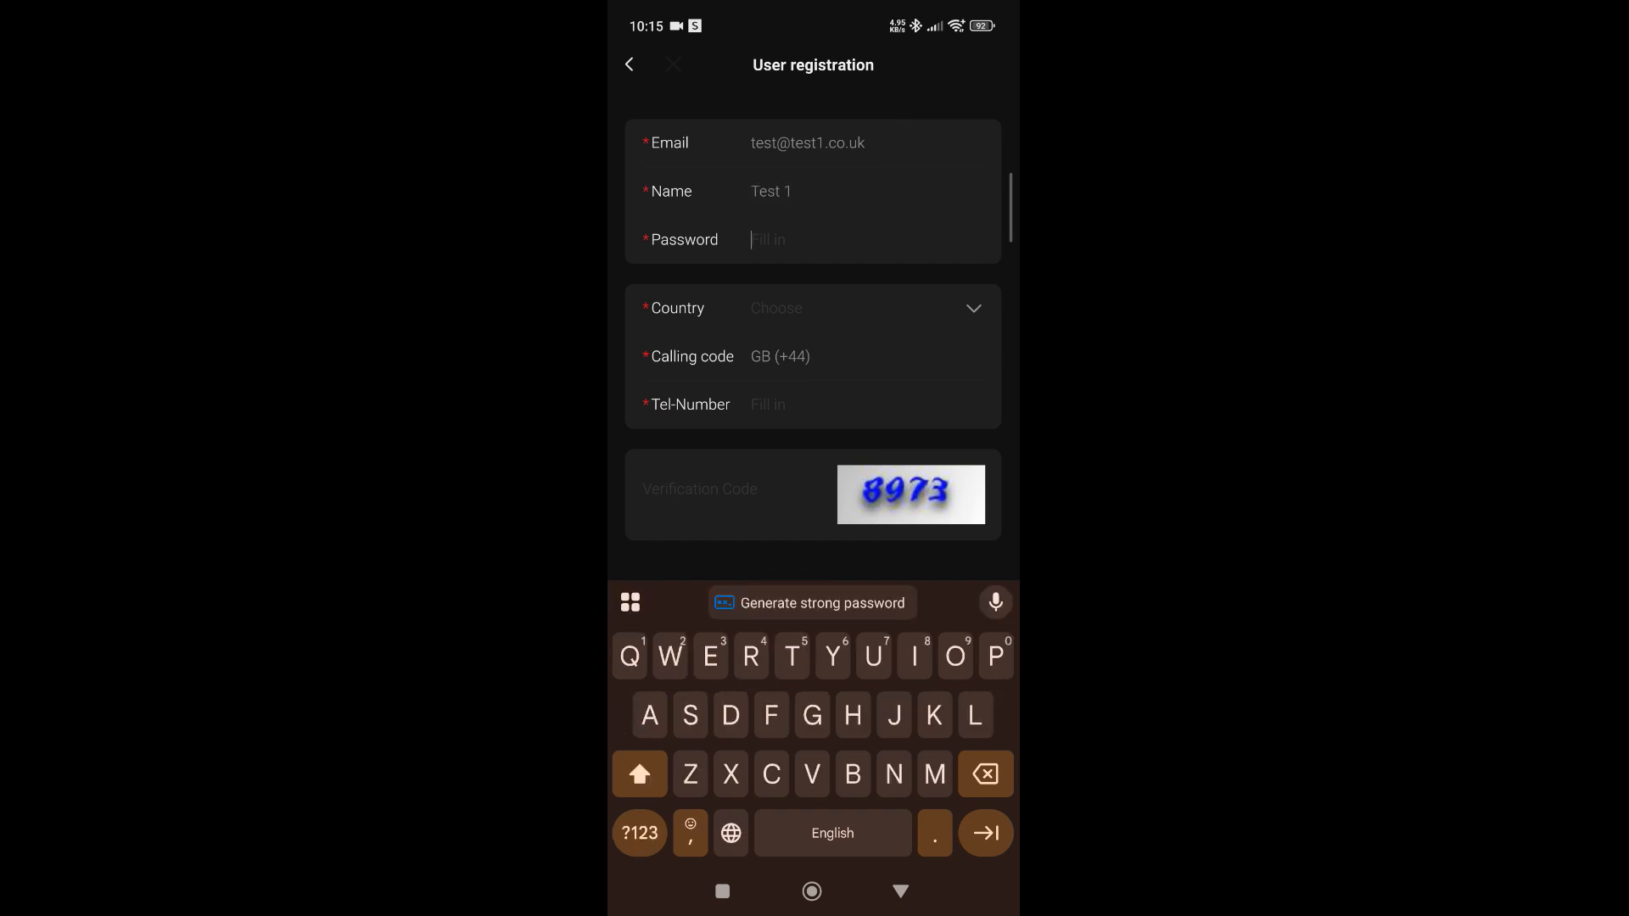
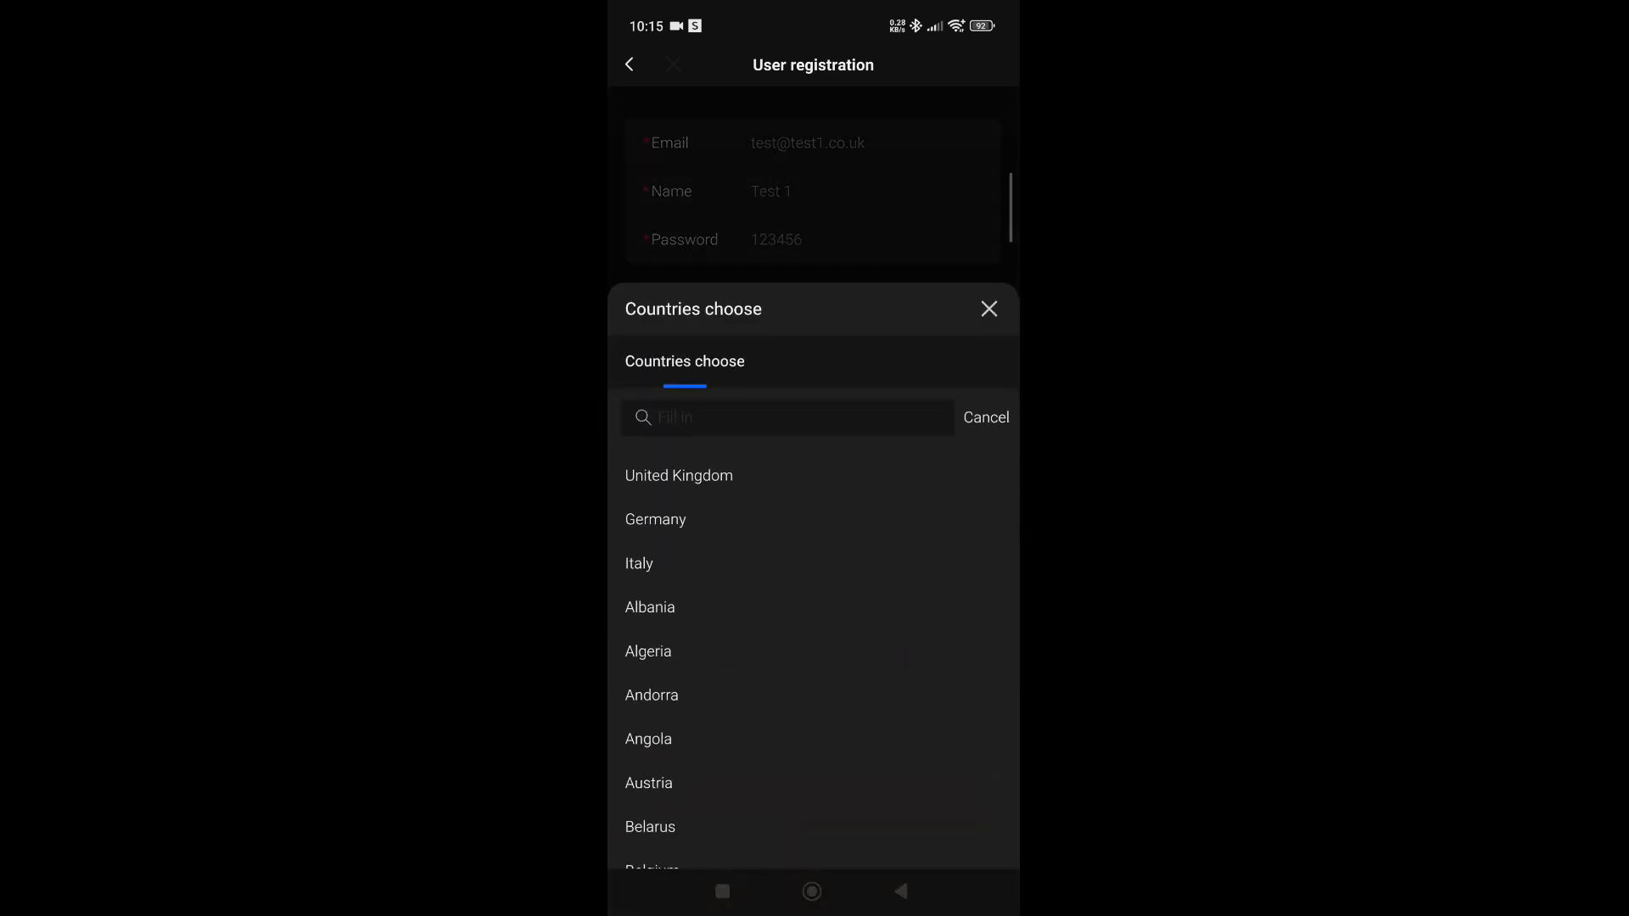
{"action": "left_click", "coordinate": [678, 476]}
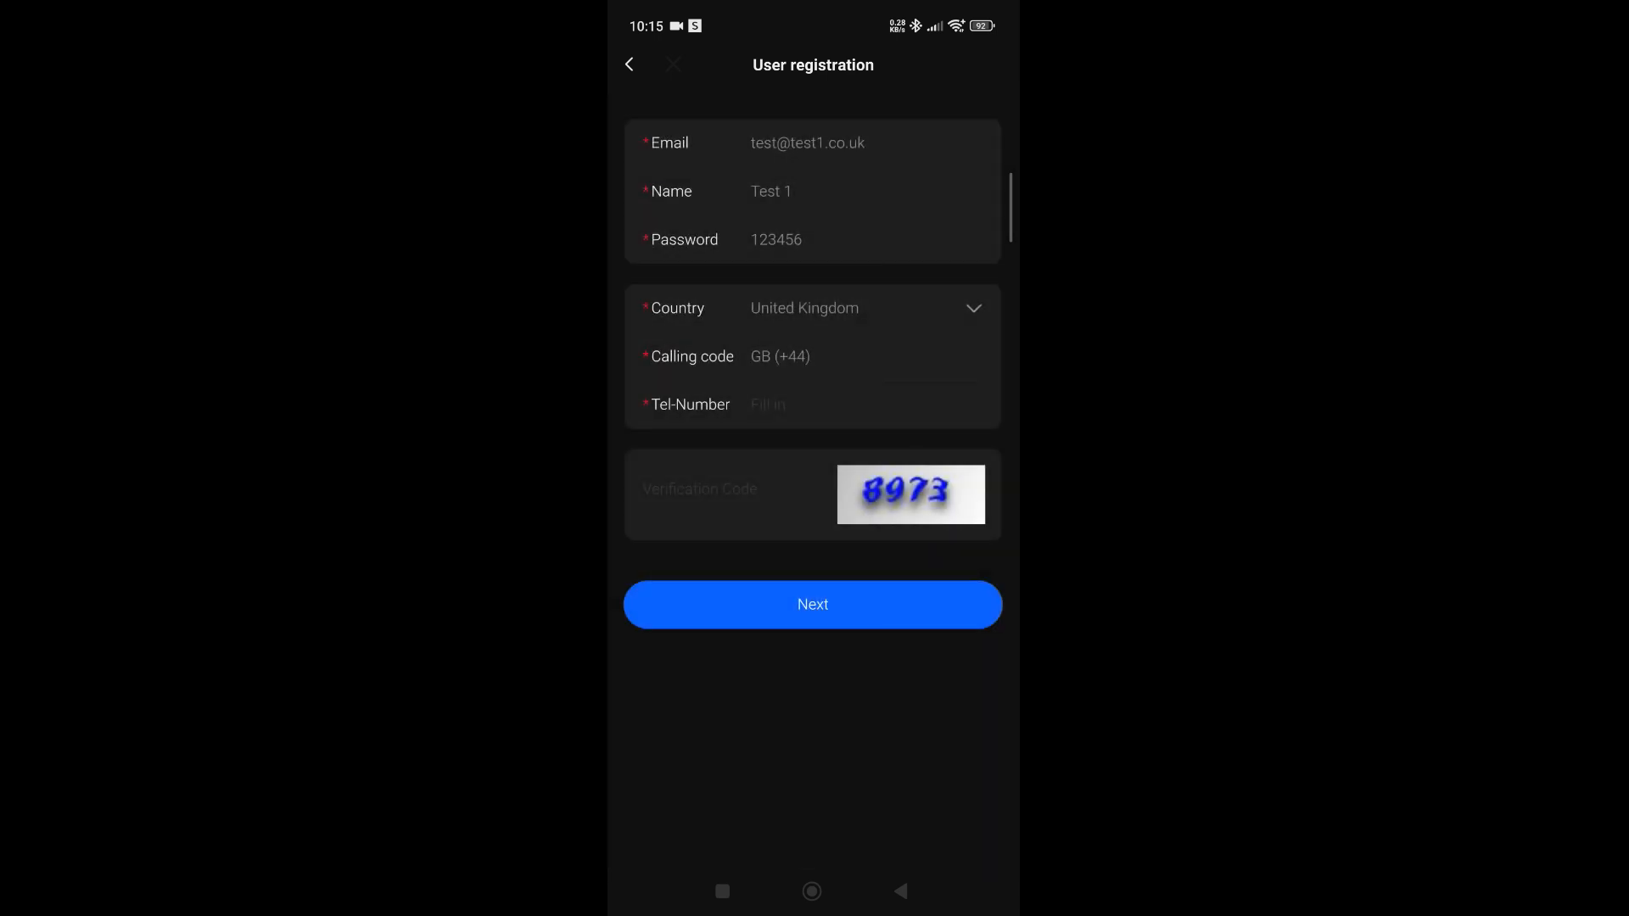
{"action": "left_click", "coordinate": [837, 405]}
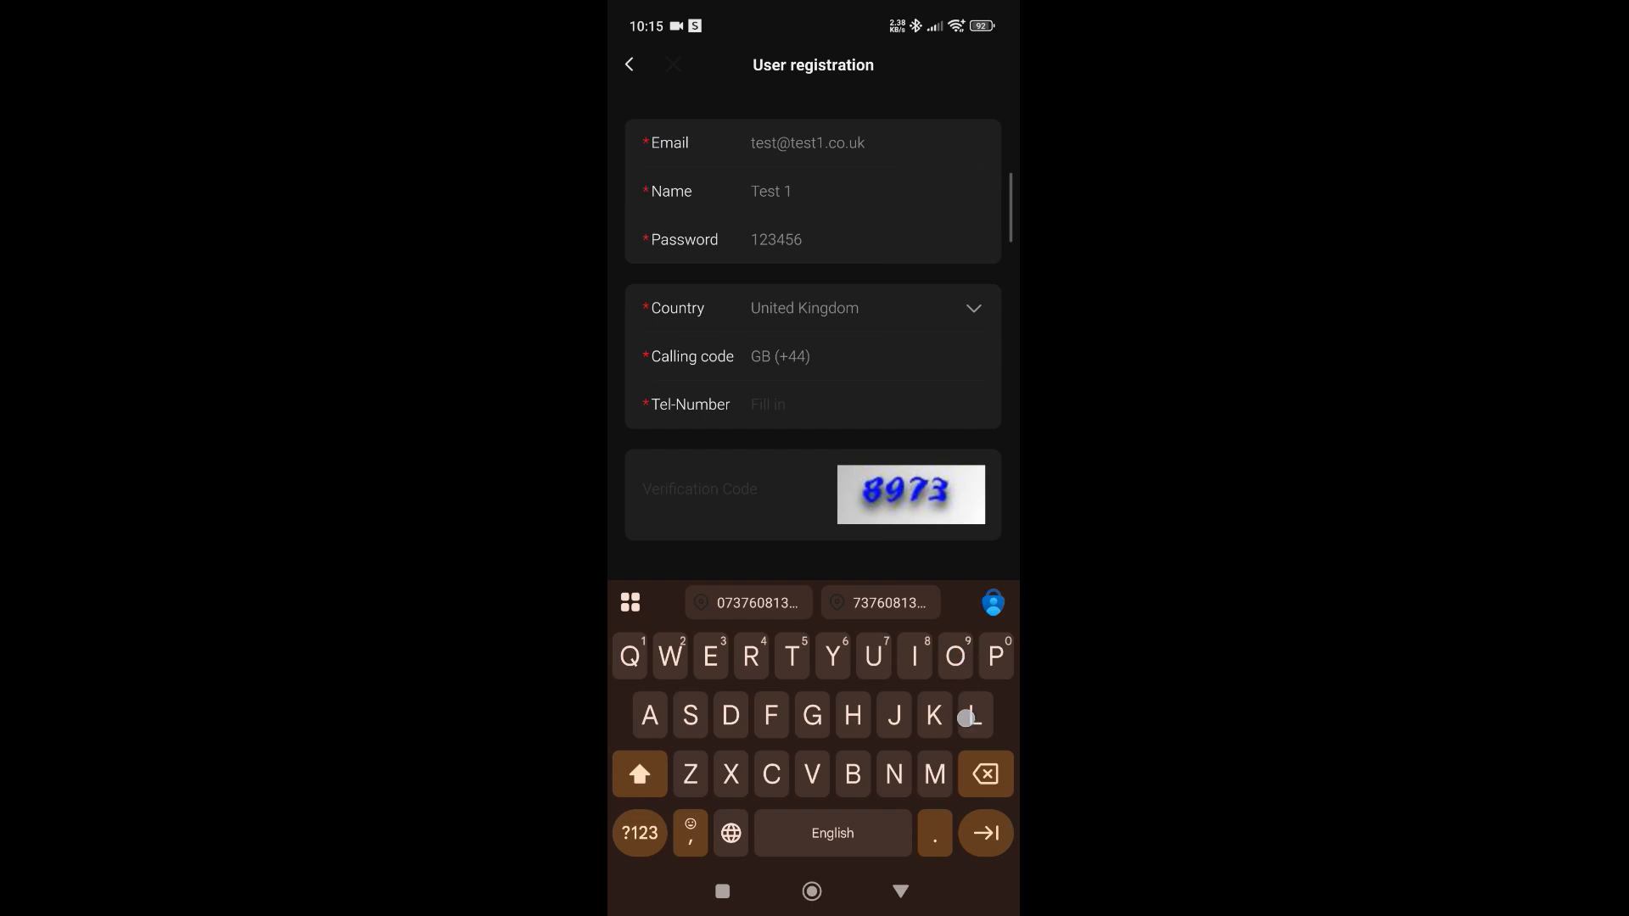
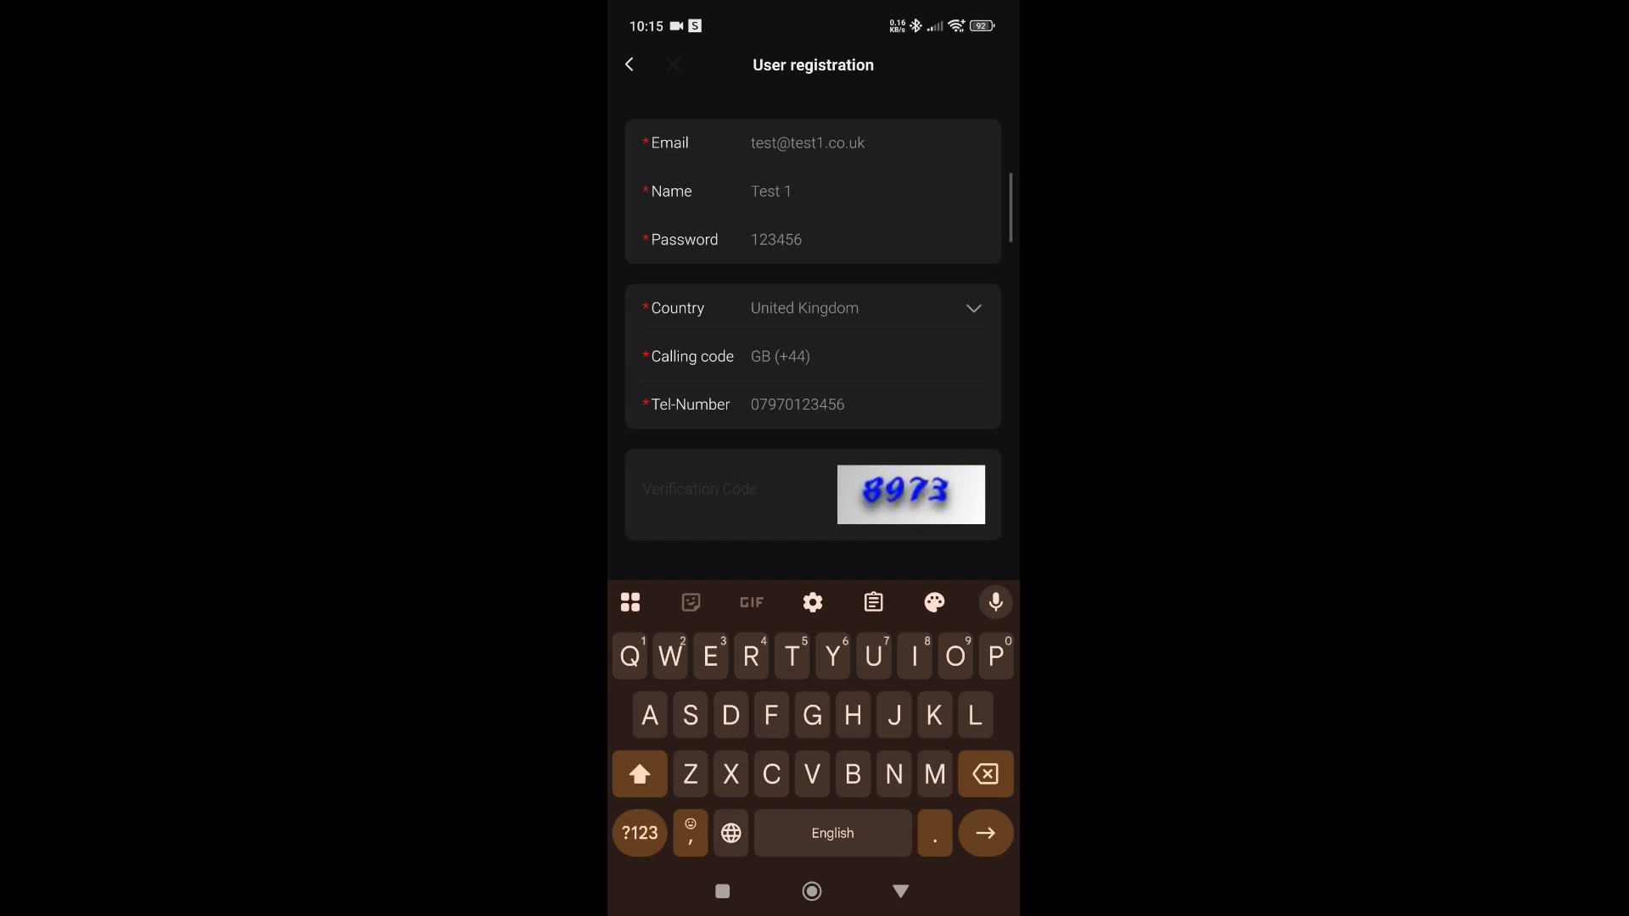
{"action": "left_click", "coordinate": [640, 833]}
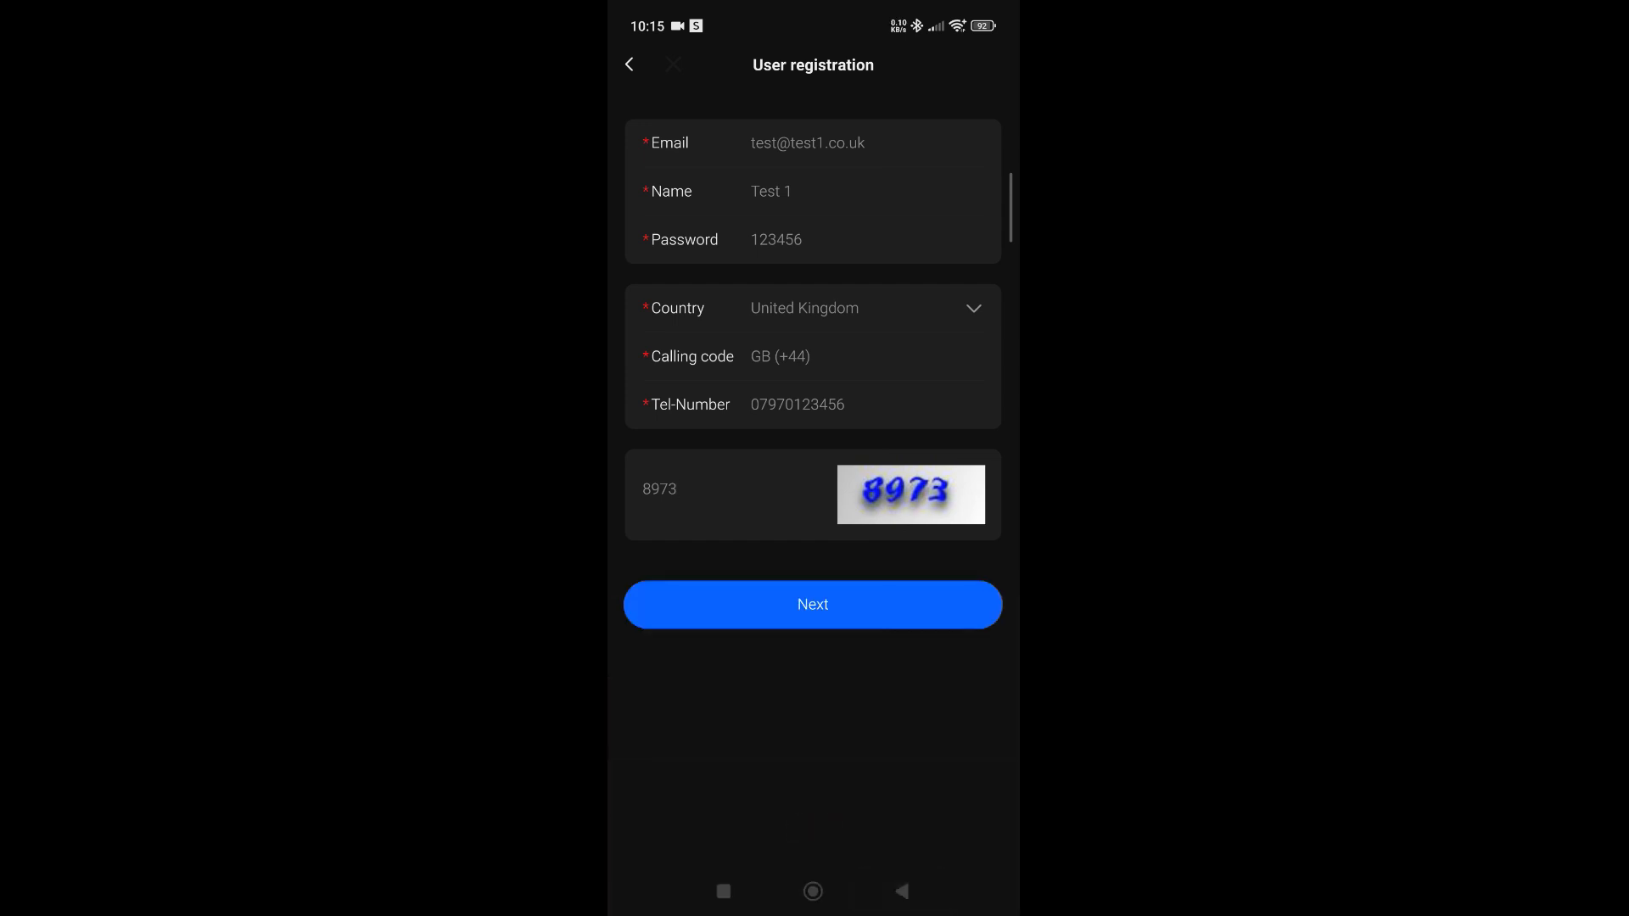
Step: Submit the user registration and name the new station Test1
{"action": "left_click", "coordinate": [813, 605]}
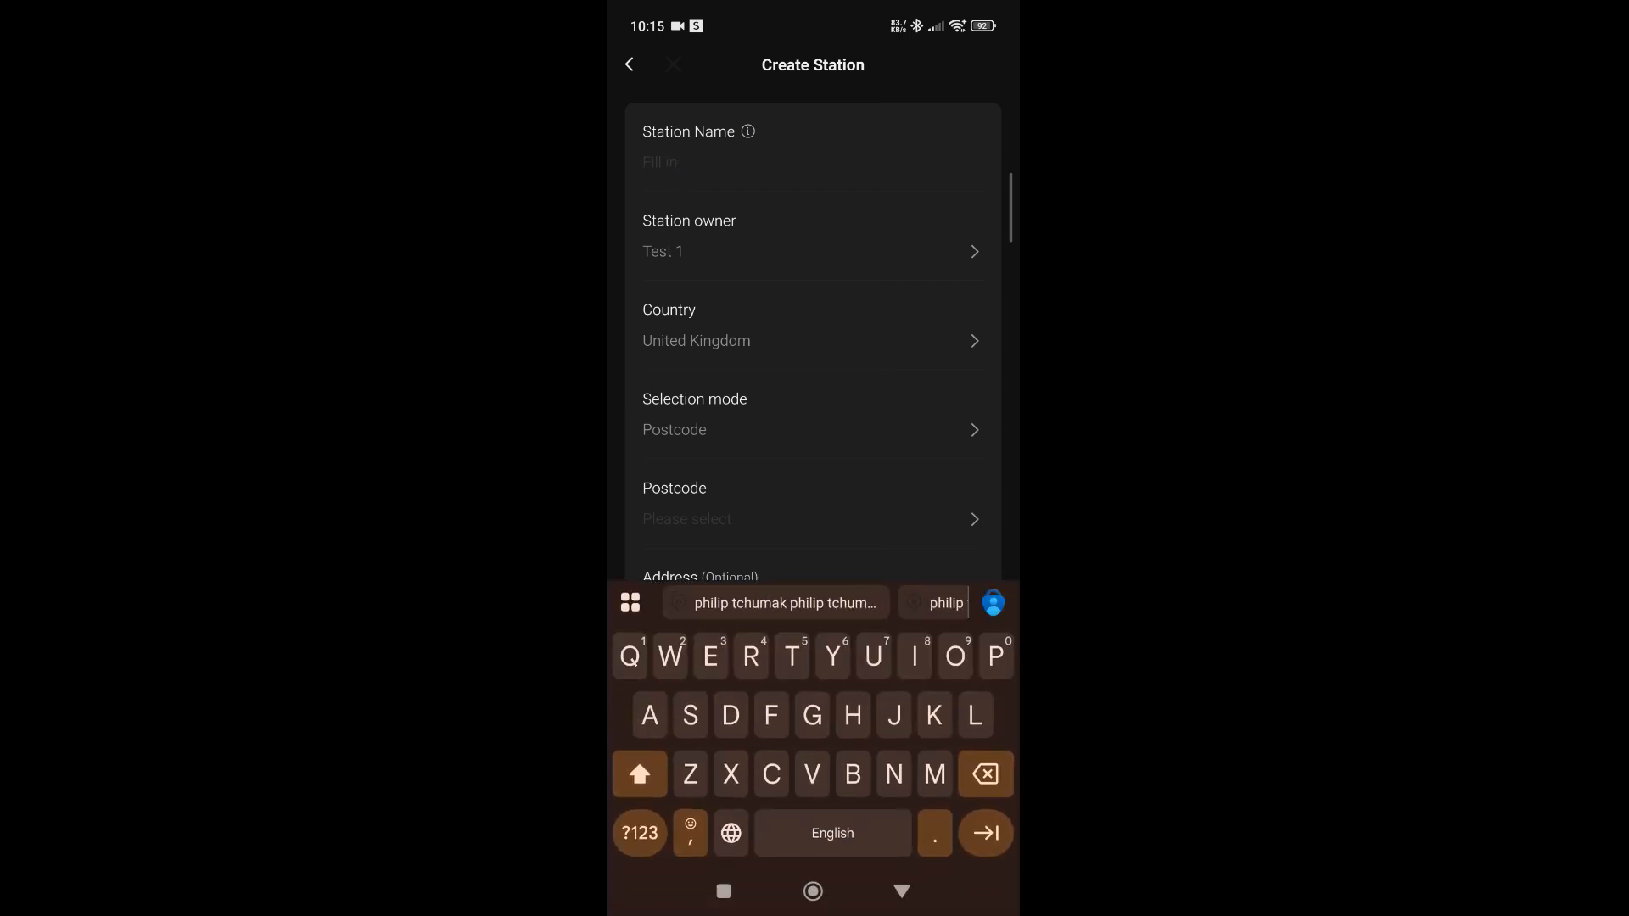
{"action": "type", "text": "Test1"}
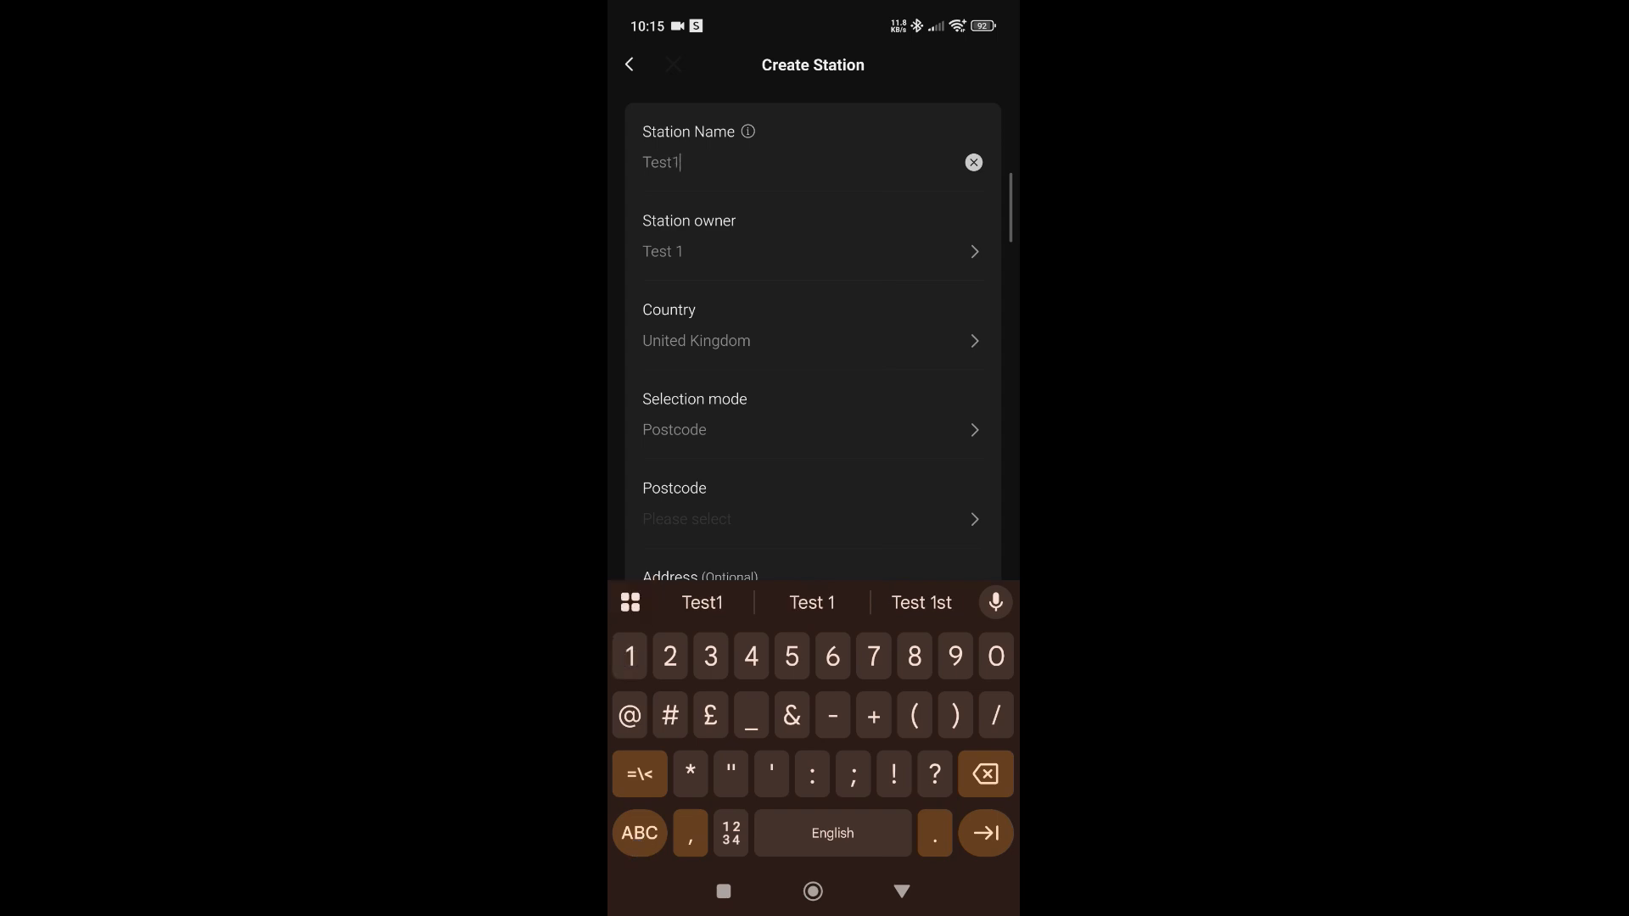
{"action": "scroll", "scroll_direction": "down", "scroll_amount": 3}
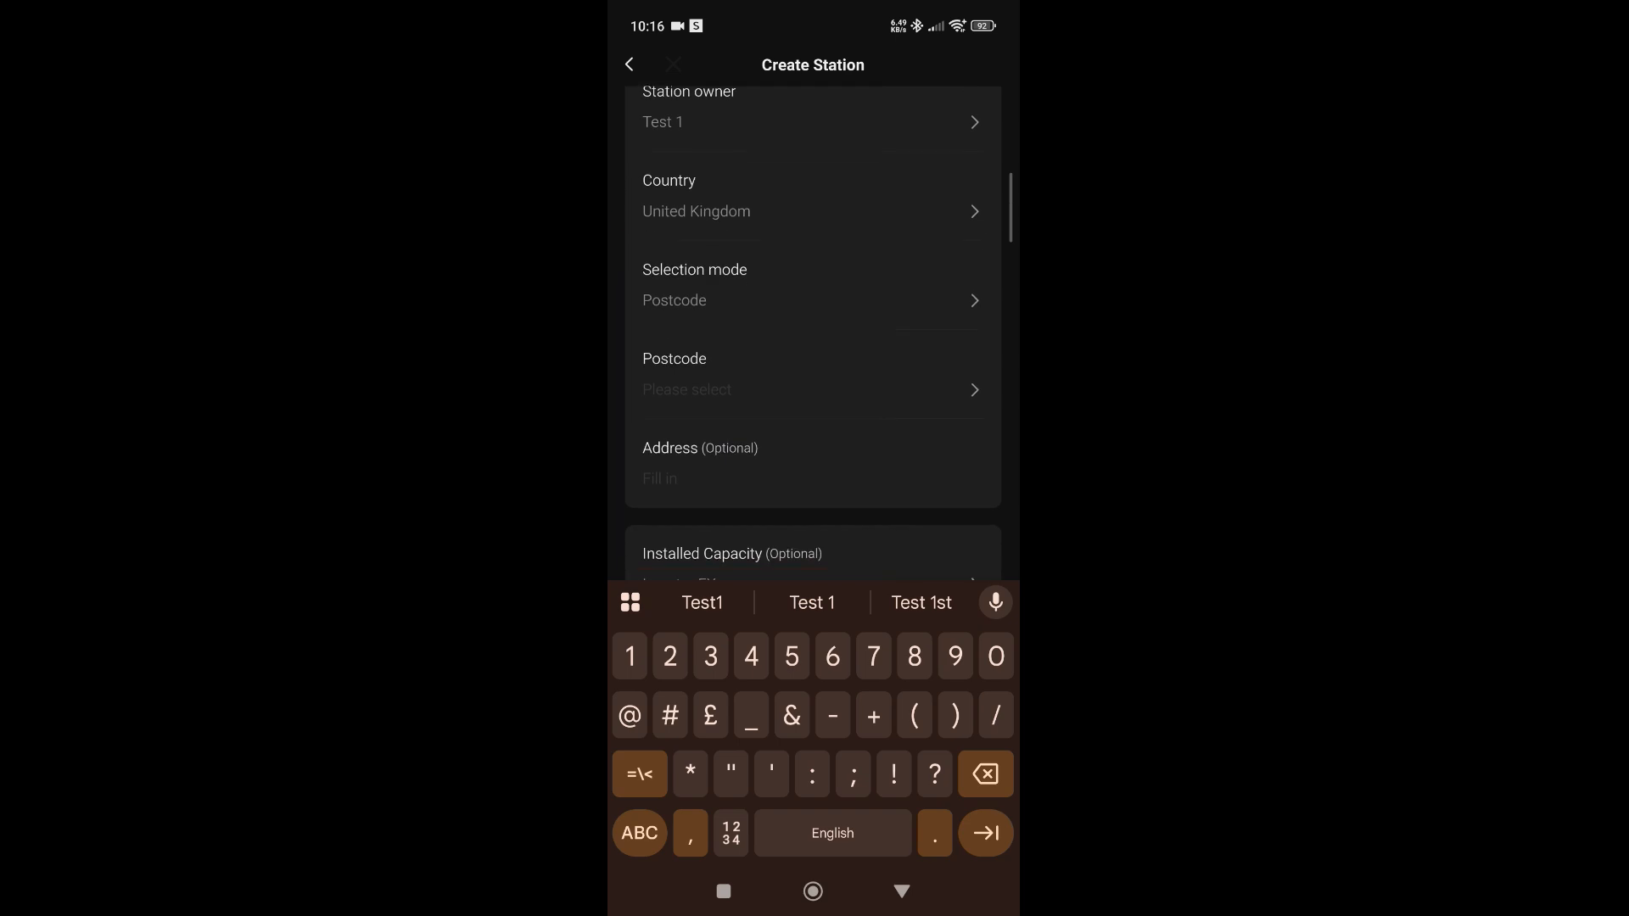
{"action": "left_click", "coordinate": [812, 390]}
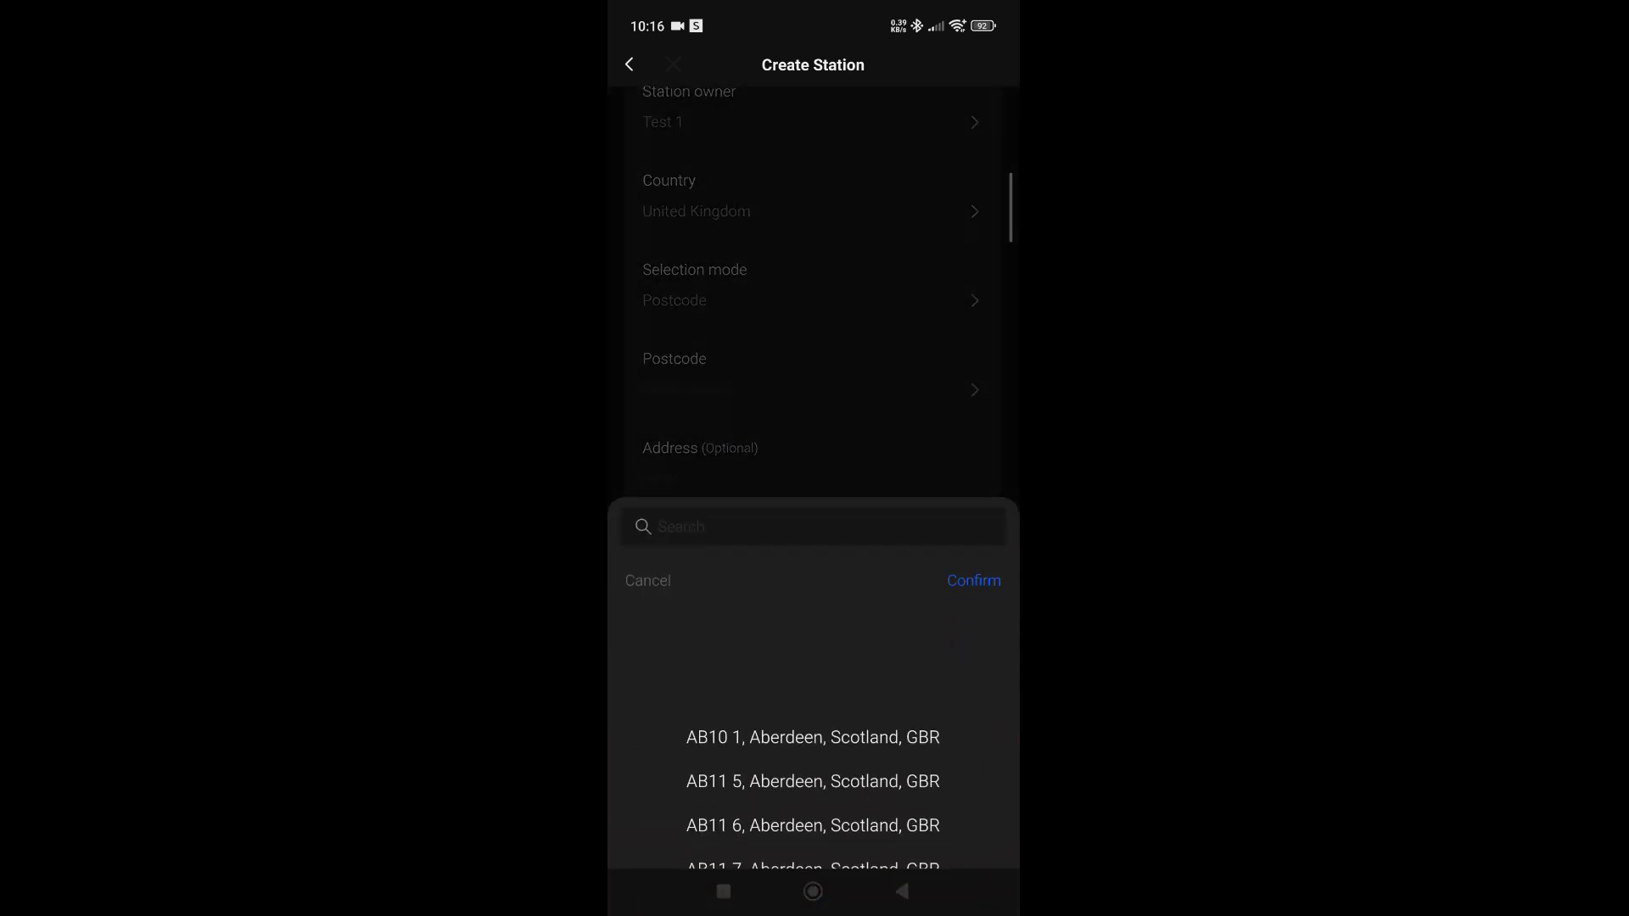
{"action": "left_click", "coordinate": [812, 527]}
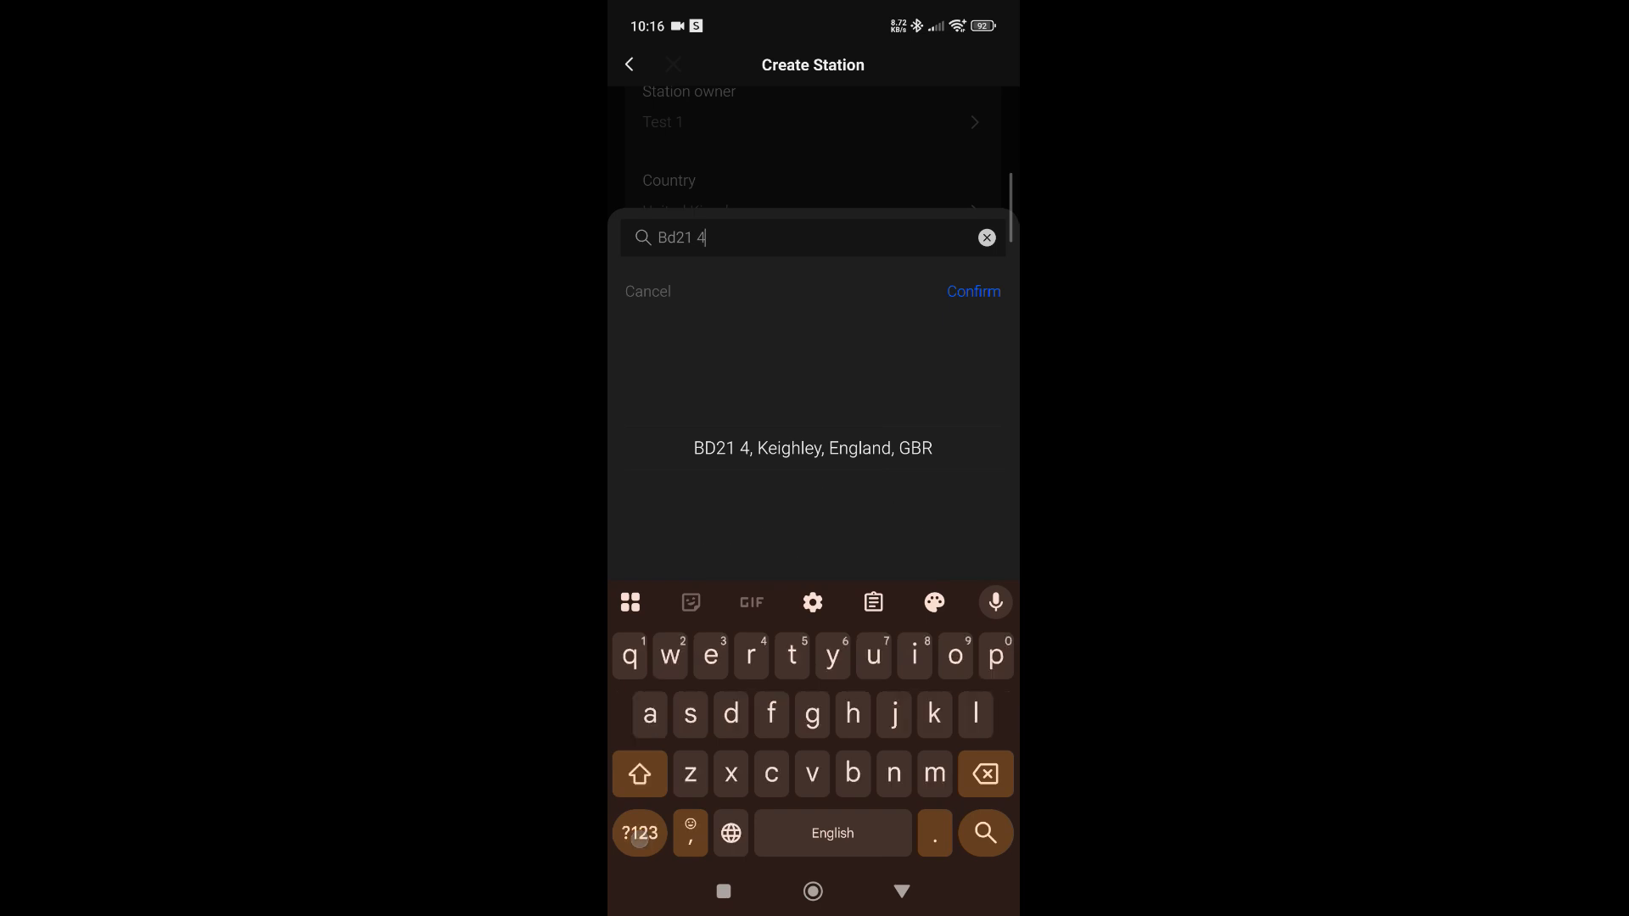
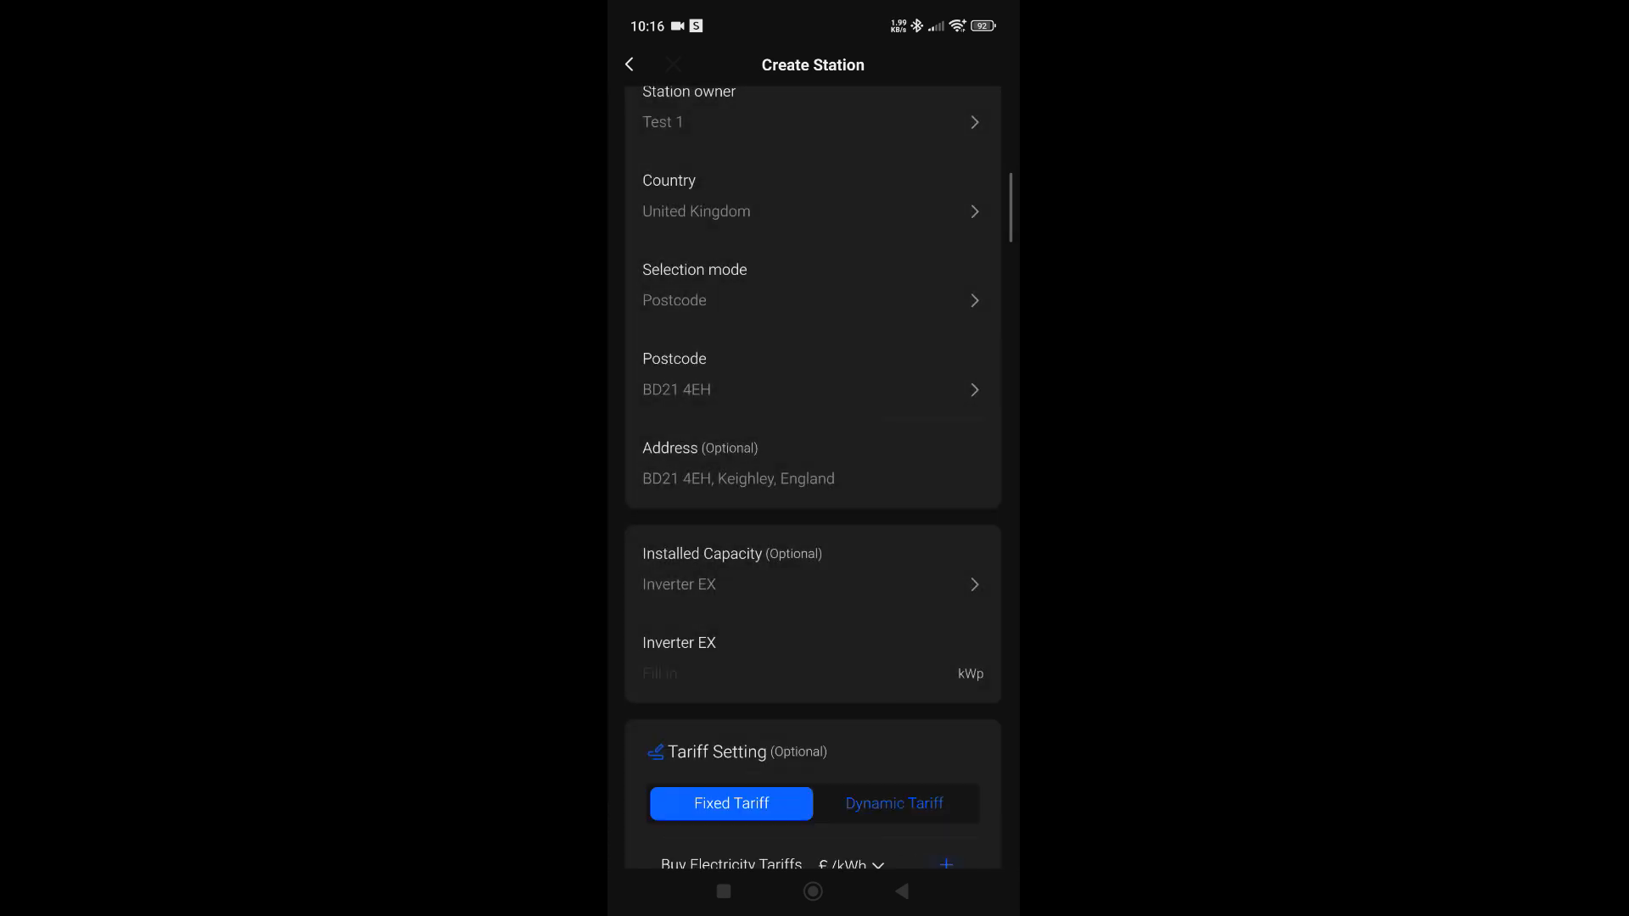
Step: Set Installed Capacity to 'Inverter EX + Solar EX' and confirm it
{"action": "scroll", "scroll_direction": "down", "scroll_amount": 3}
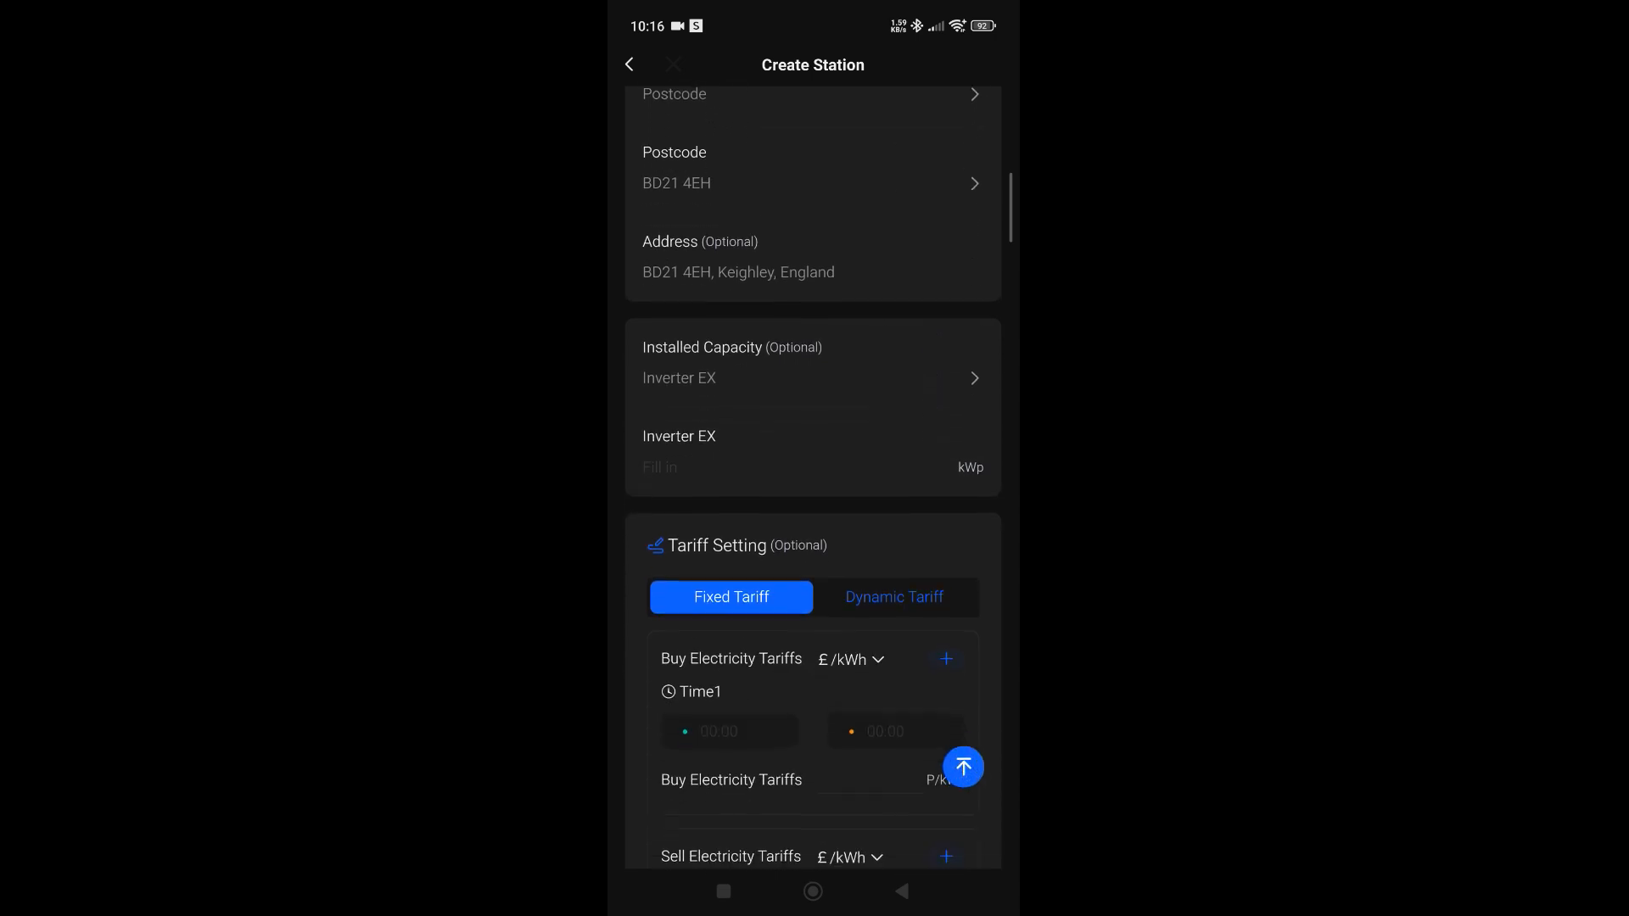
{"action": "scroll", "scroll_direction": "down", "scroll_amount": 3}
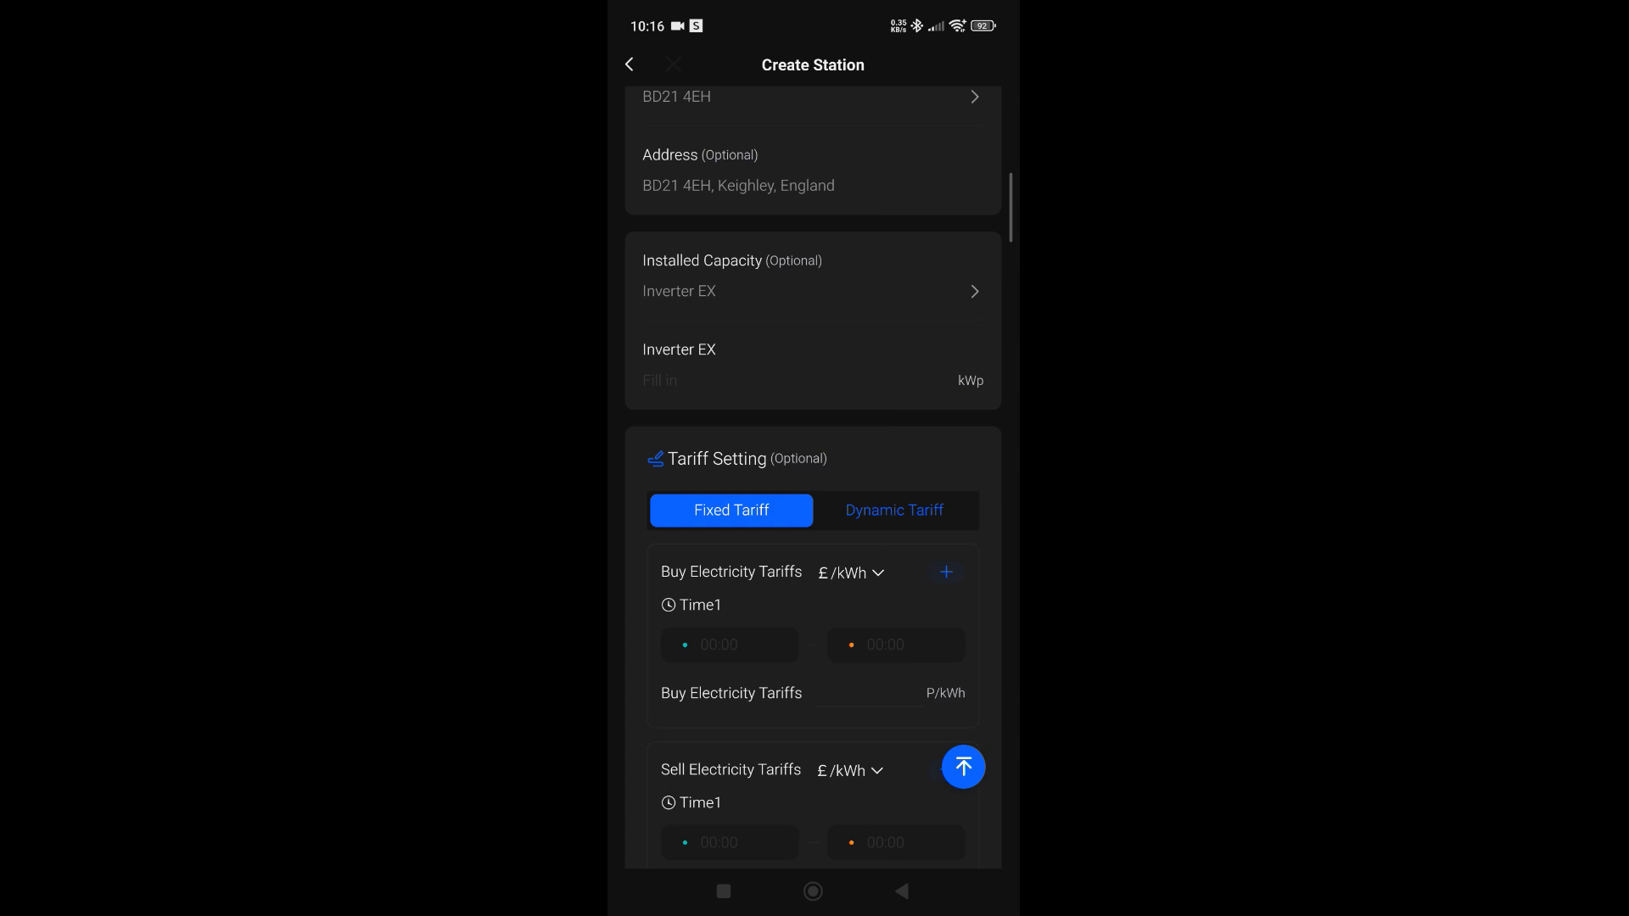
{"action": "left_click", "coordinate": [813, 291]}
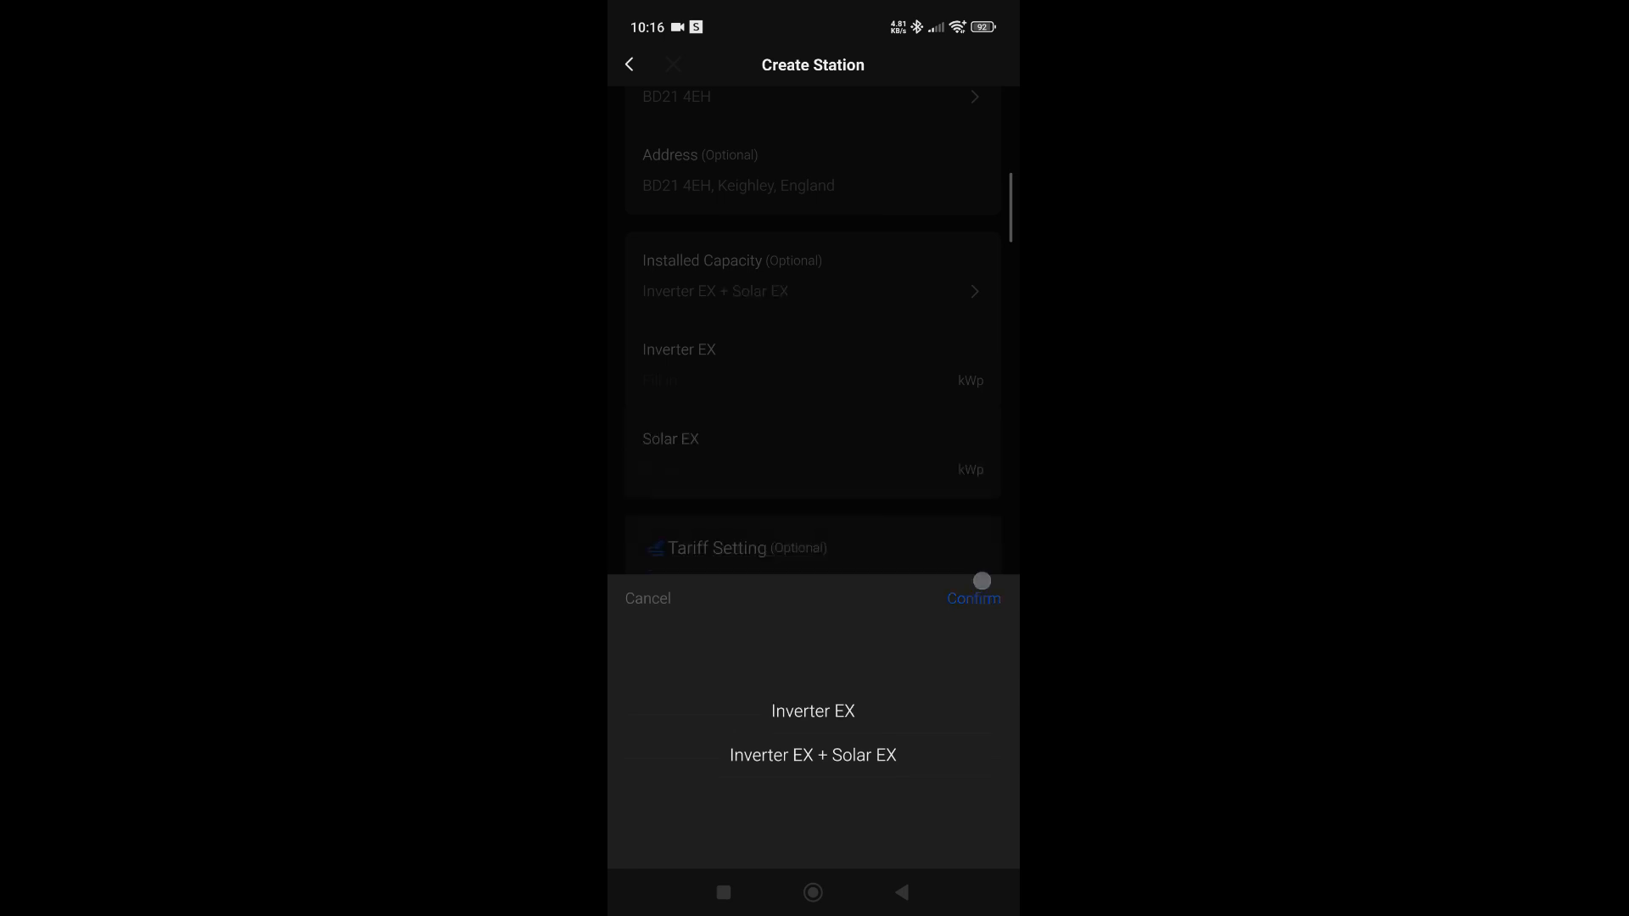
{"action": "left_click", "coordinate": [812, 756]}
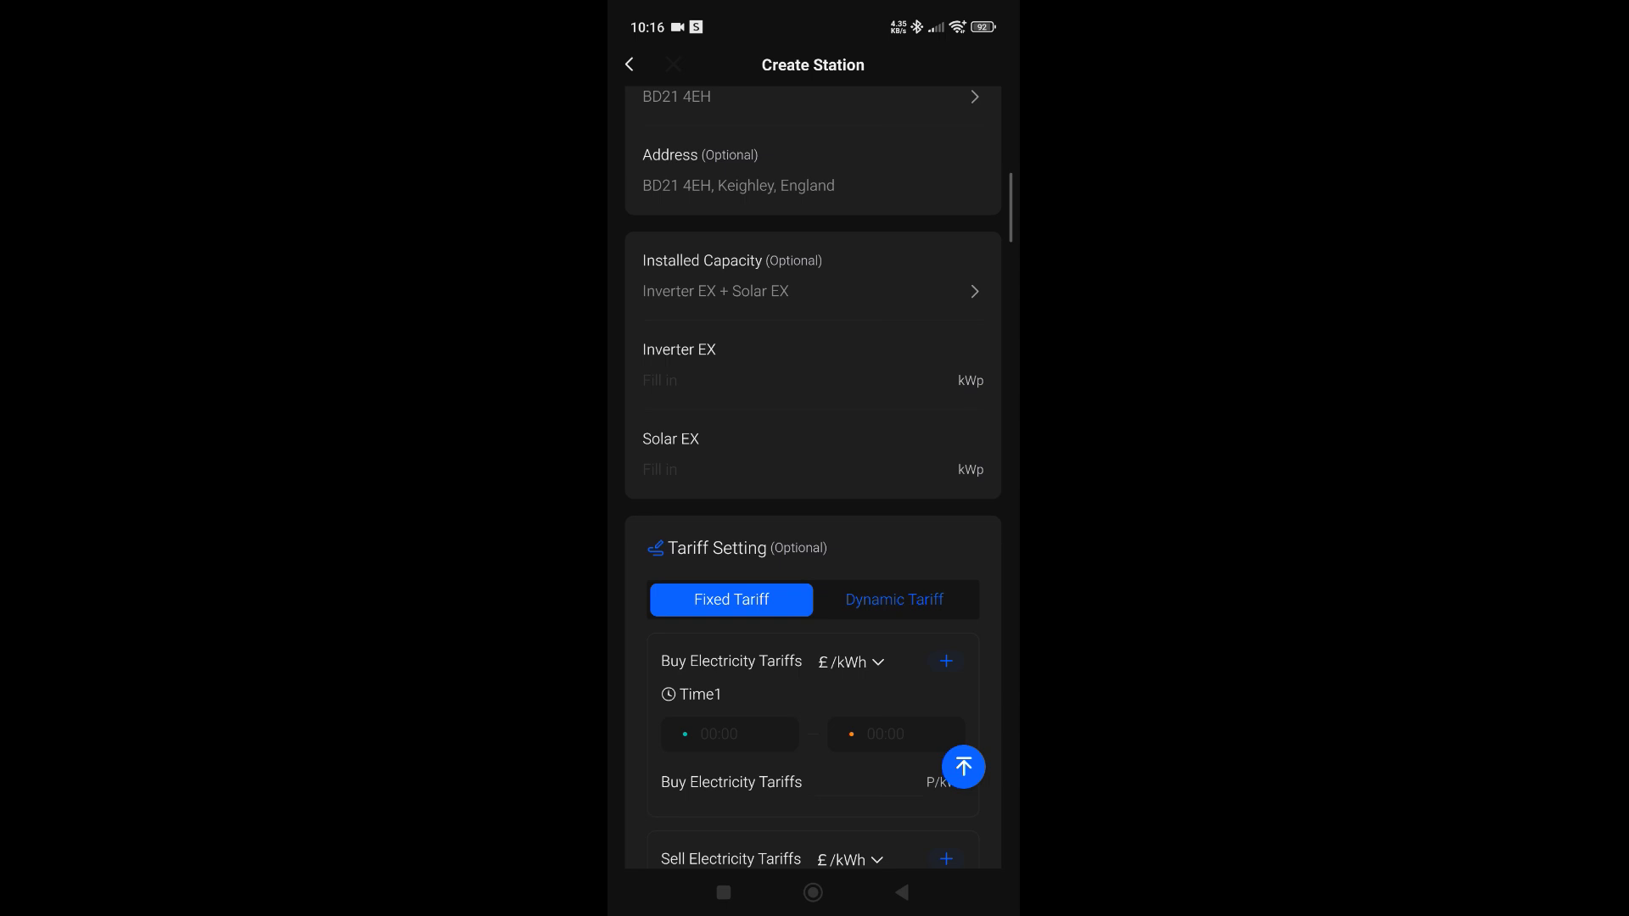
{"action": "scroll", "scroll_direction": "down", "scroll_amount": 3}
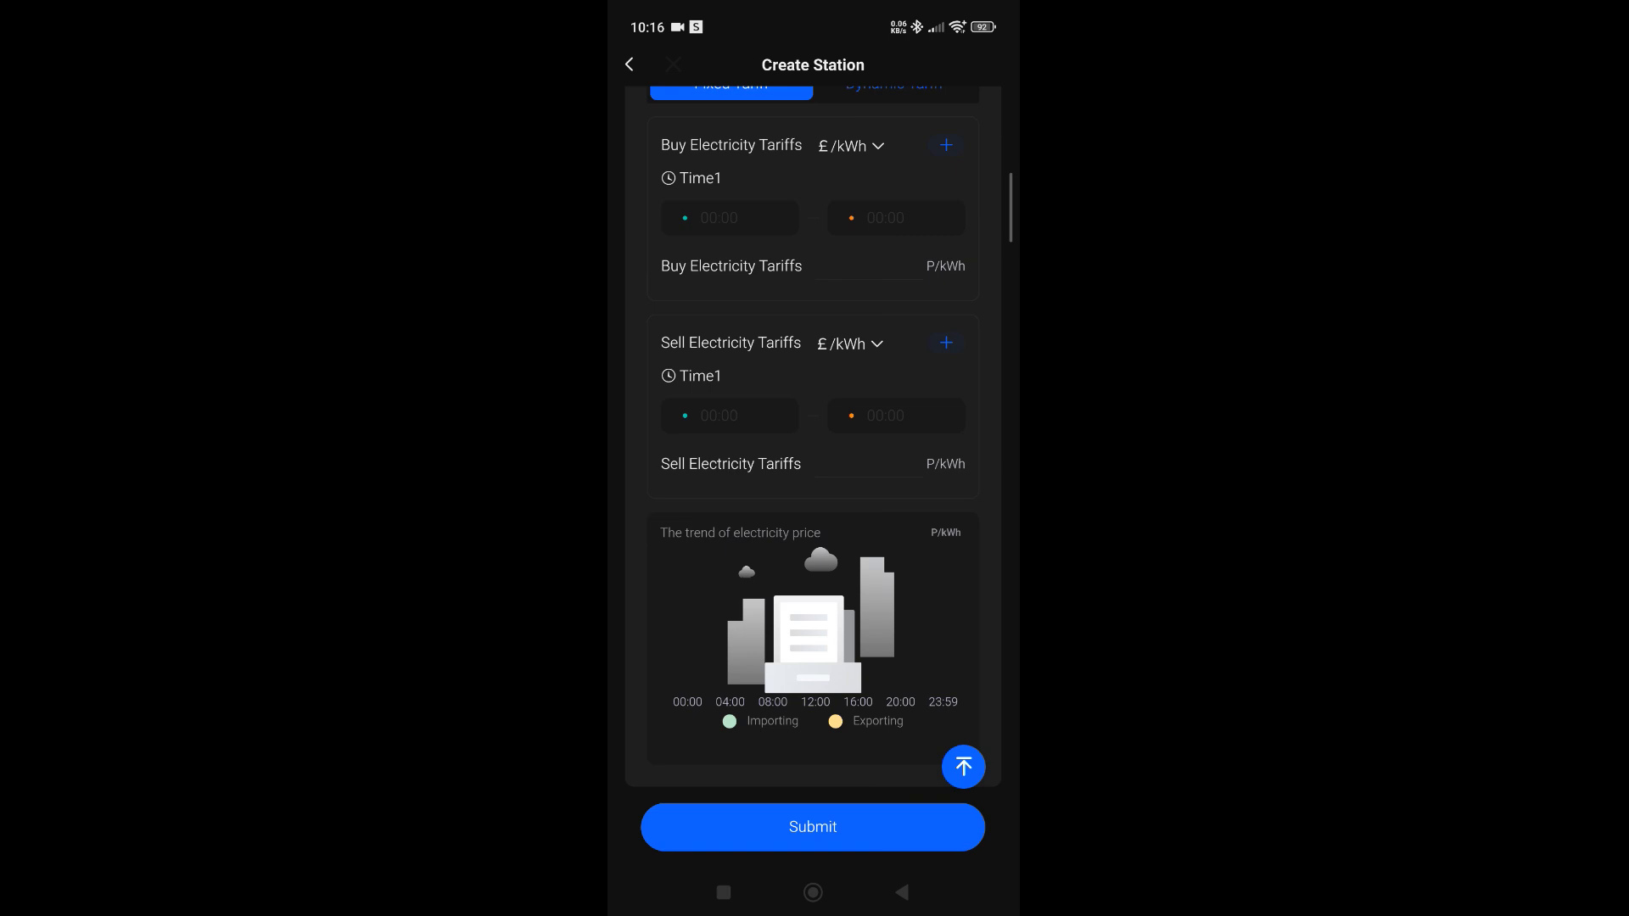
Step: Submit the new station and decline saving the address
{"action": "left_click", "coordinate": [813, 827]}
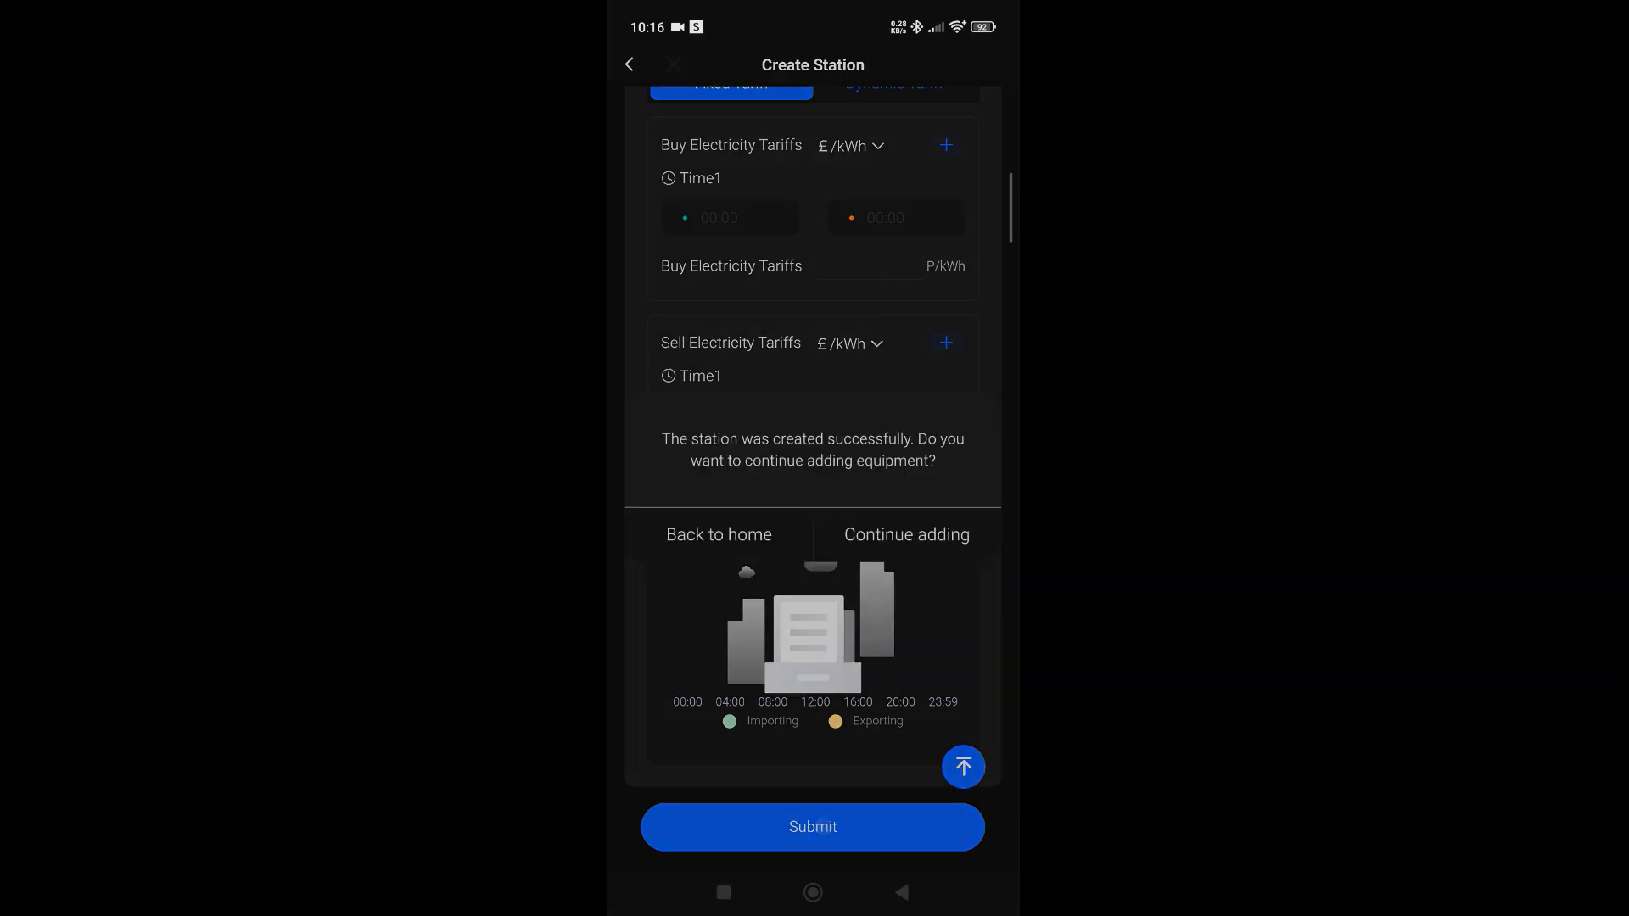
{"action": "left_click", "coordinate": [813, 827]}
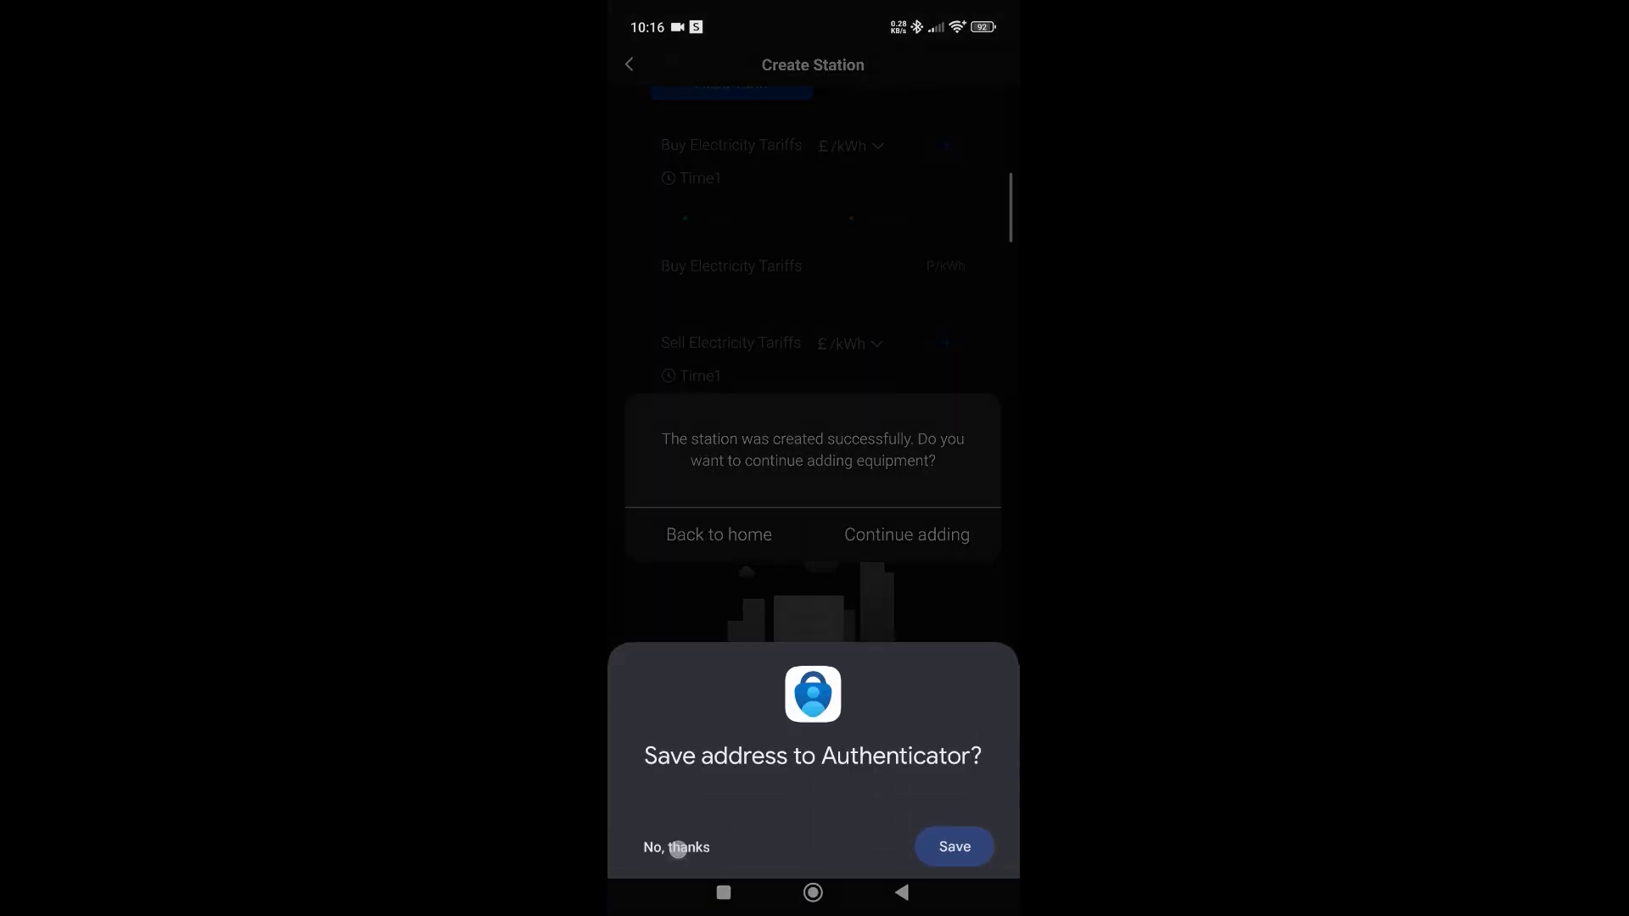
{"action": "left_click", "coordinate": [676, 848]}
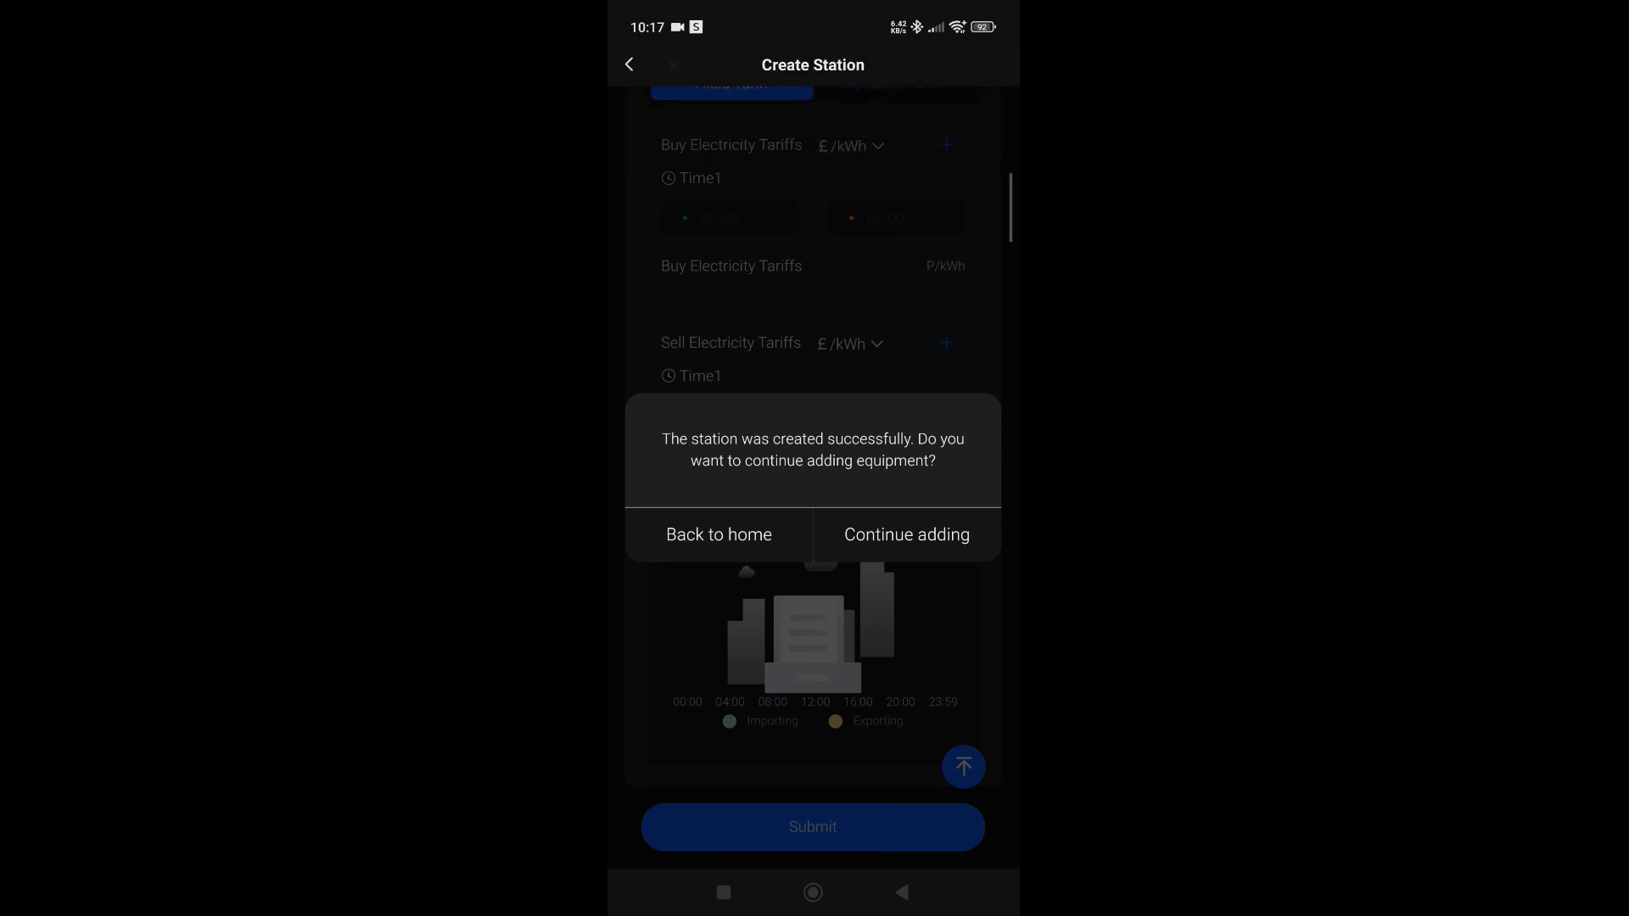
Step: Continue adding equipment and leave the EV charger out of the selection
{"action": "left_click", "coordinate": [906, 535]}
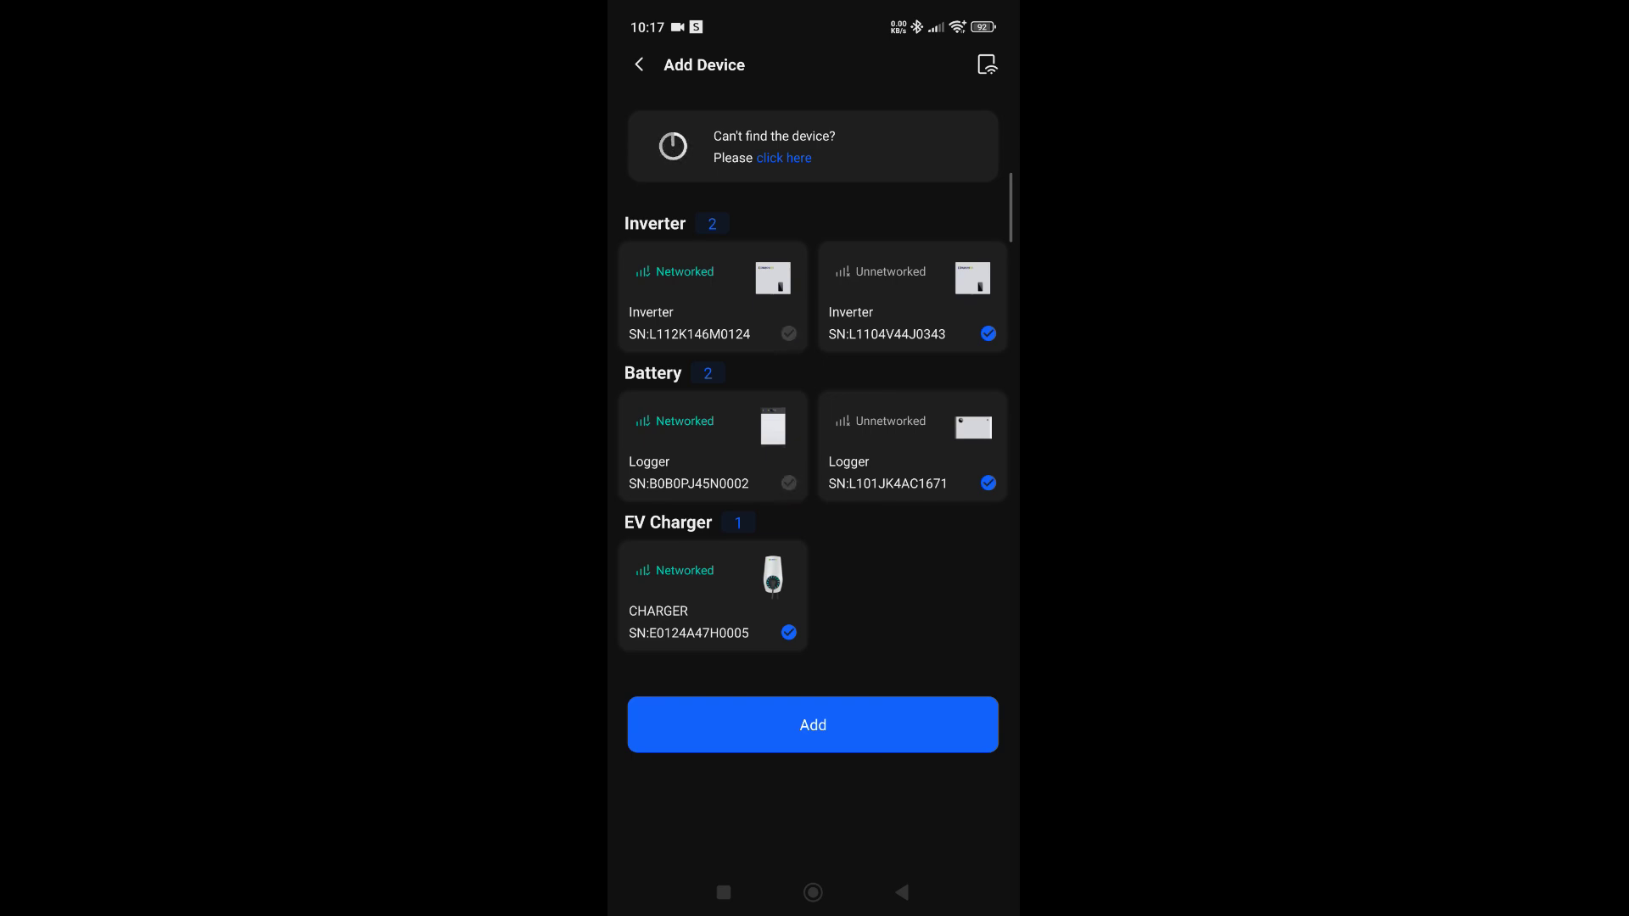
{"action": "left_click", "coordinate": [789, 632]}
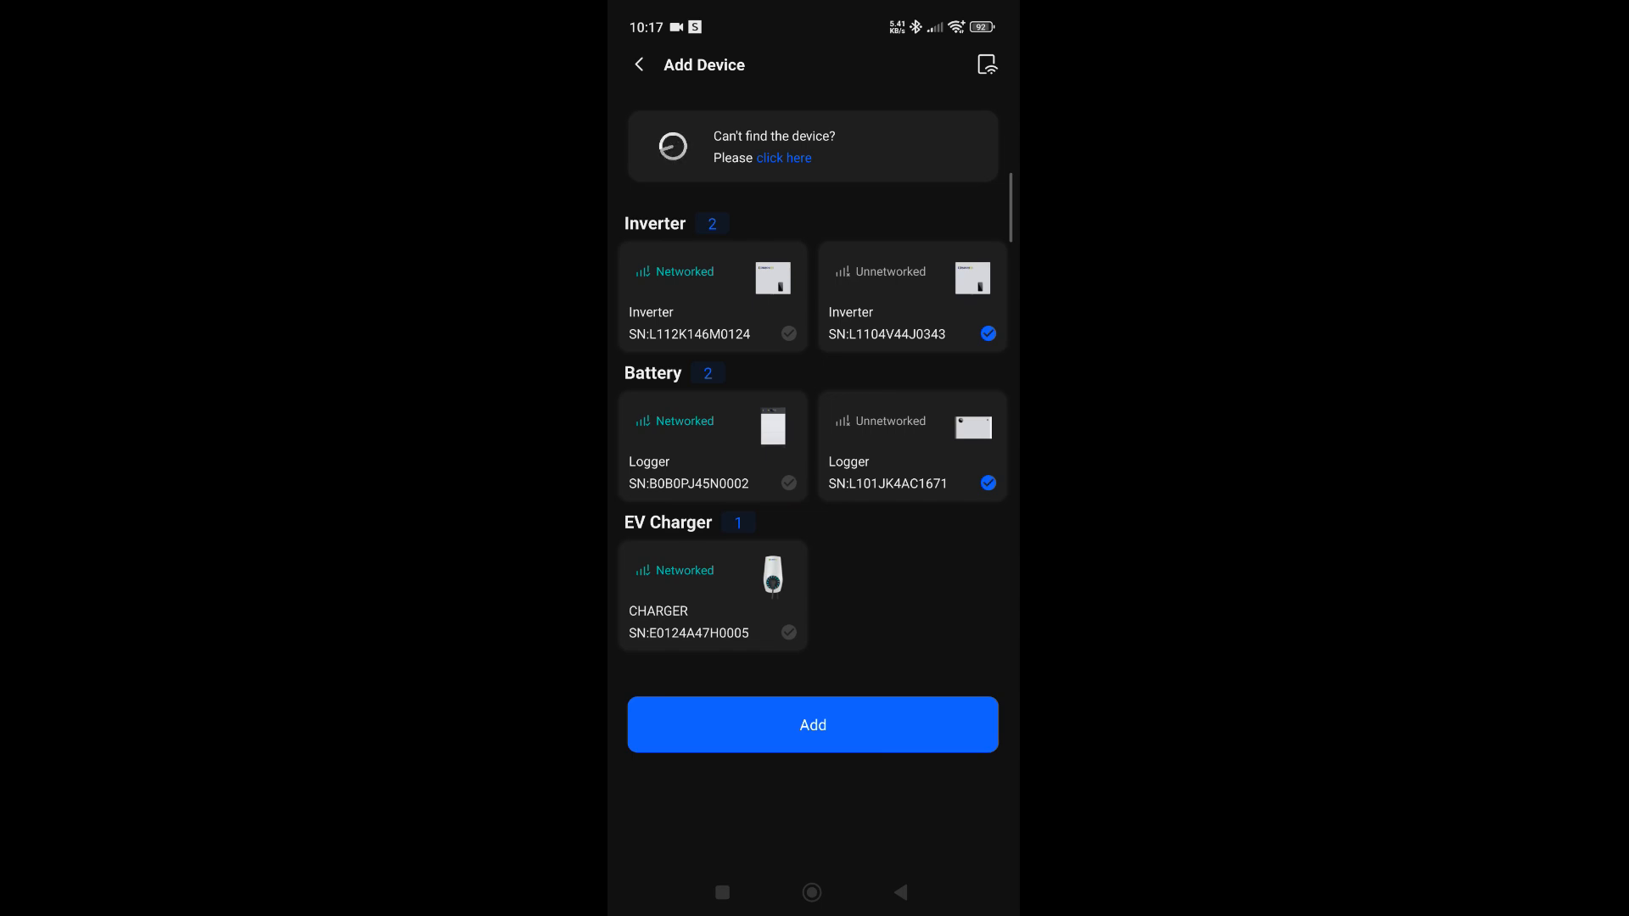
Step: Add the chosen inverter and battery over WiFi with the network password, then bind them
{"action": "left_click", "coordinate": [813, 725]}
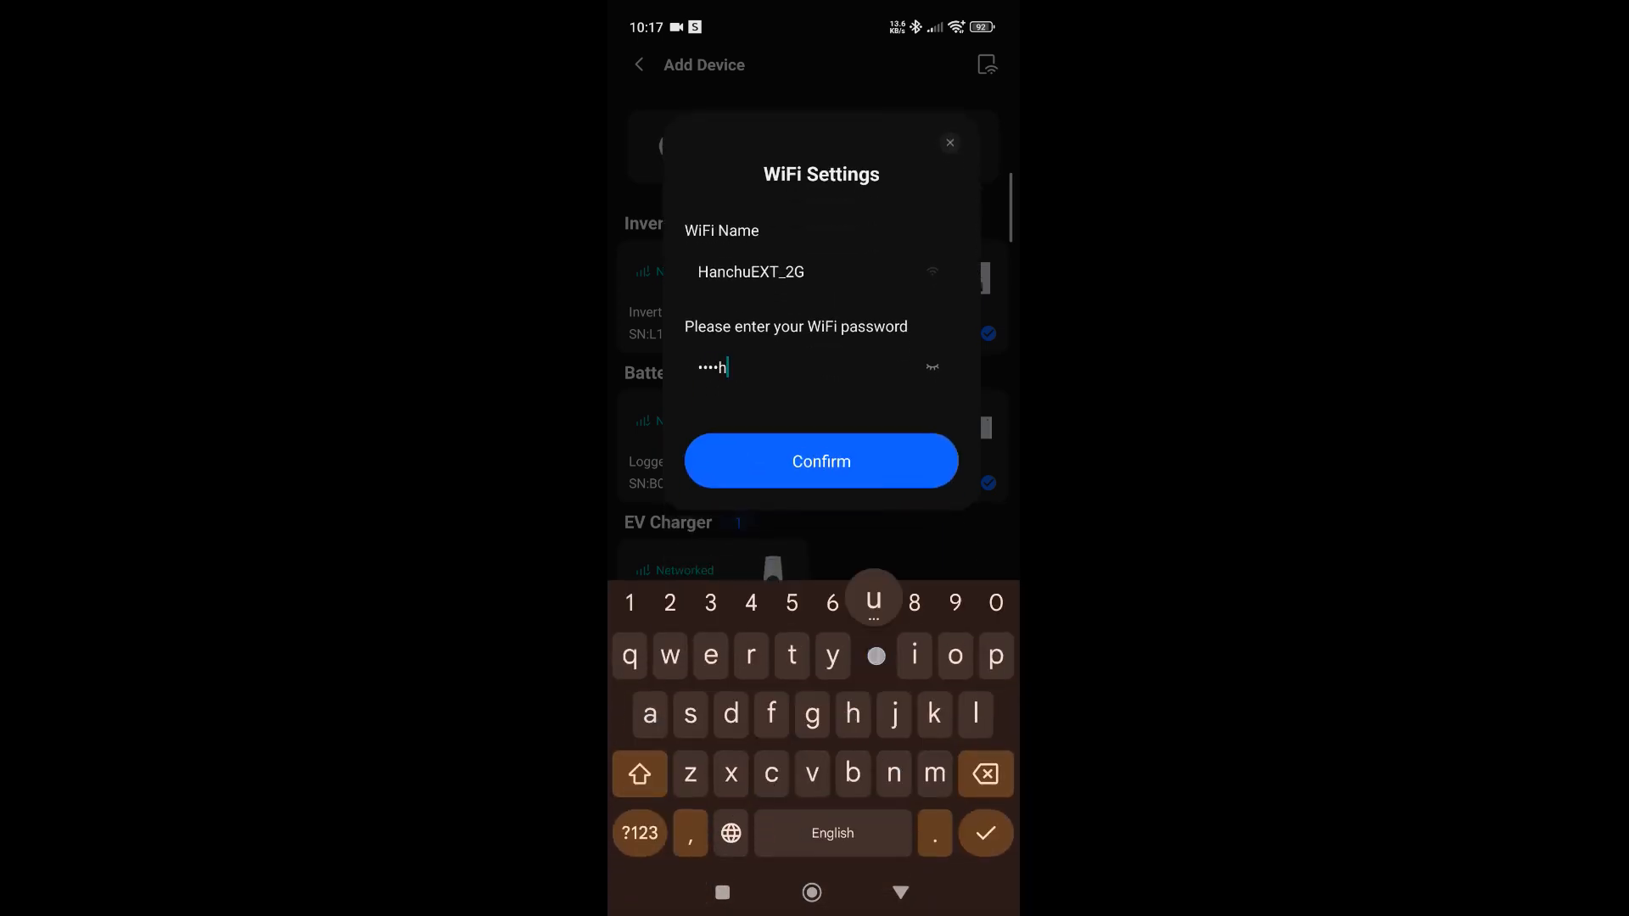
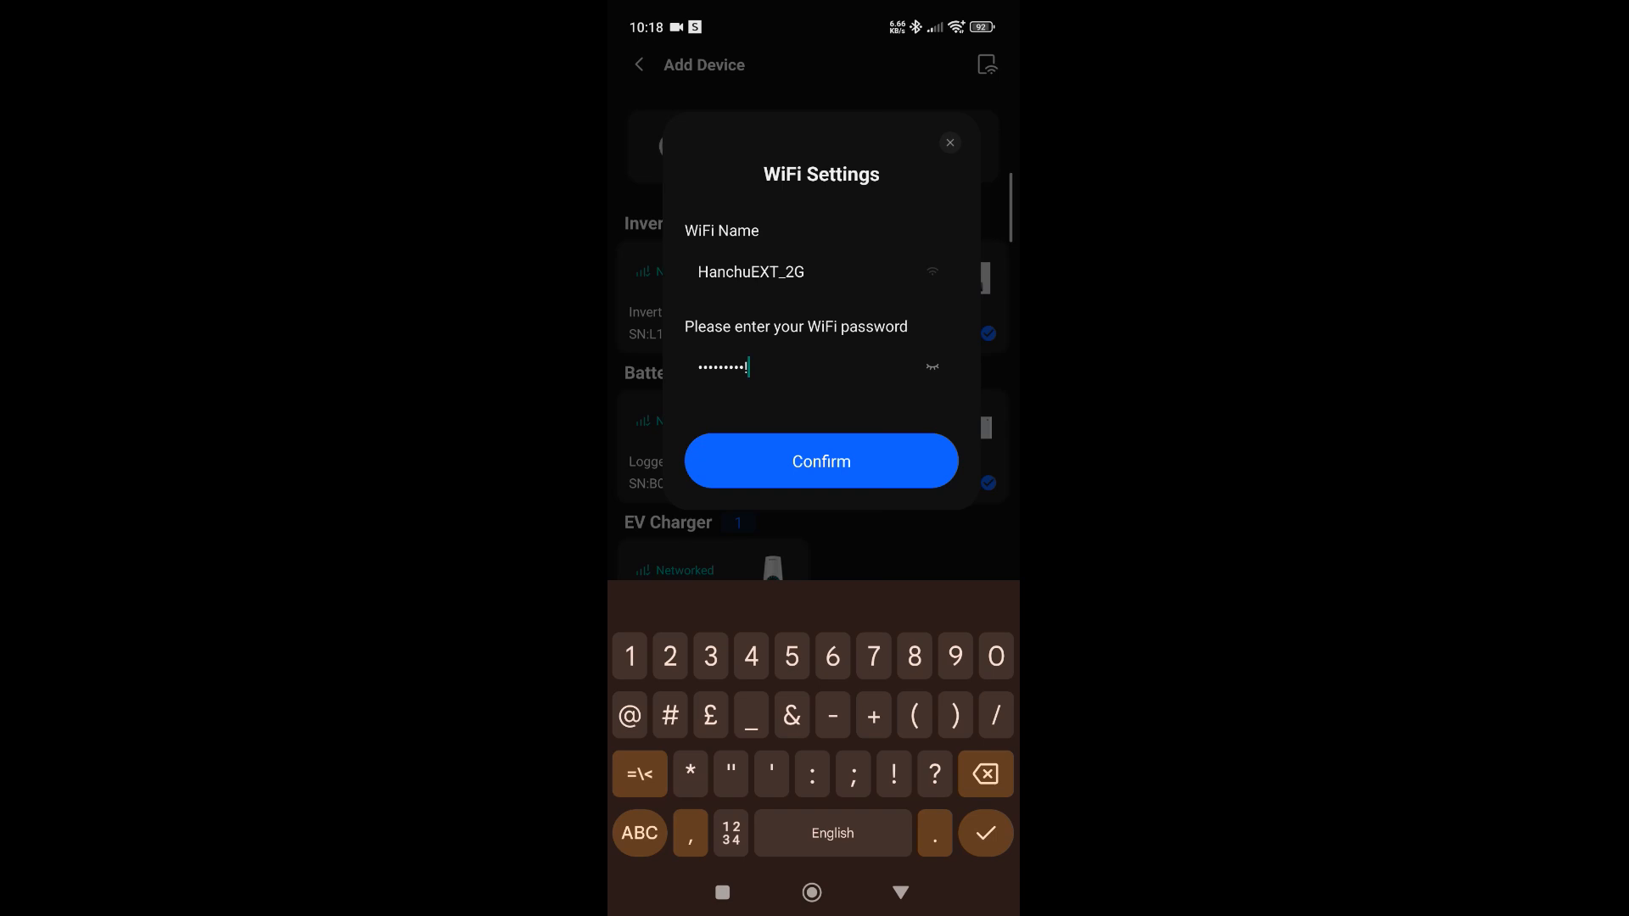
{"action": "left_click", "coordinate": [821, 461]}
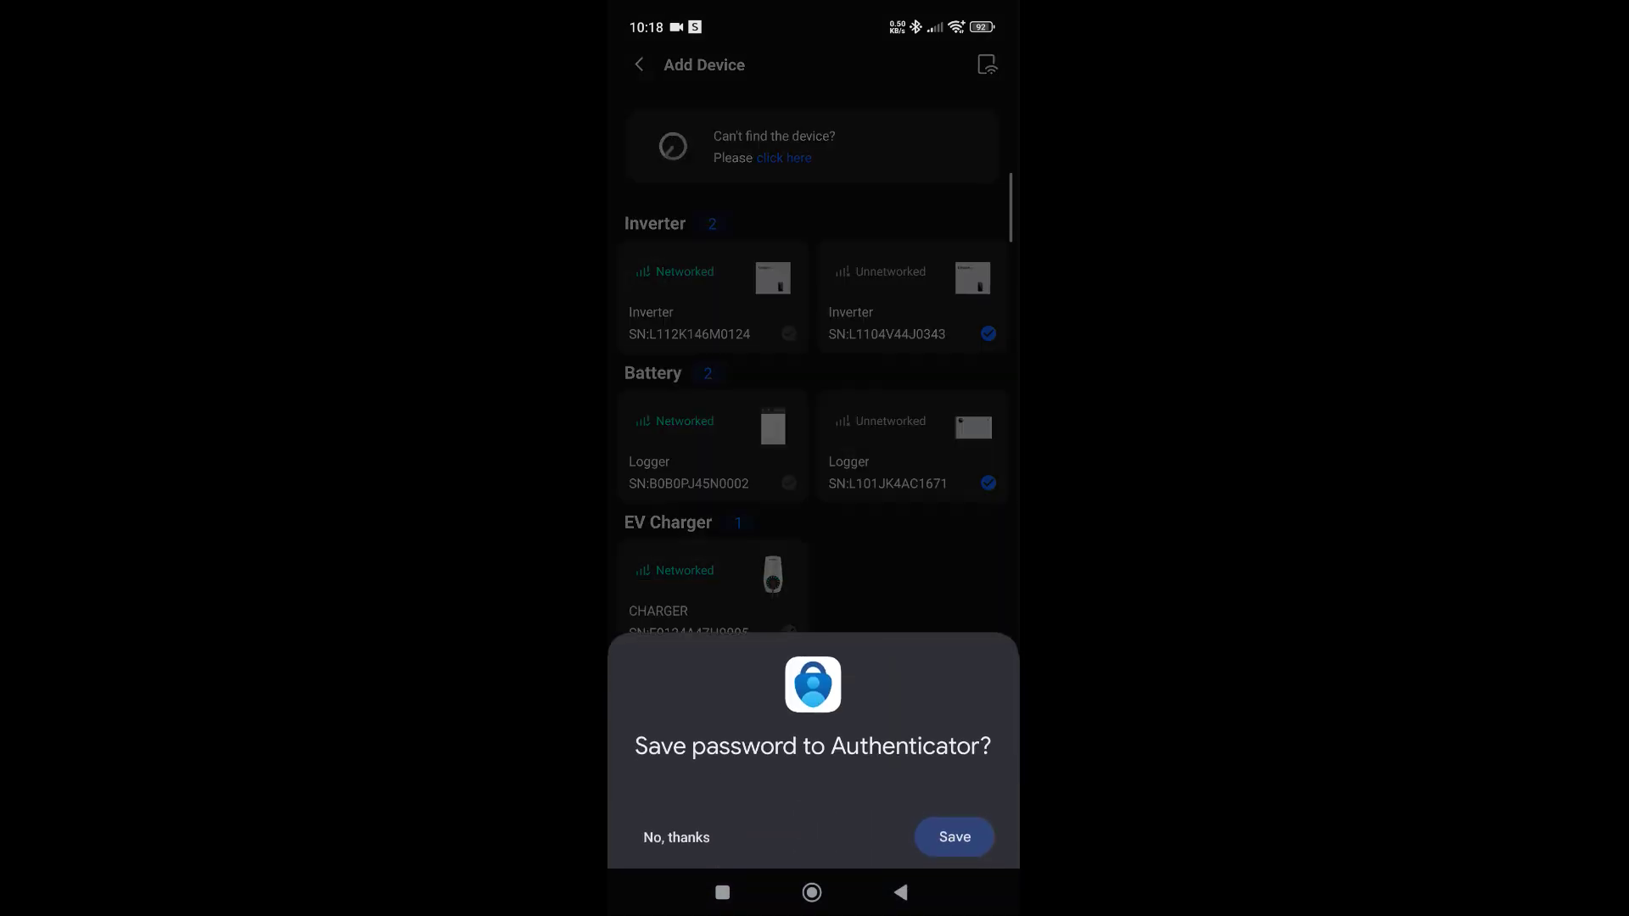
{"action": "left_click", "coordinate": [677, 838]}
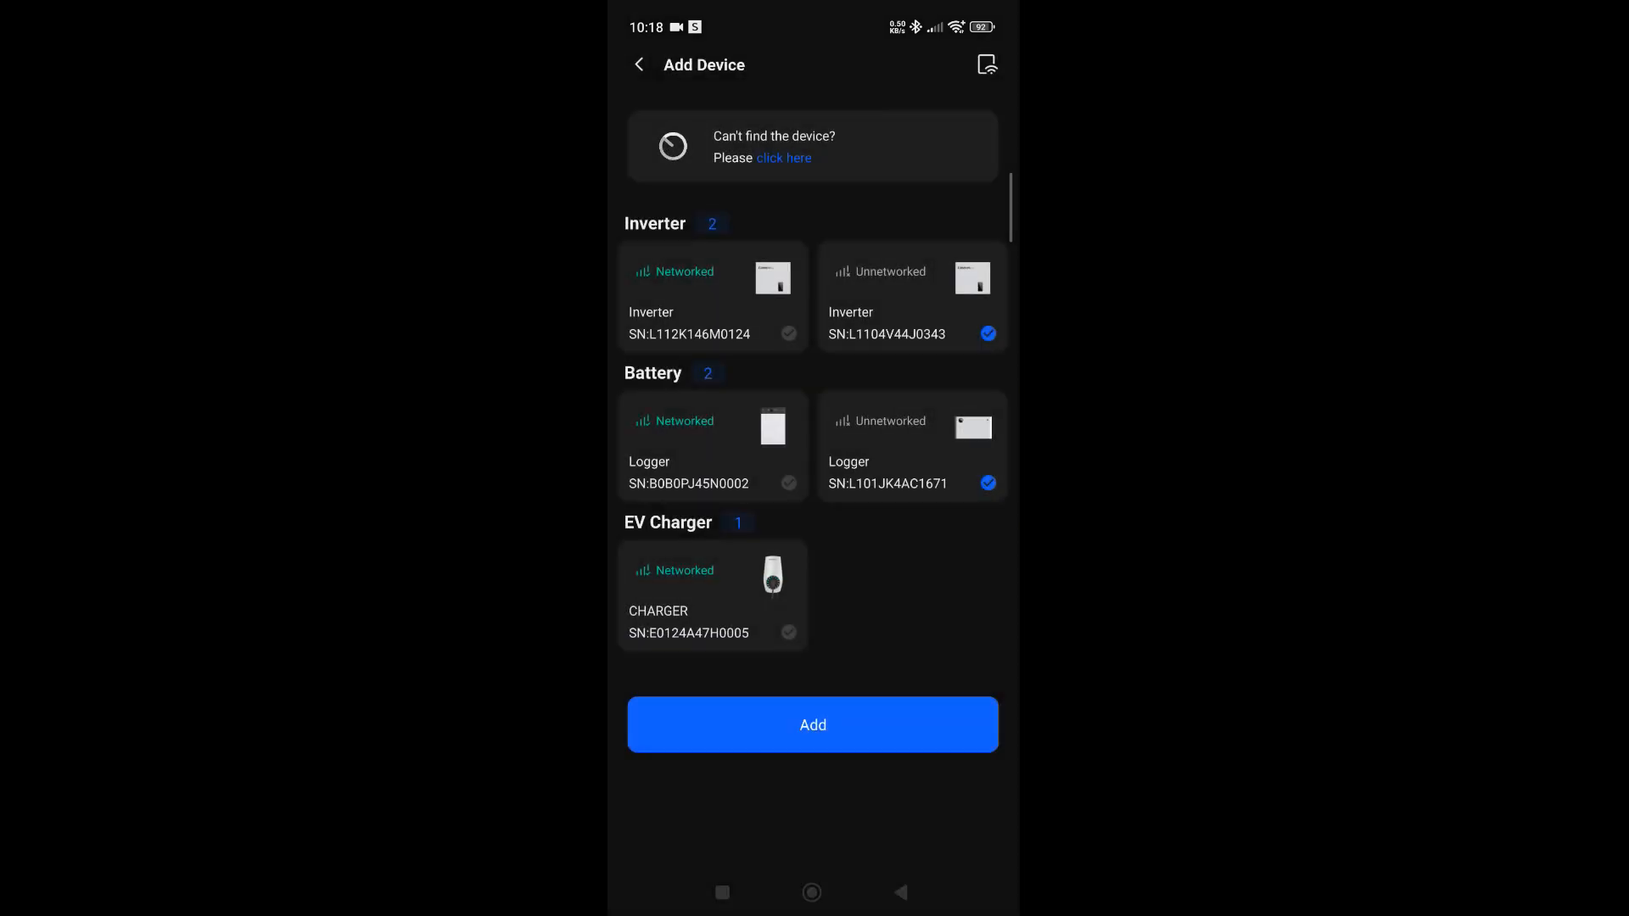
{"action": "left_click", "coordinate": [812, 724]}
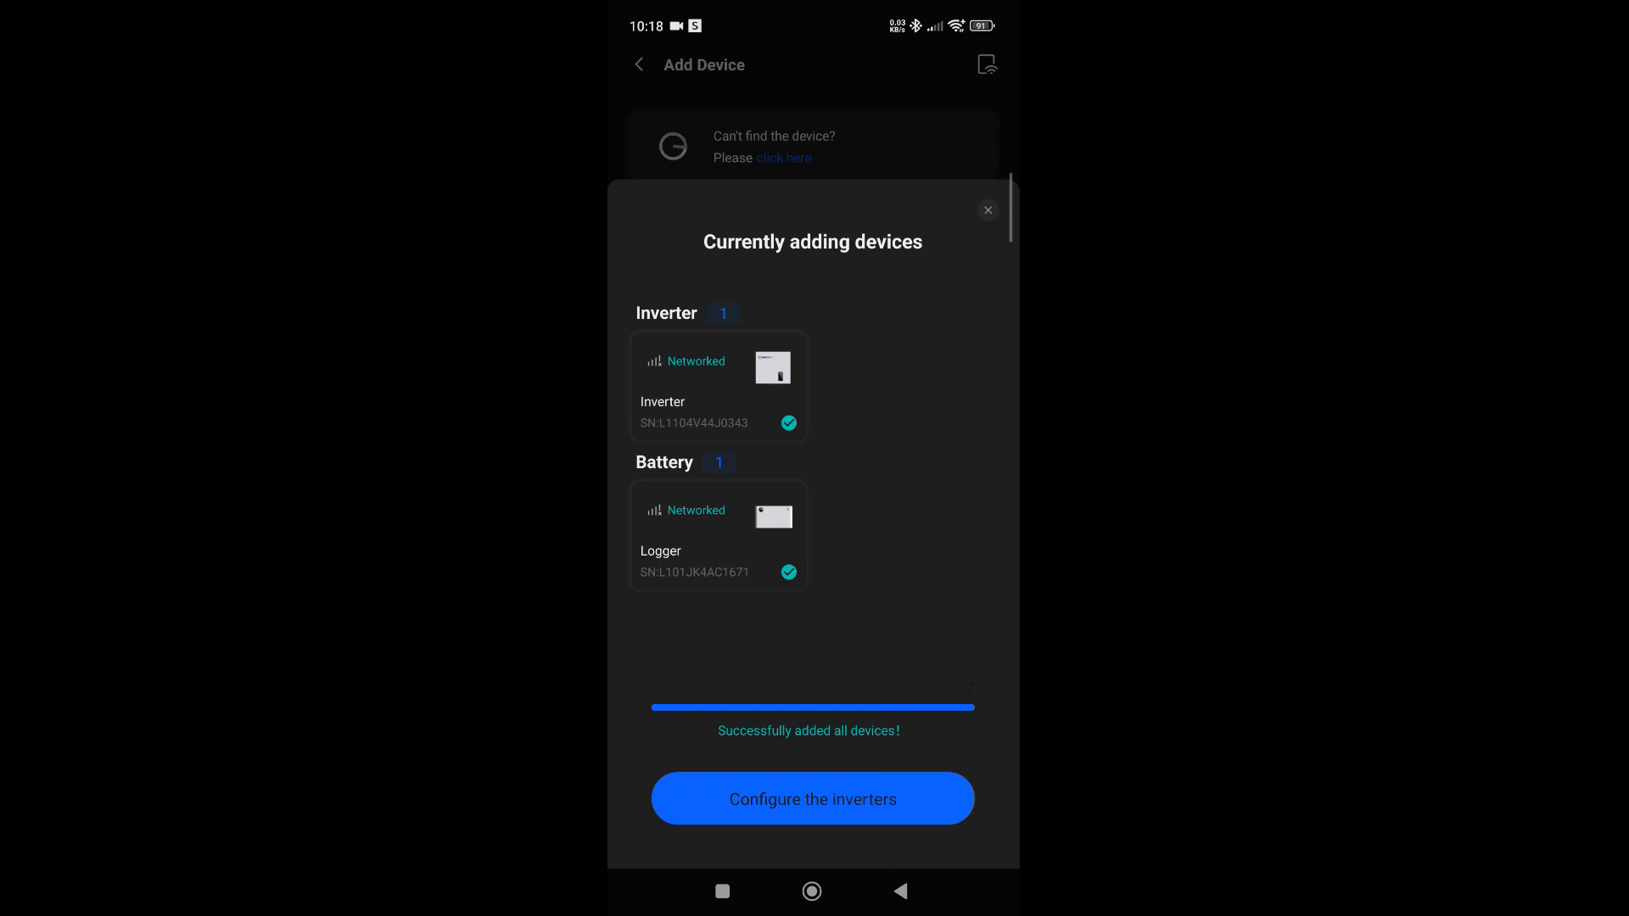
Step: Move on to inverter configuration and scroll through the Test1 home dashboard
{"action": "left_click", "coordinate": [813, 799]}
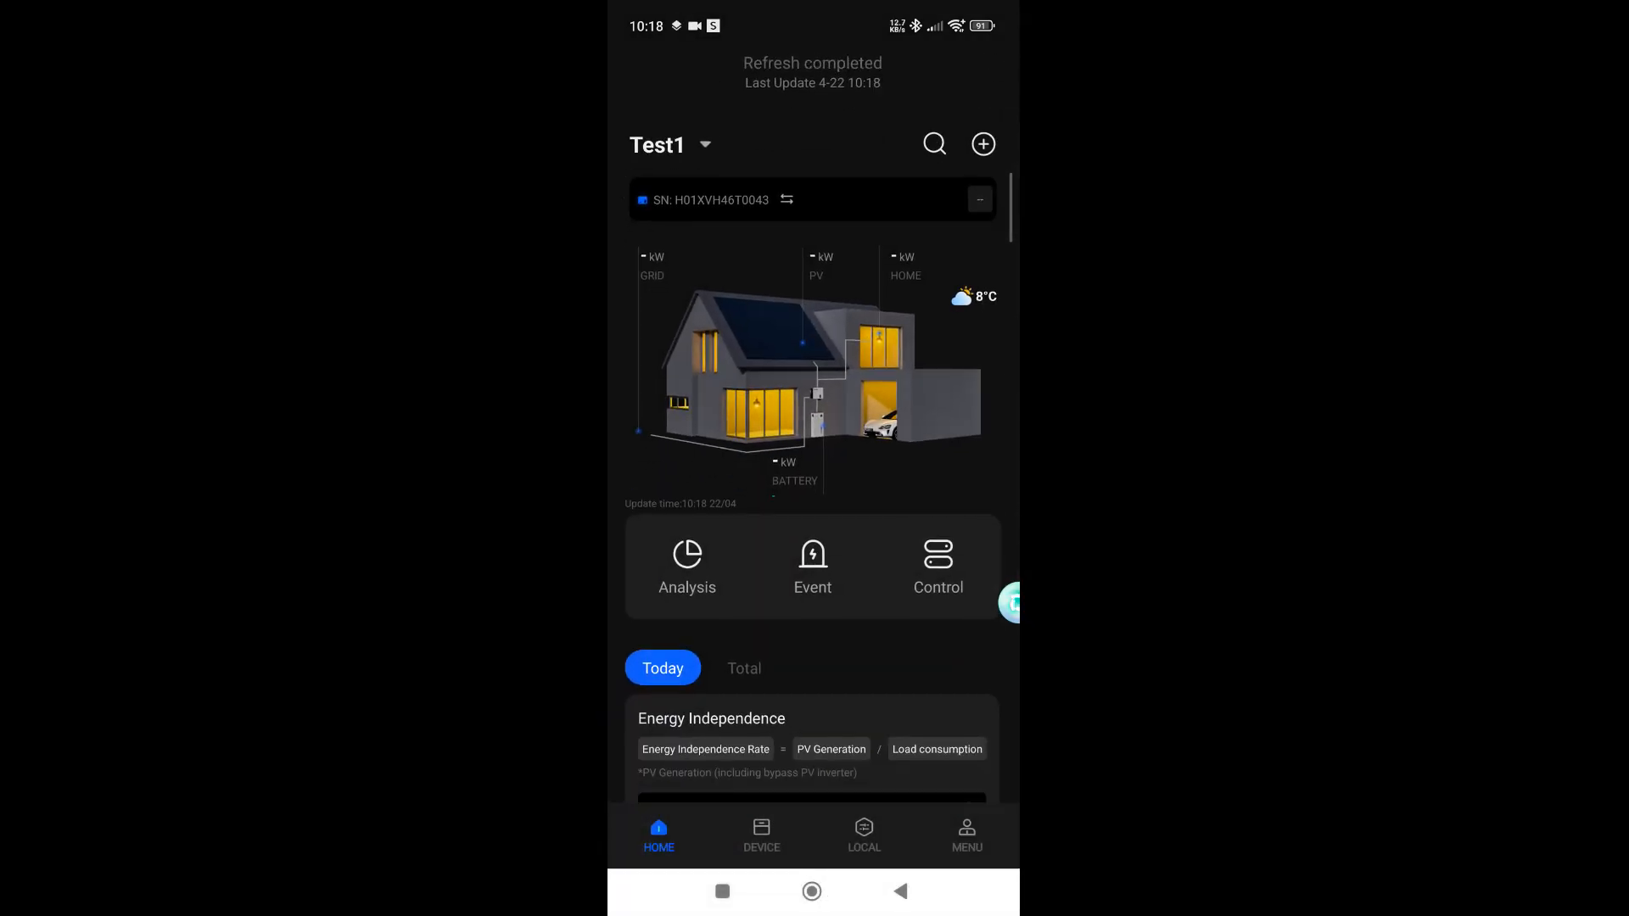
{"action": "scroll", "scroll_direction": "down", "scroll_amount": 3}
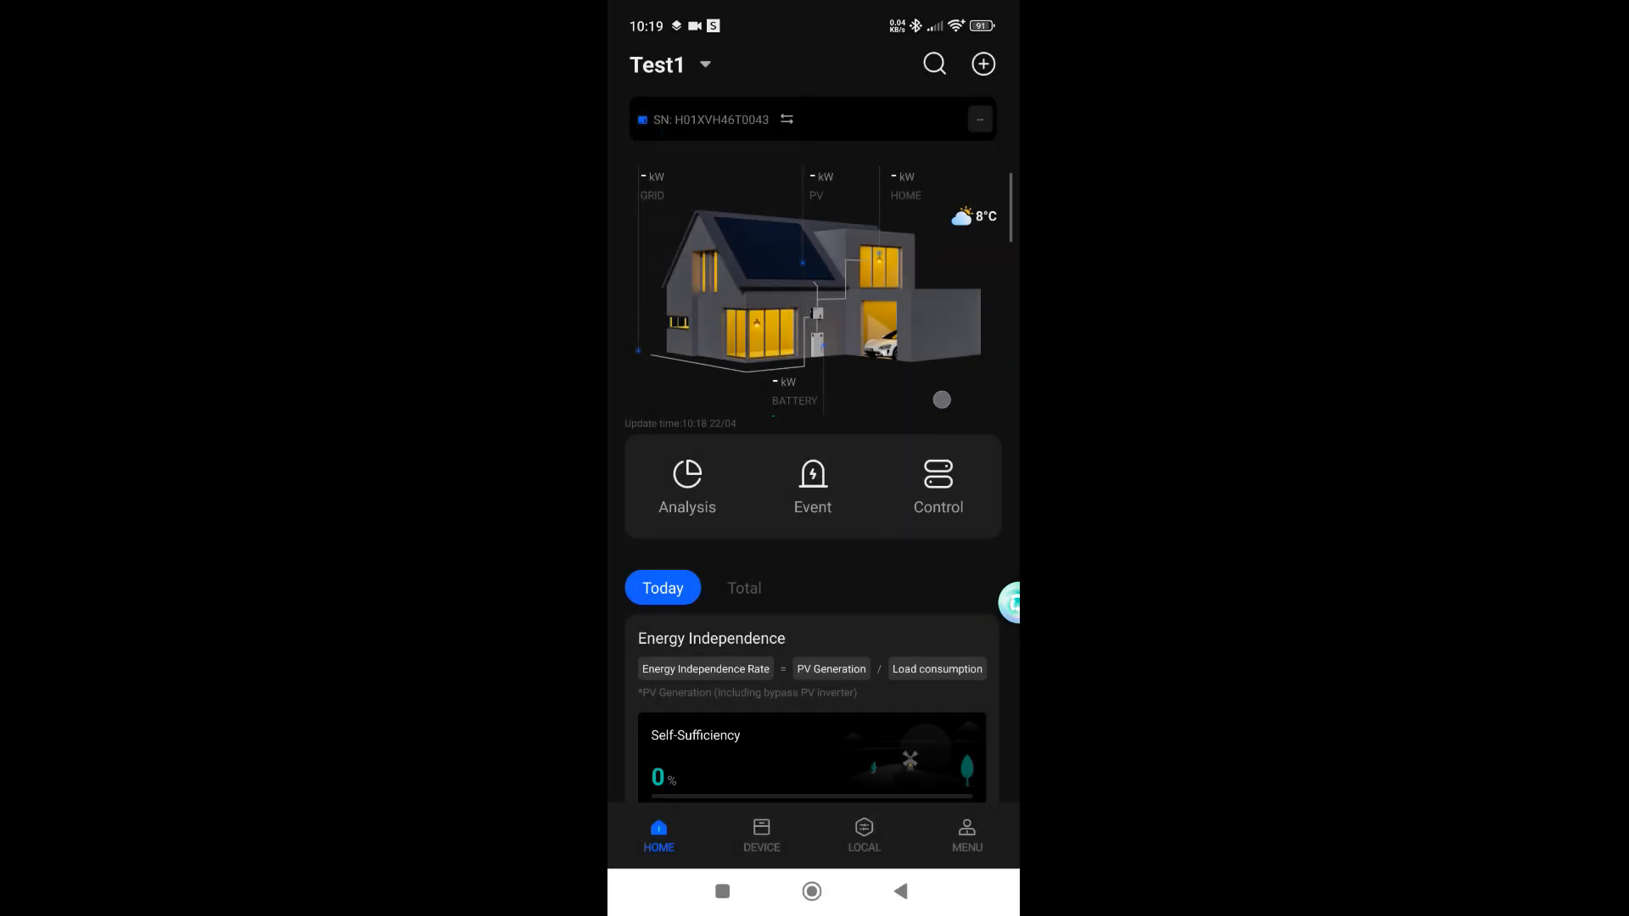
{"action": "scroll", "scroll_direction": "down", "scroll_amount": 3}
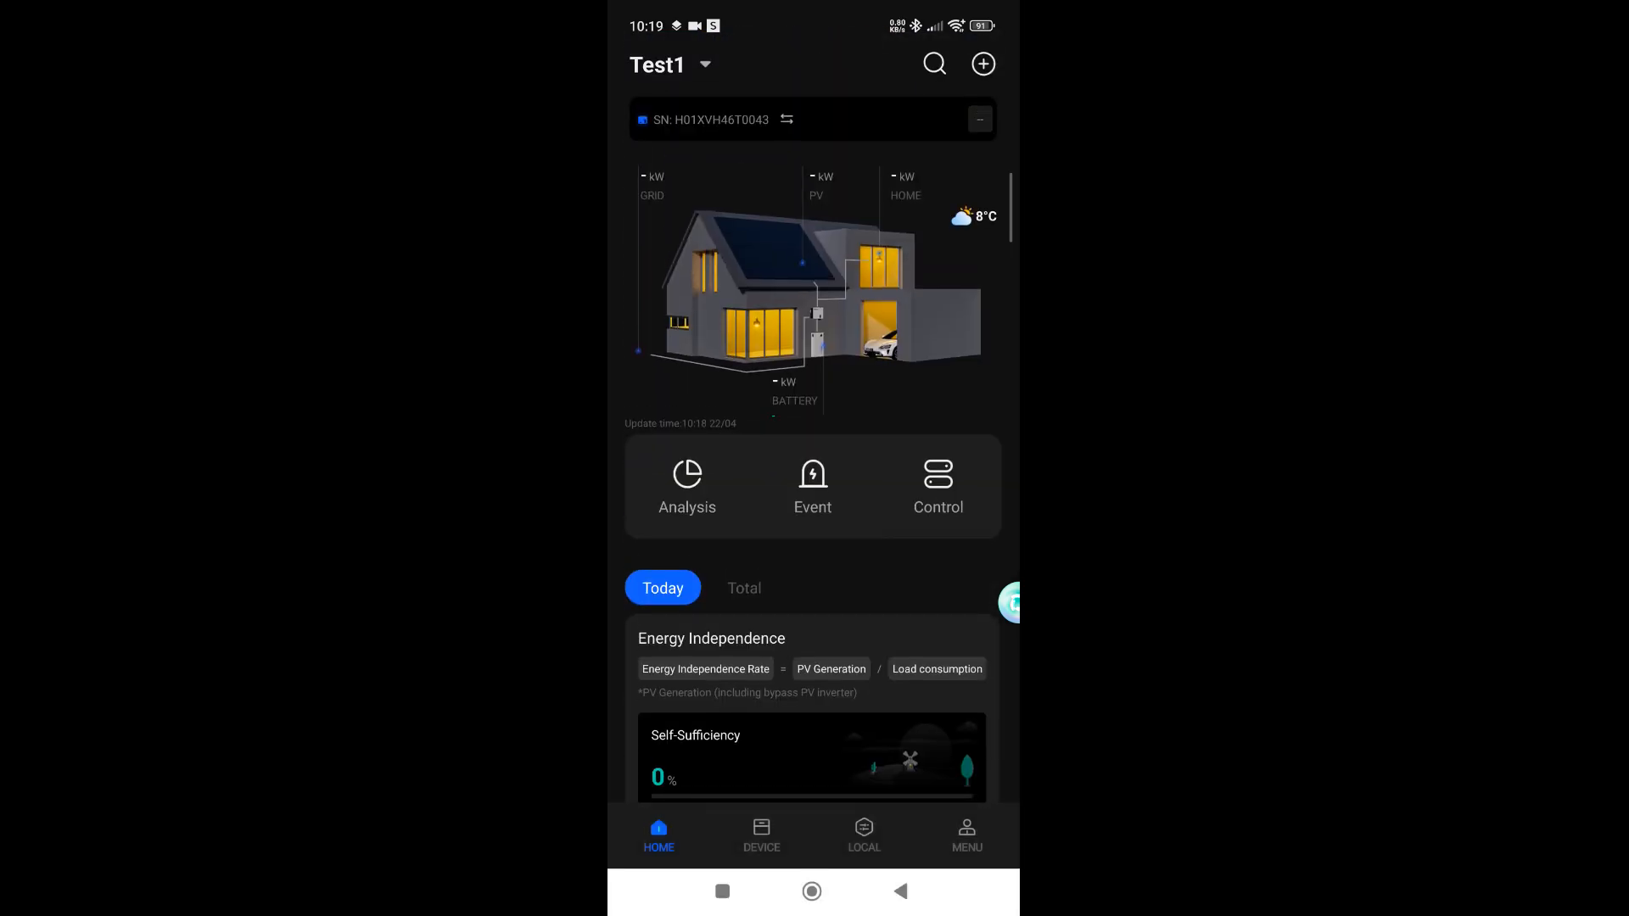
Step: Check the Test1 station's inverter and battery devices, then open the inverter's Control settings
{"action": "left_click", "coordinate": [761, 836]}
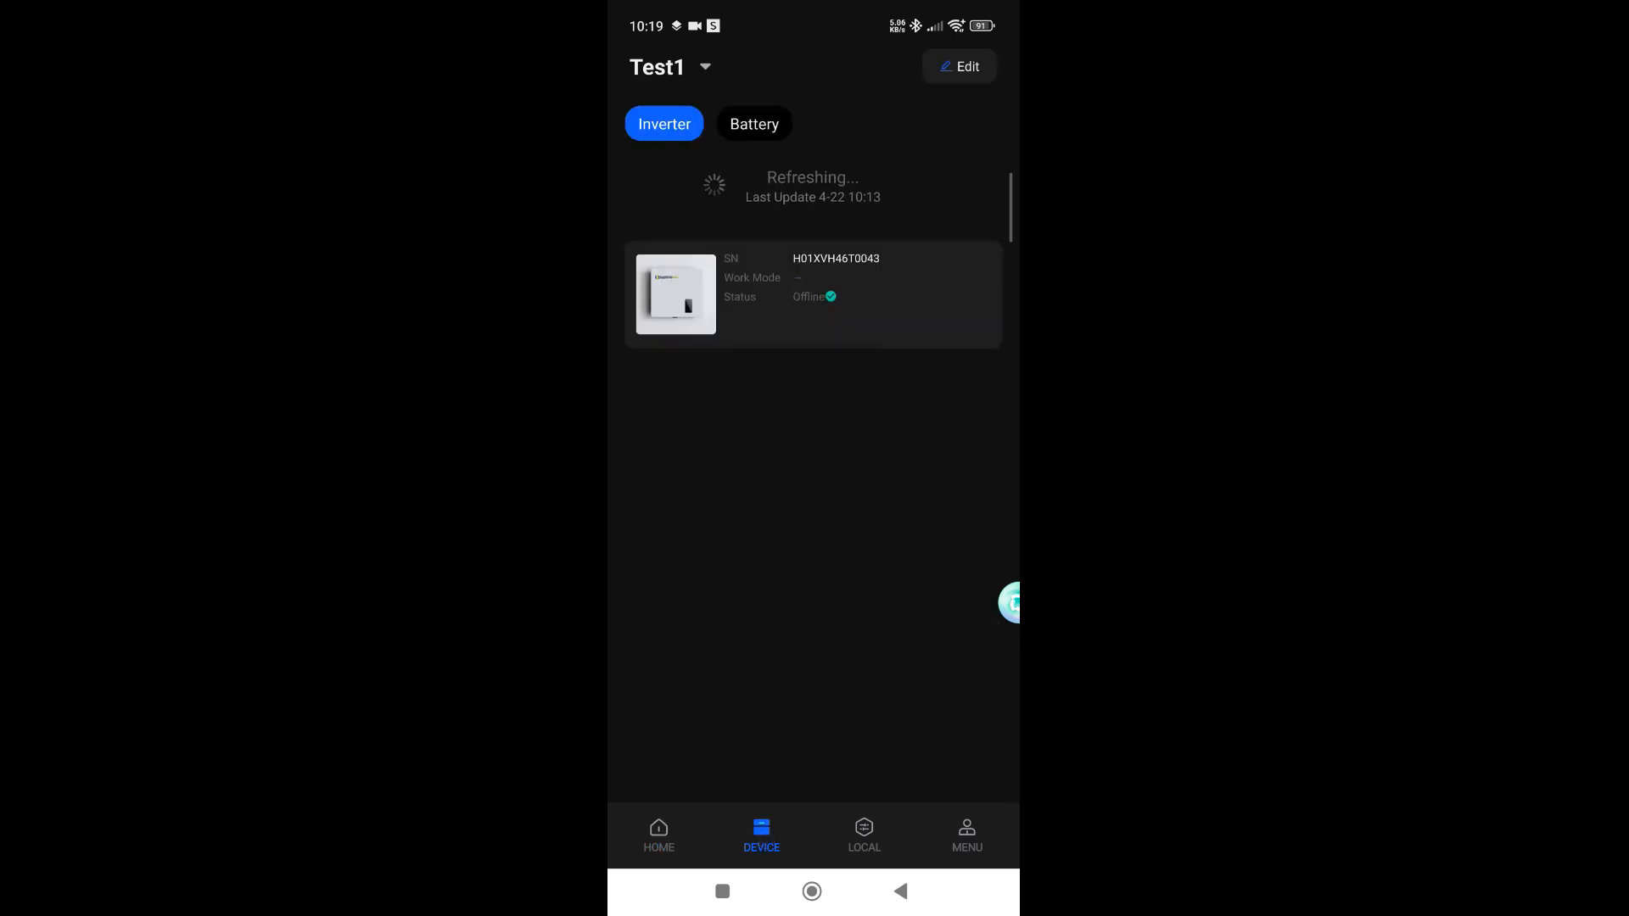
{"action": "left_click", "coordinate": [755, 124]}
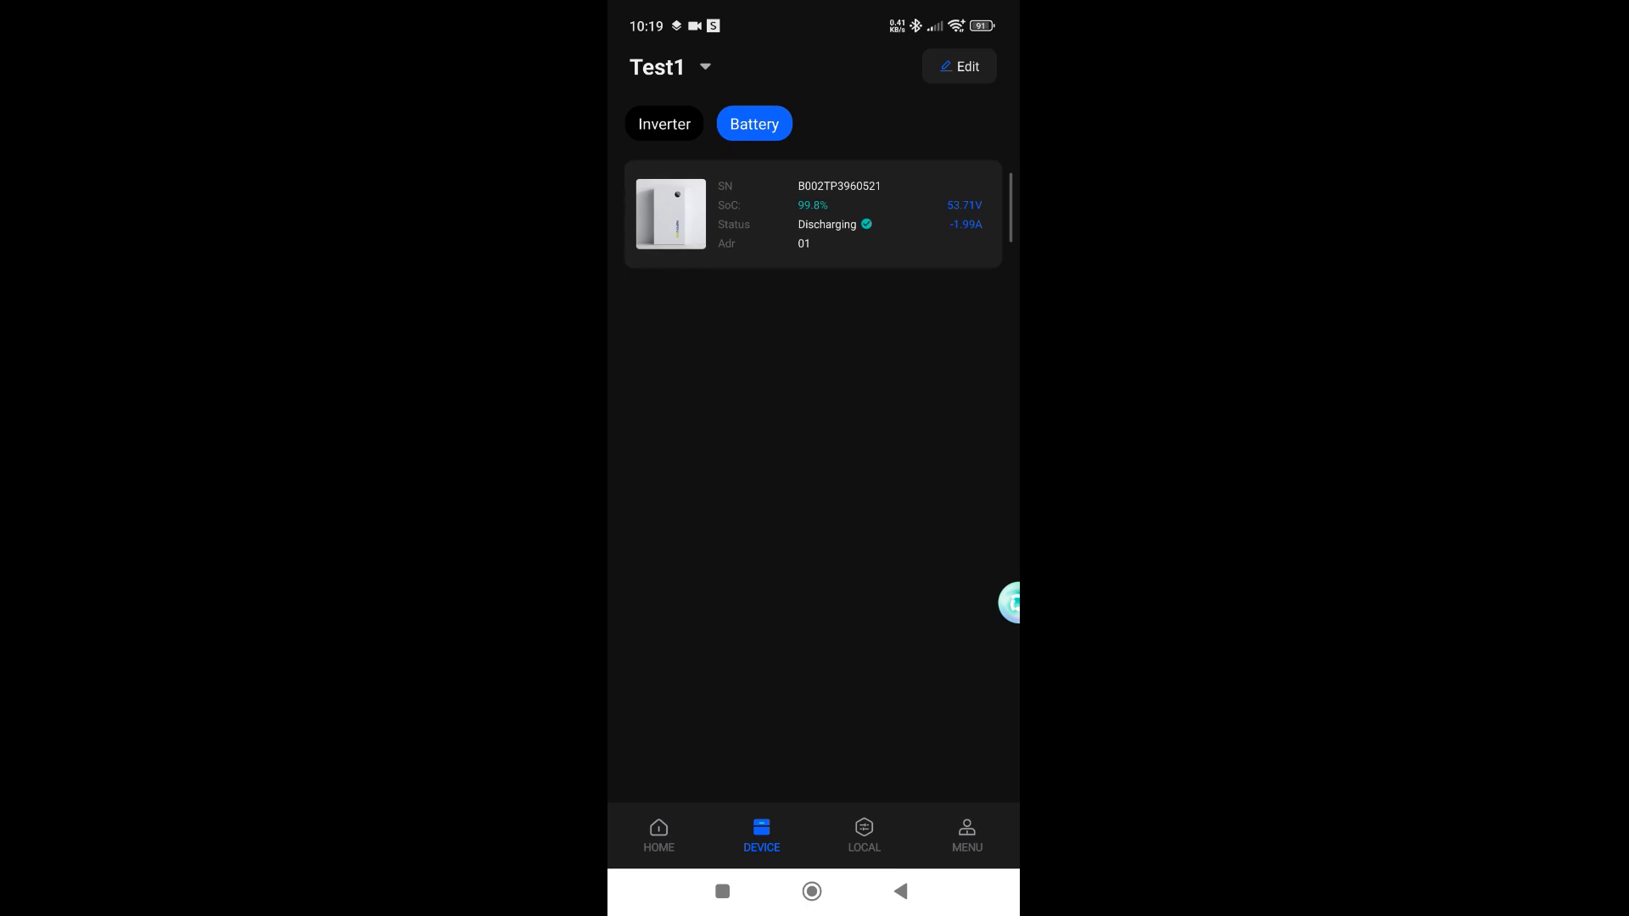
{"action": "left_click", "coordinate": [664, 123]}
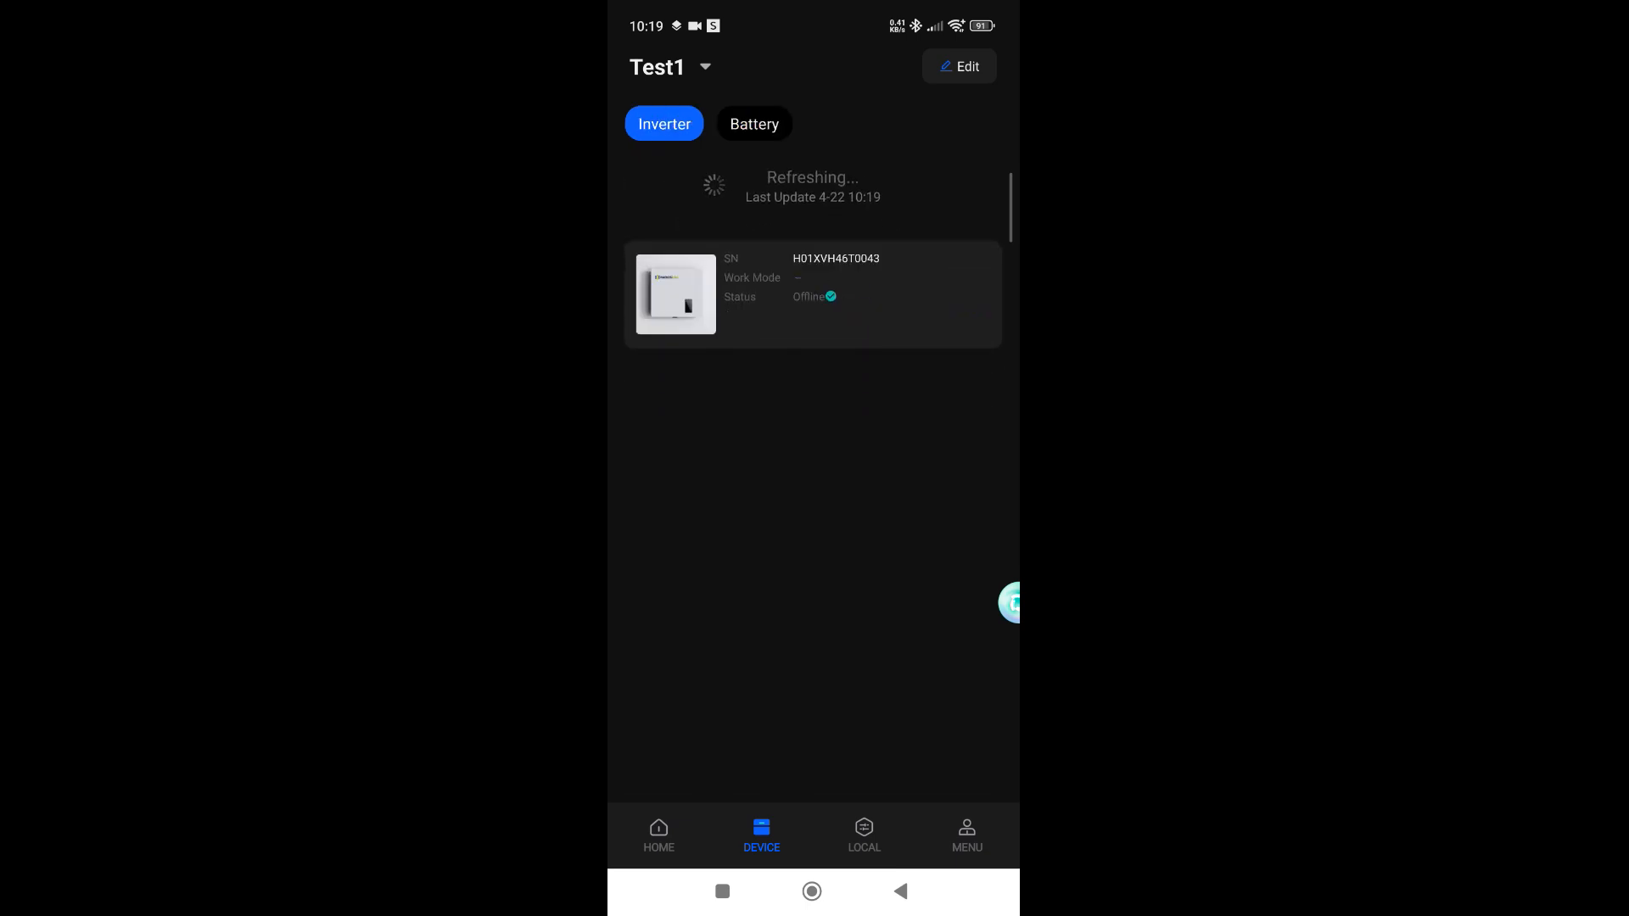
{"action": "left_click", "coordinate": [658, 835]}
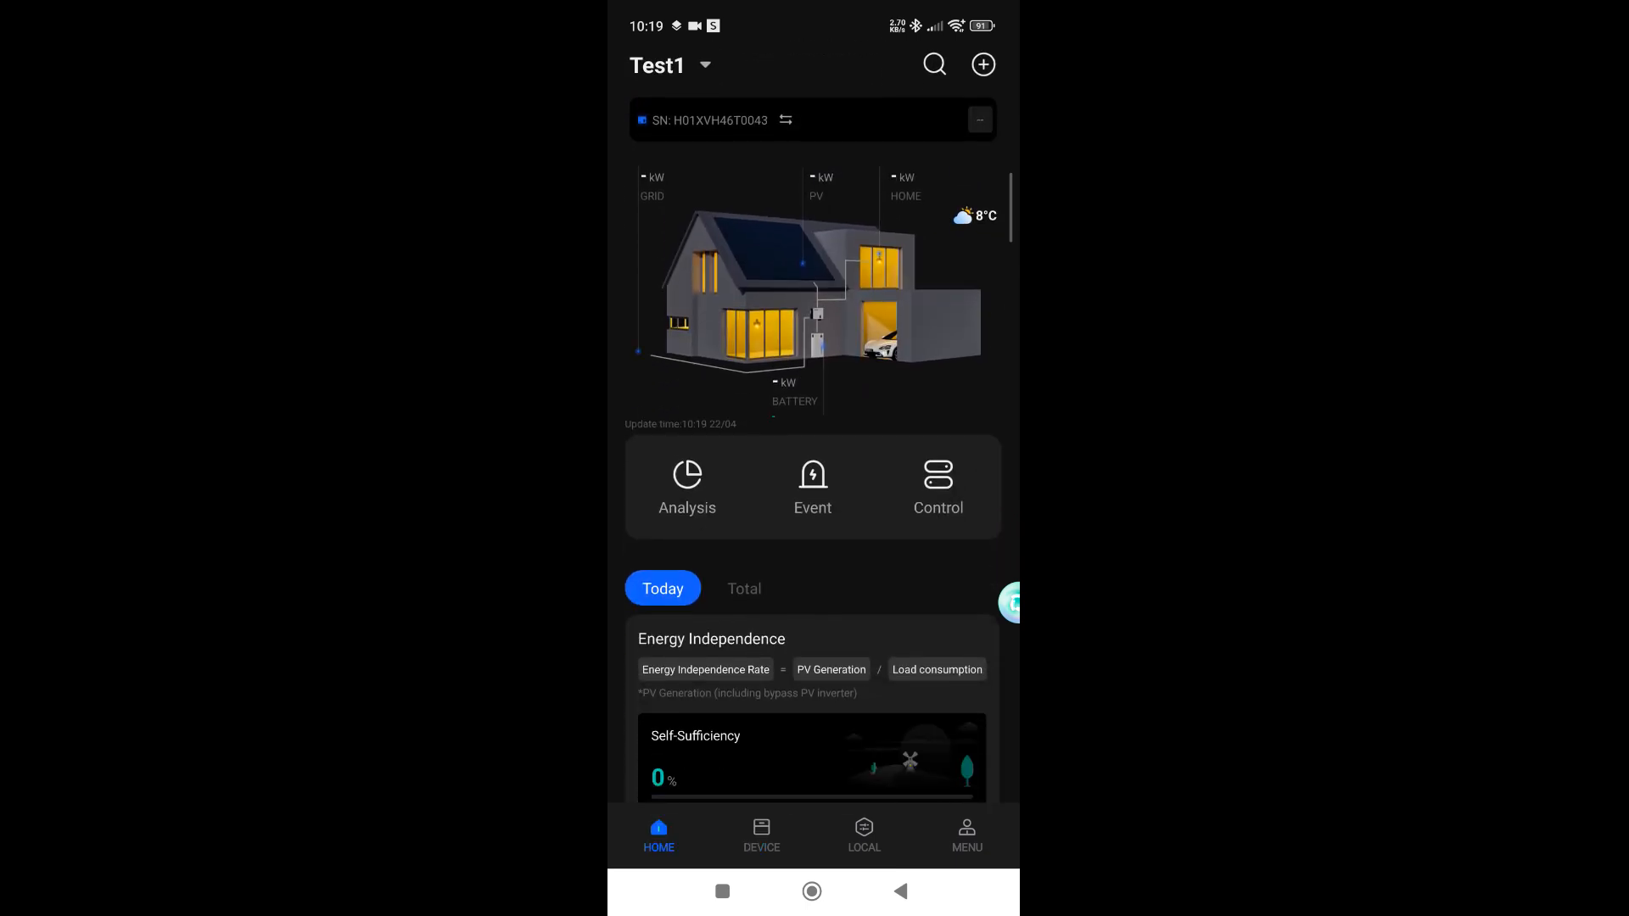
{"action": "left_click", "coordinate": [938, 485]}
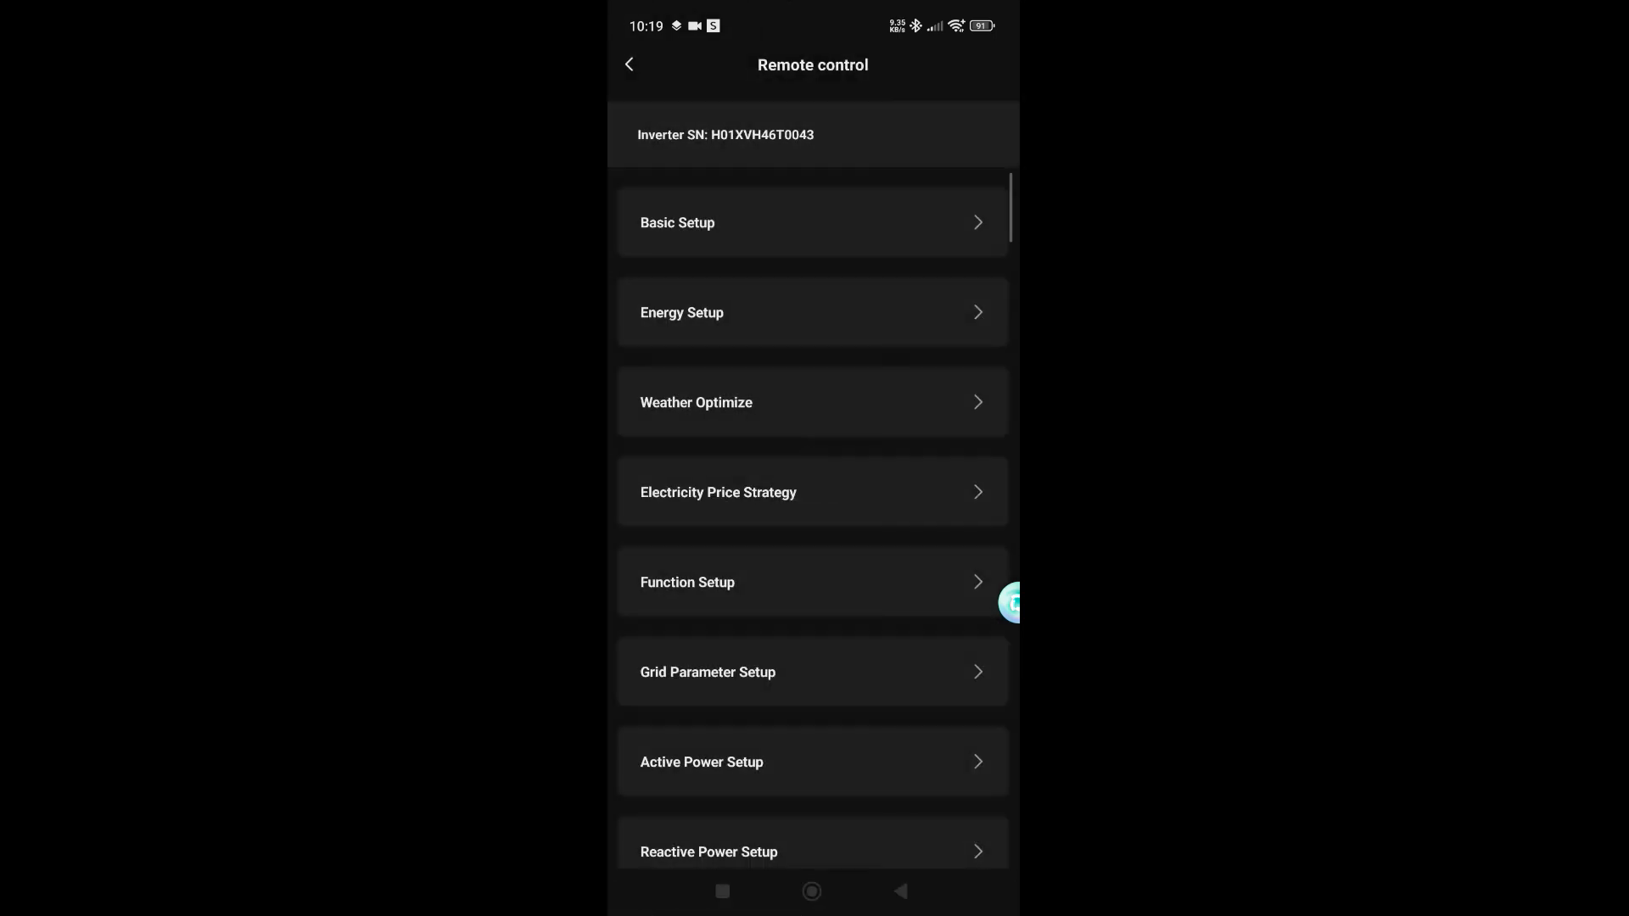
Step: In Basic Setup, pick an operating mode and set the grid side meter to EASTRON SDM230/SDM120CT
{"action": "left_click", "coordinate": [678, 223]}
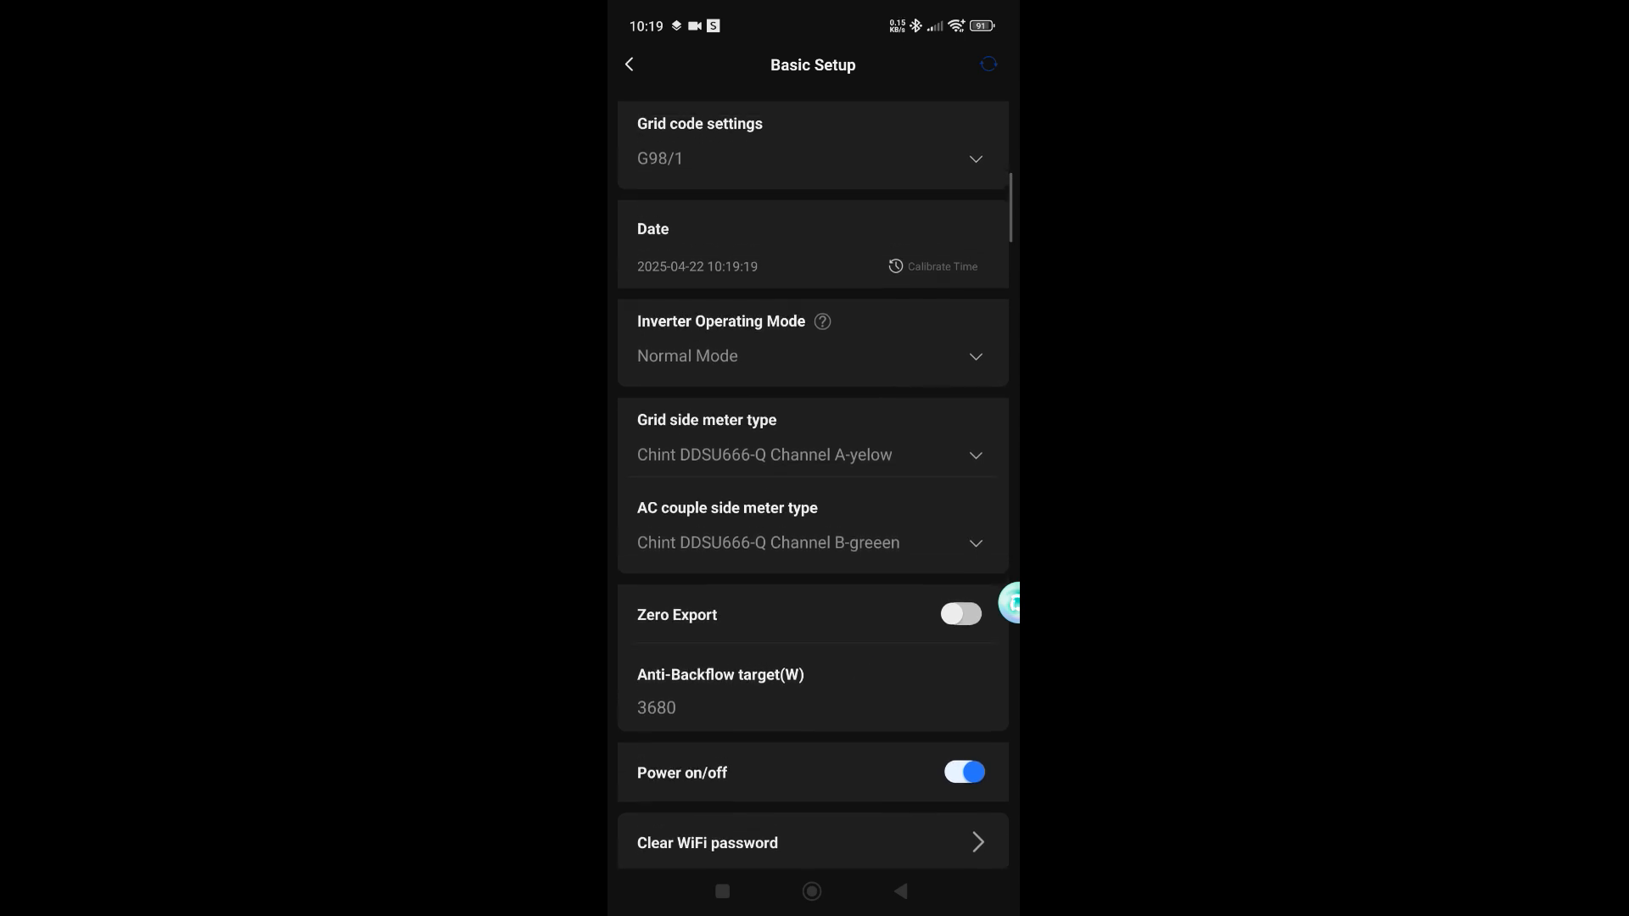
{"action": "left_click", "coordinate": [813, 356]}
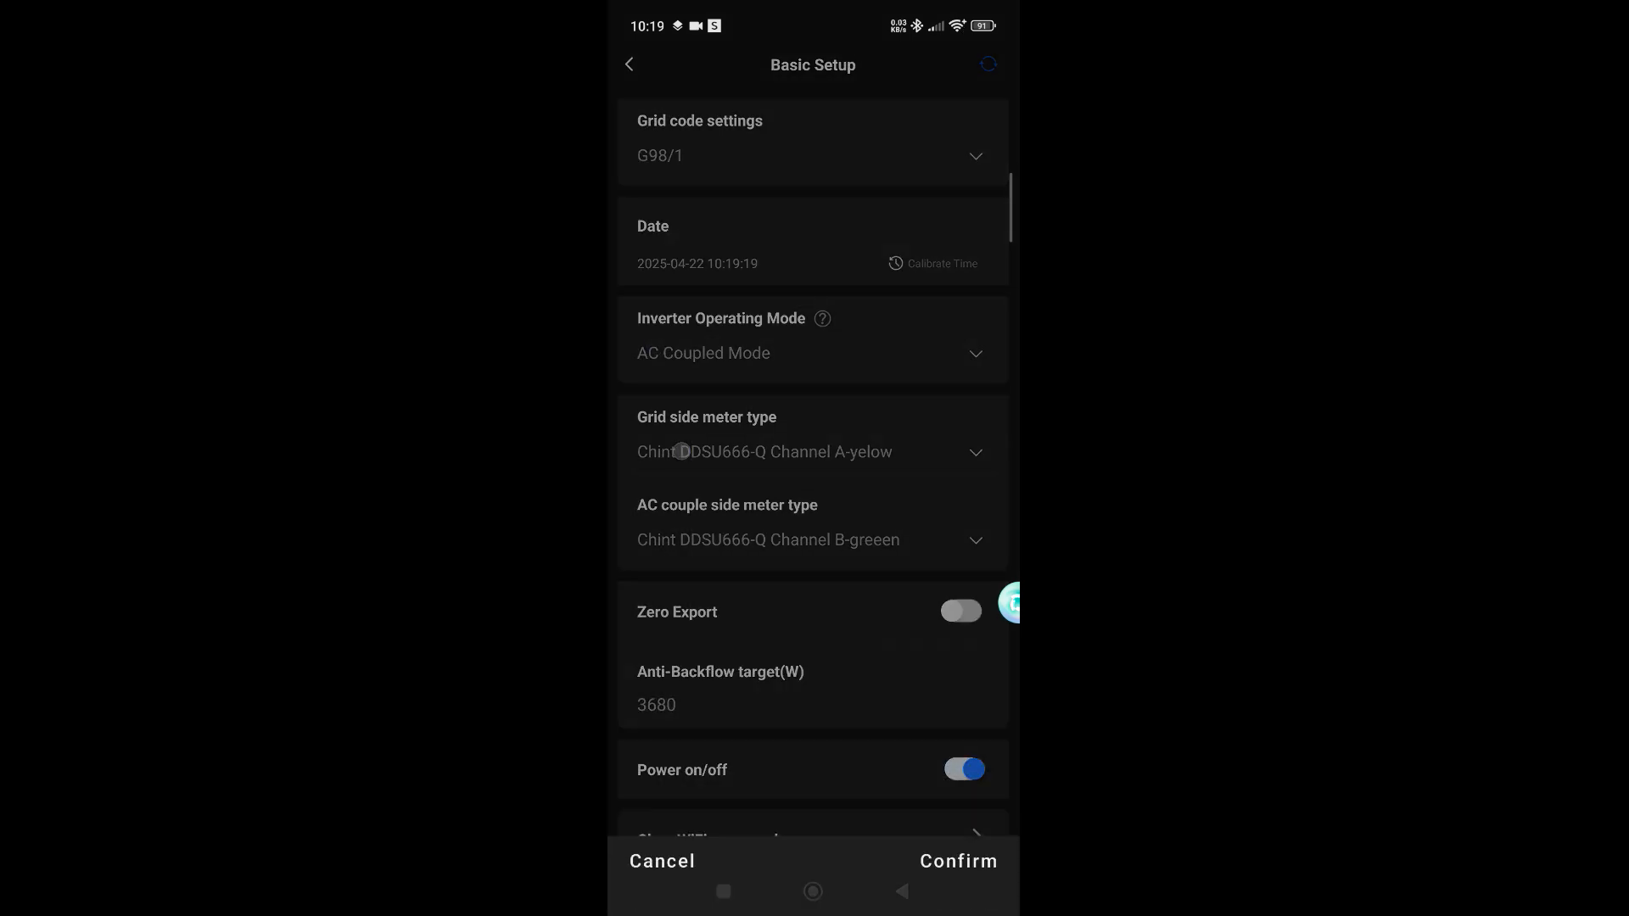
{"action": "left_click", "coordinate": [812, 452]}
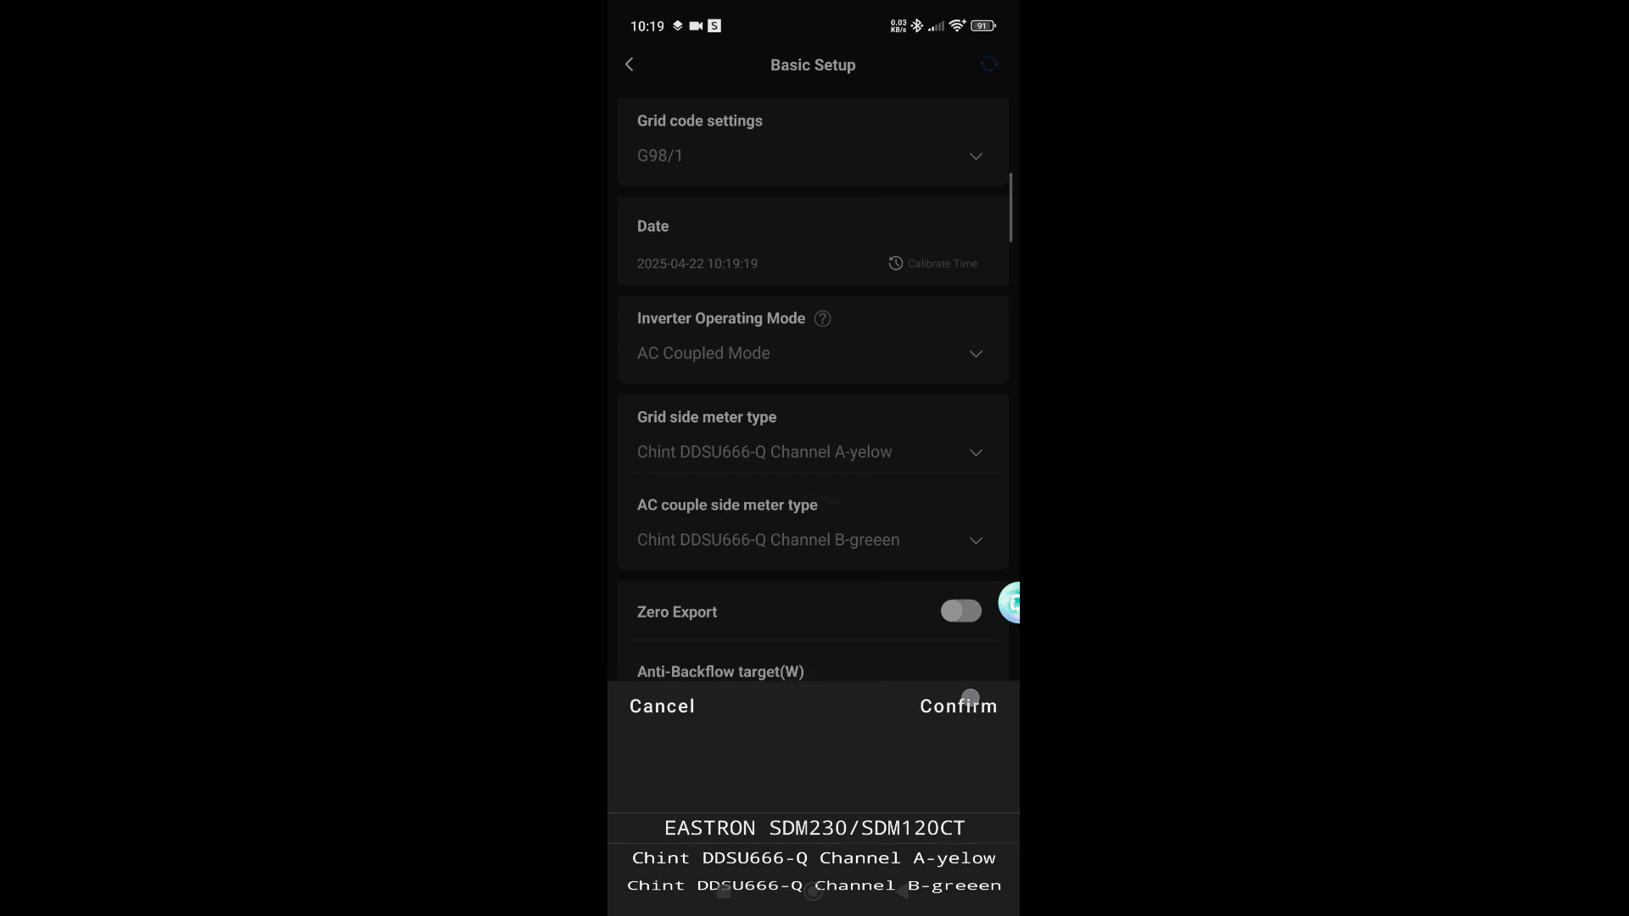
{"action": "left_click", "coordinate": [958, 706]}
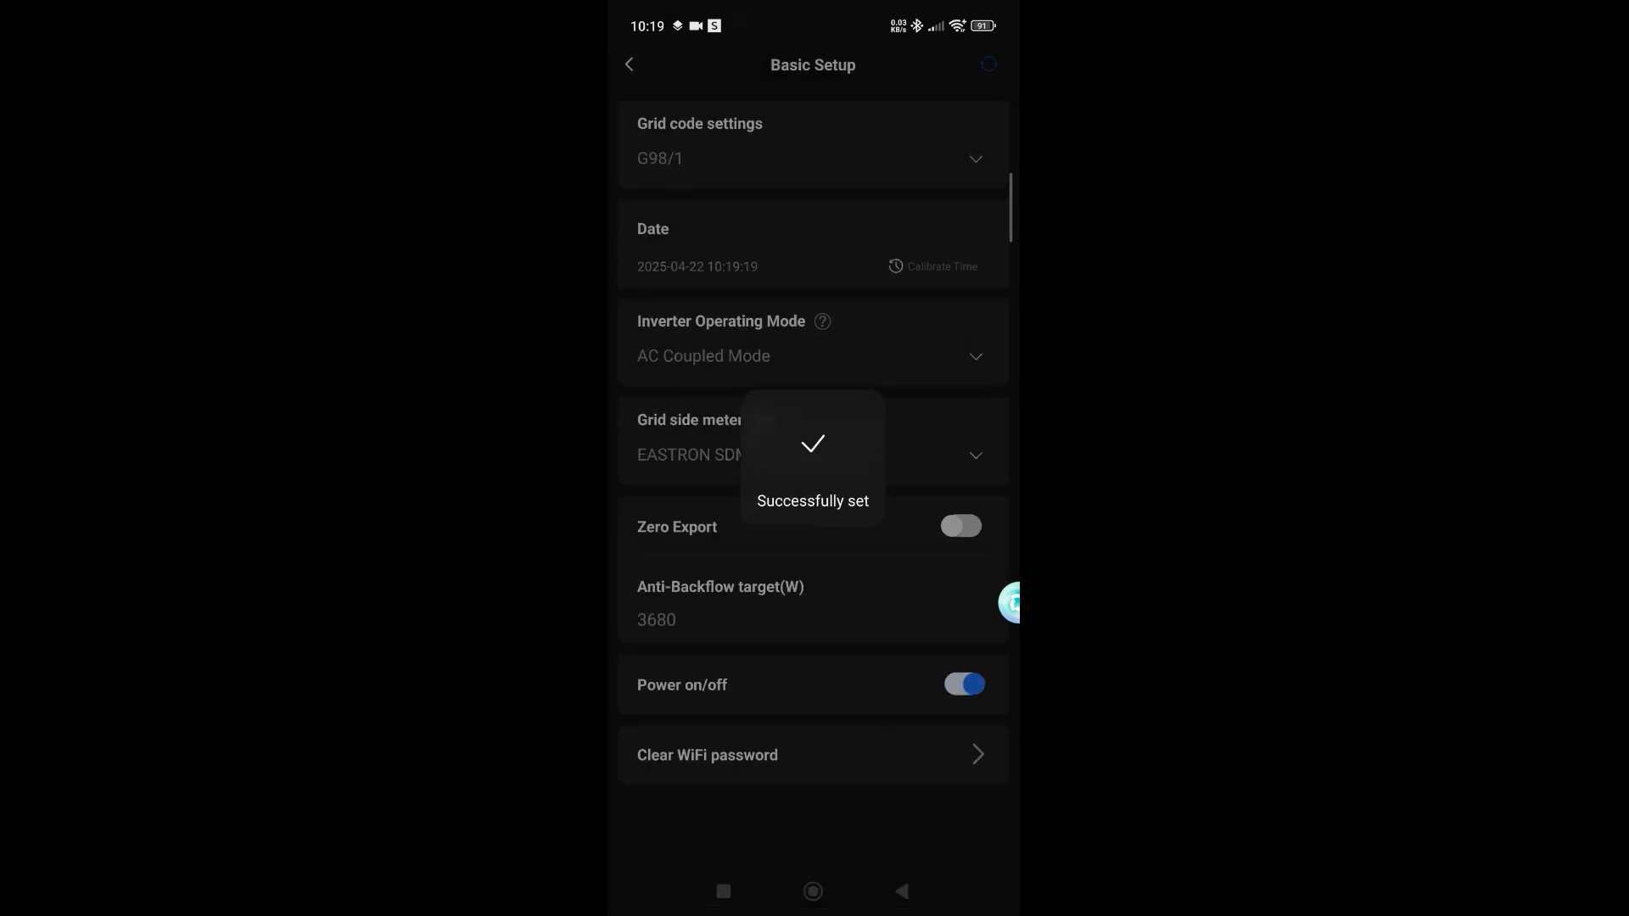
{"action": "left_click", "coordinate": [813, 356]}
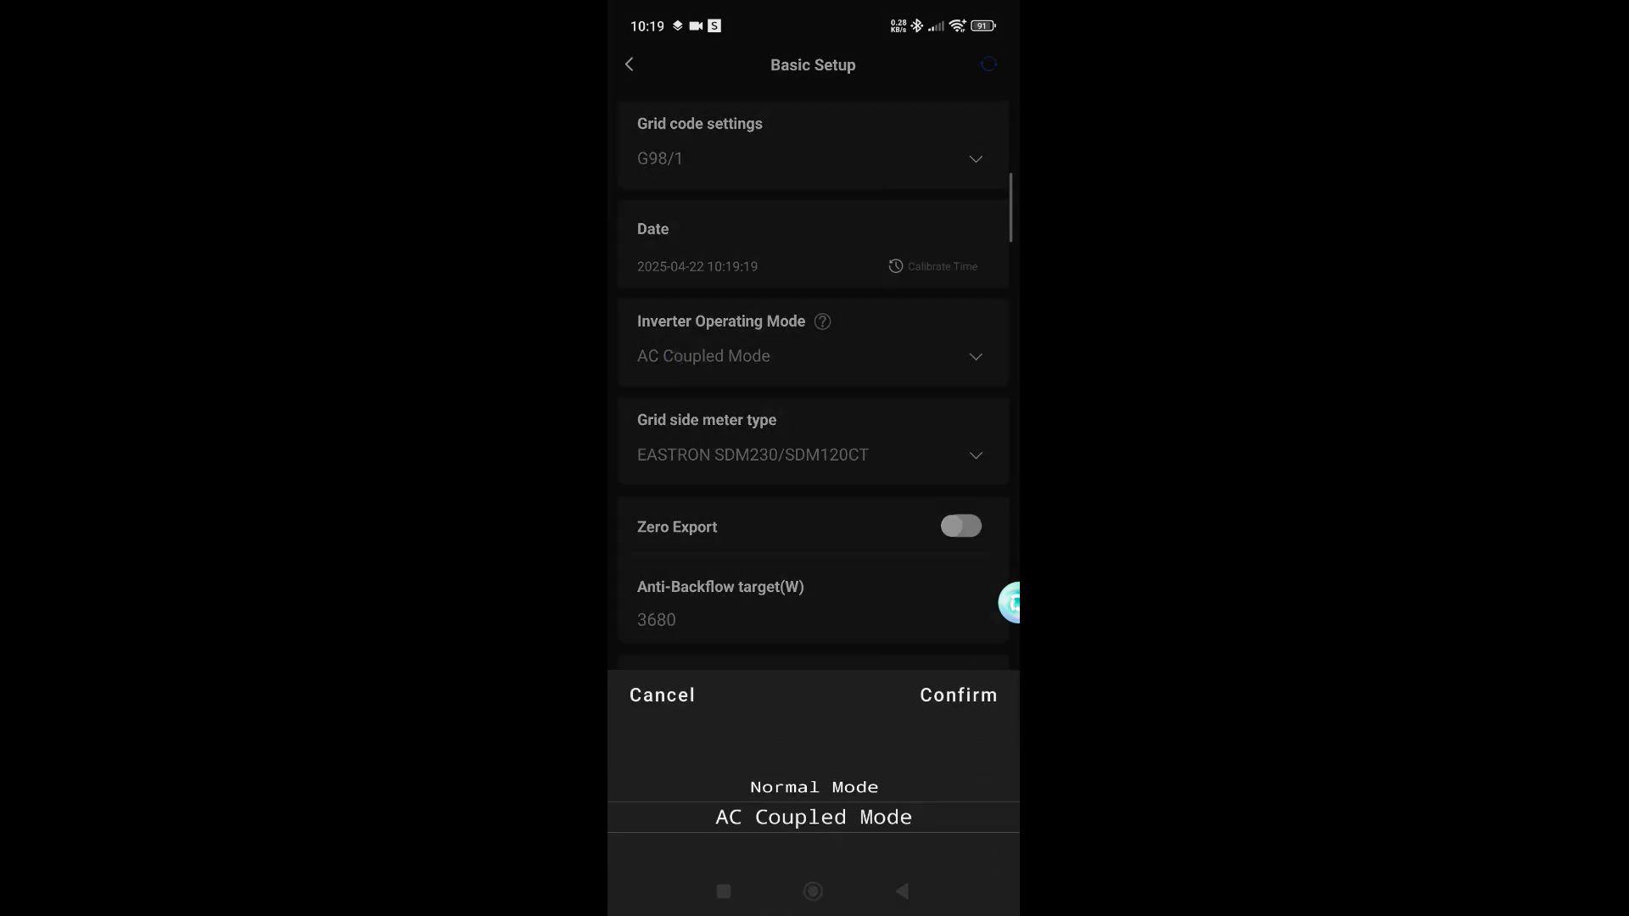
{"action": "left_click", "coordinate": [959, 695]}
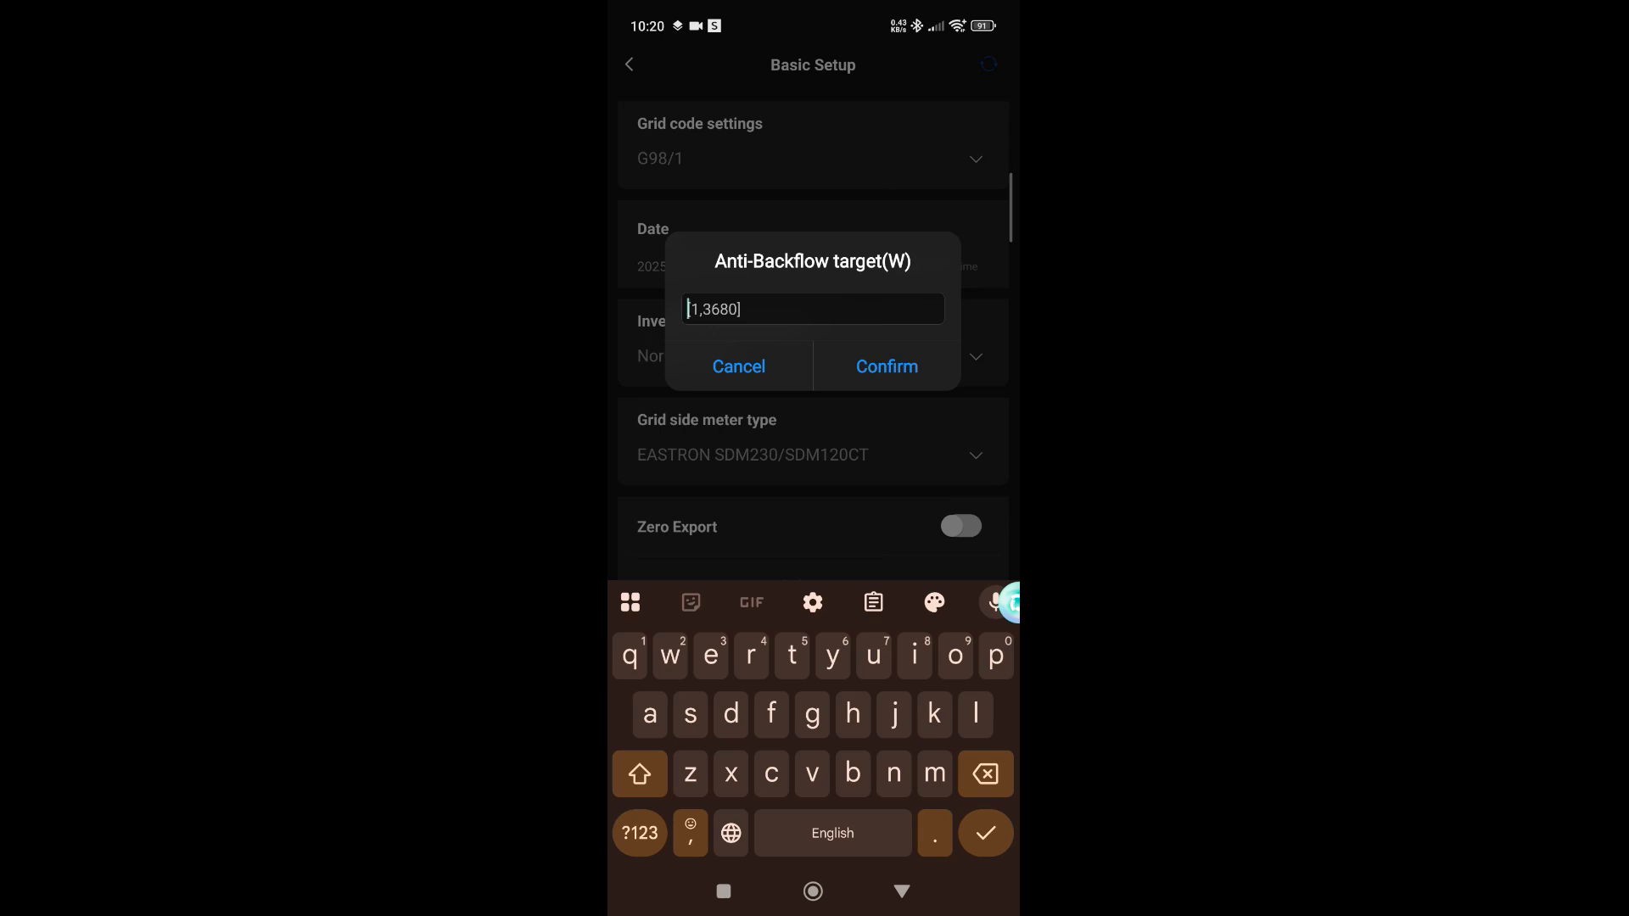
Step: Cancel the Anti-Backflow target entry, leaving the target at 3680 W
{"action": "left_click", "coordinate": [887, 367]}
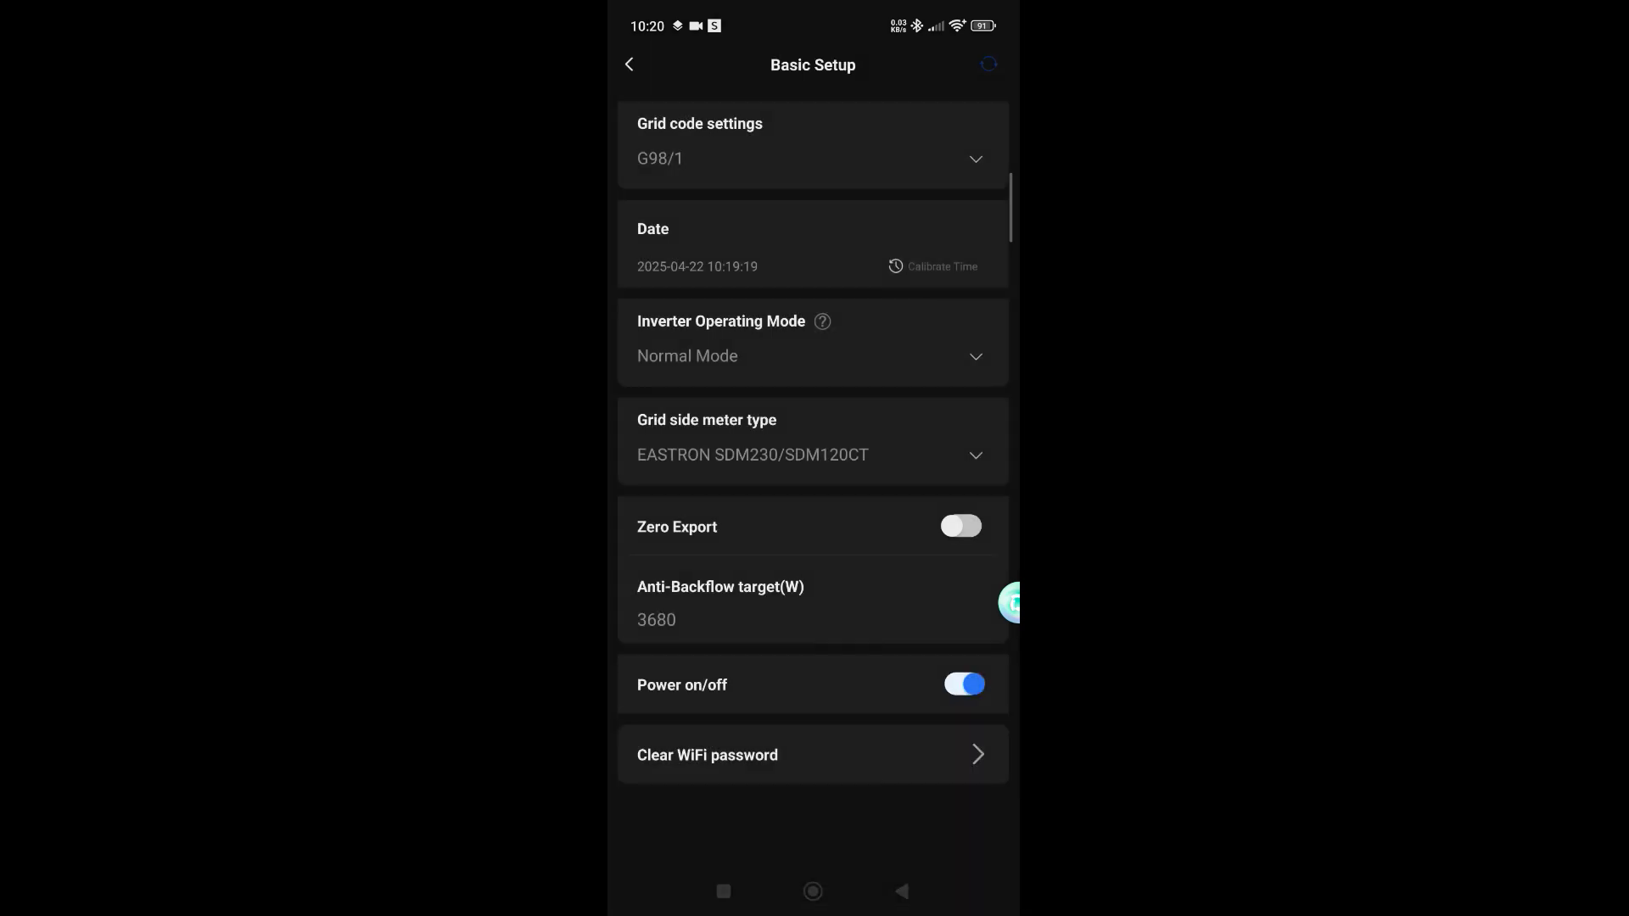
Step: Confirm the Chint DDSU666-Q Channel A-yelow grid meter and AC Coupled Mode
{"action": "left_click", "coordinate": [792, 355]}
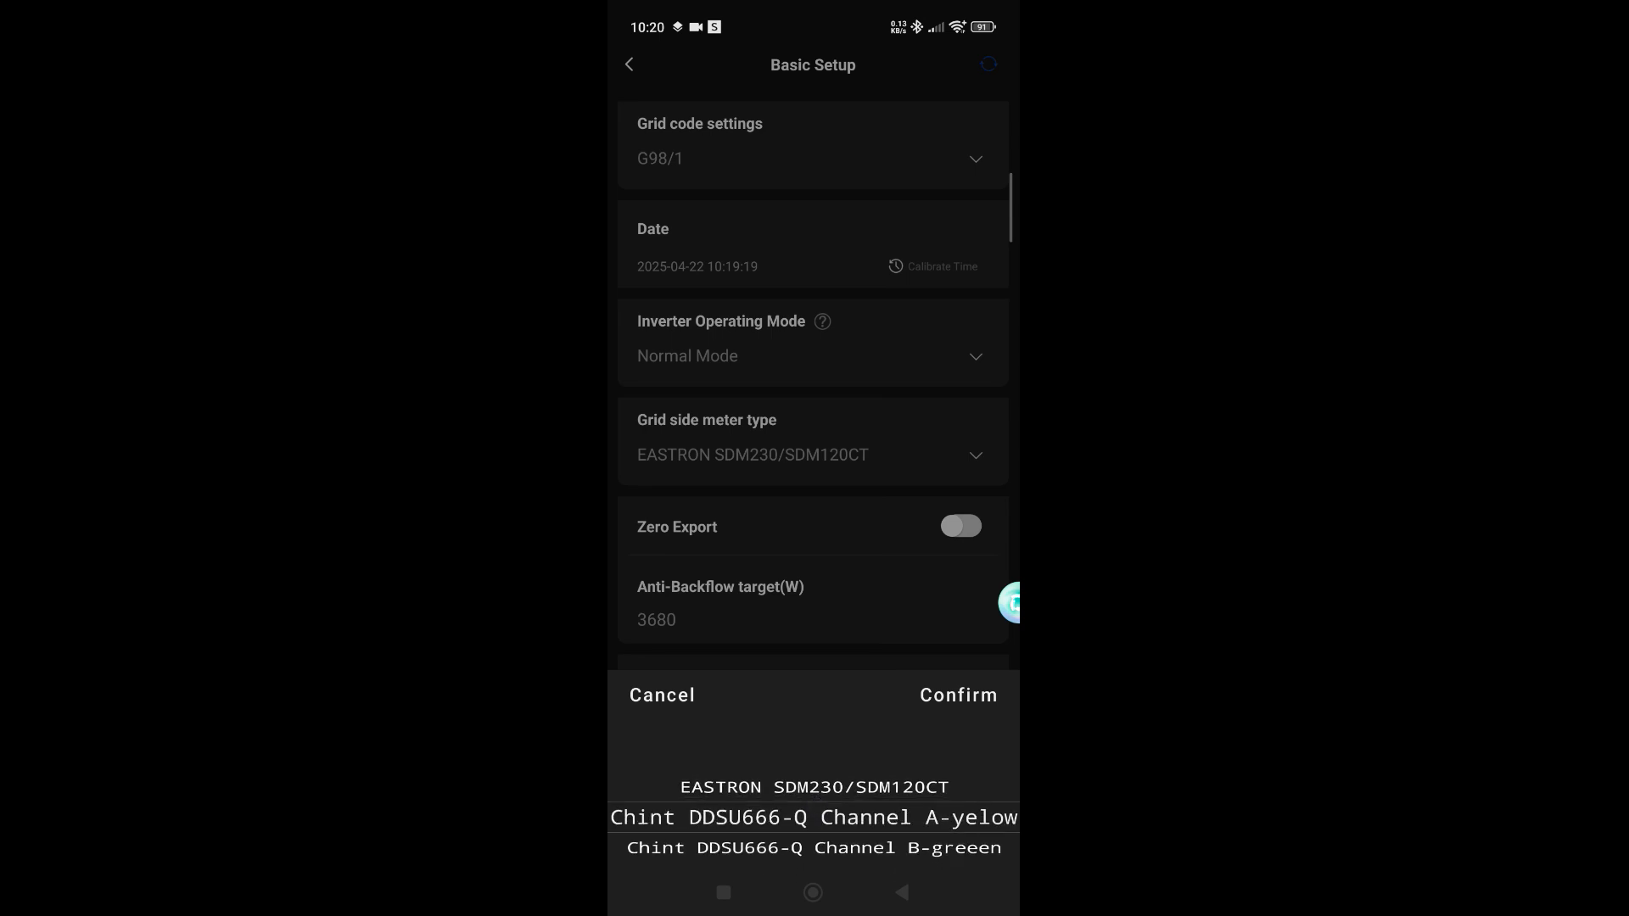
{"action": "left_click", "coordinate": [959, 695]}
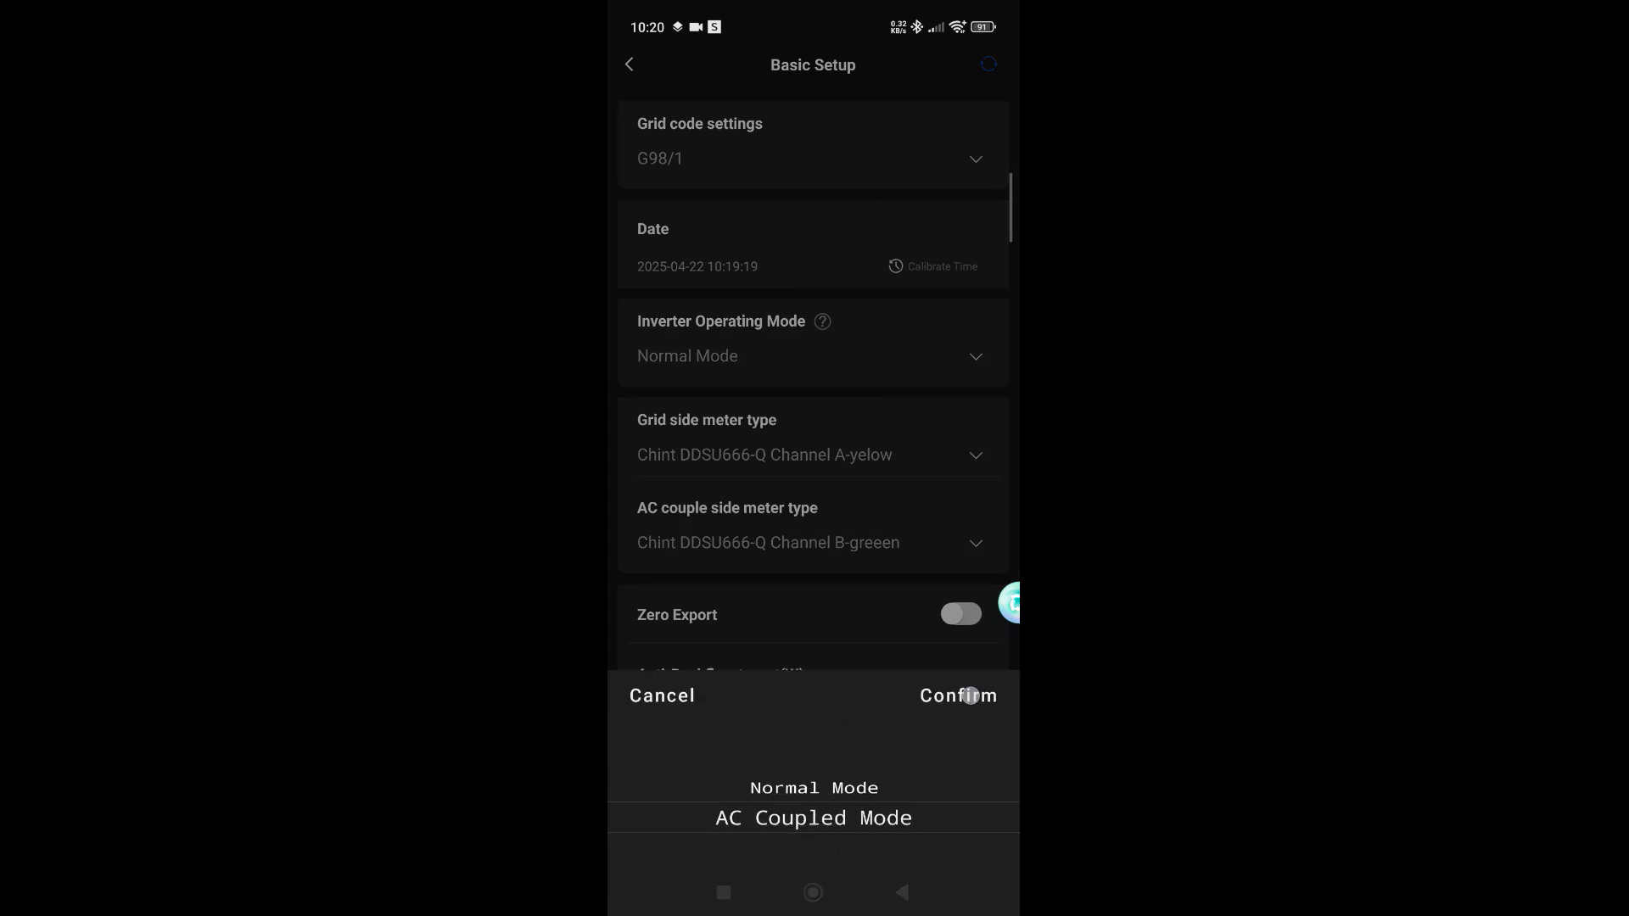
{"action": "left_click", "coordinate": [959, 696]}
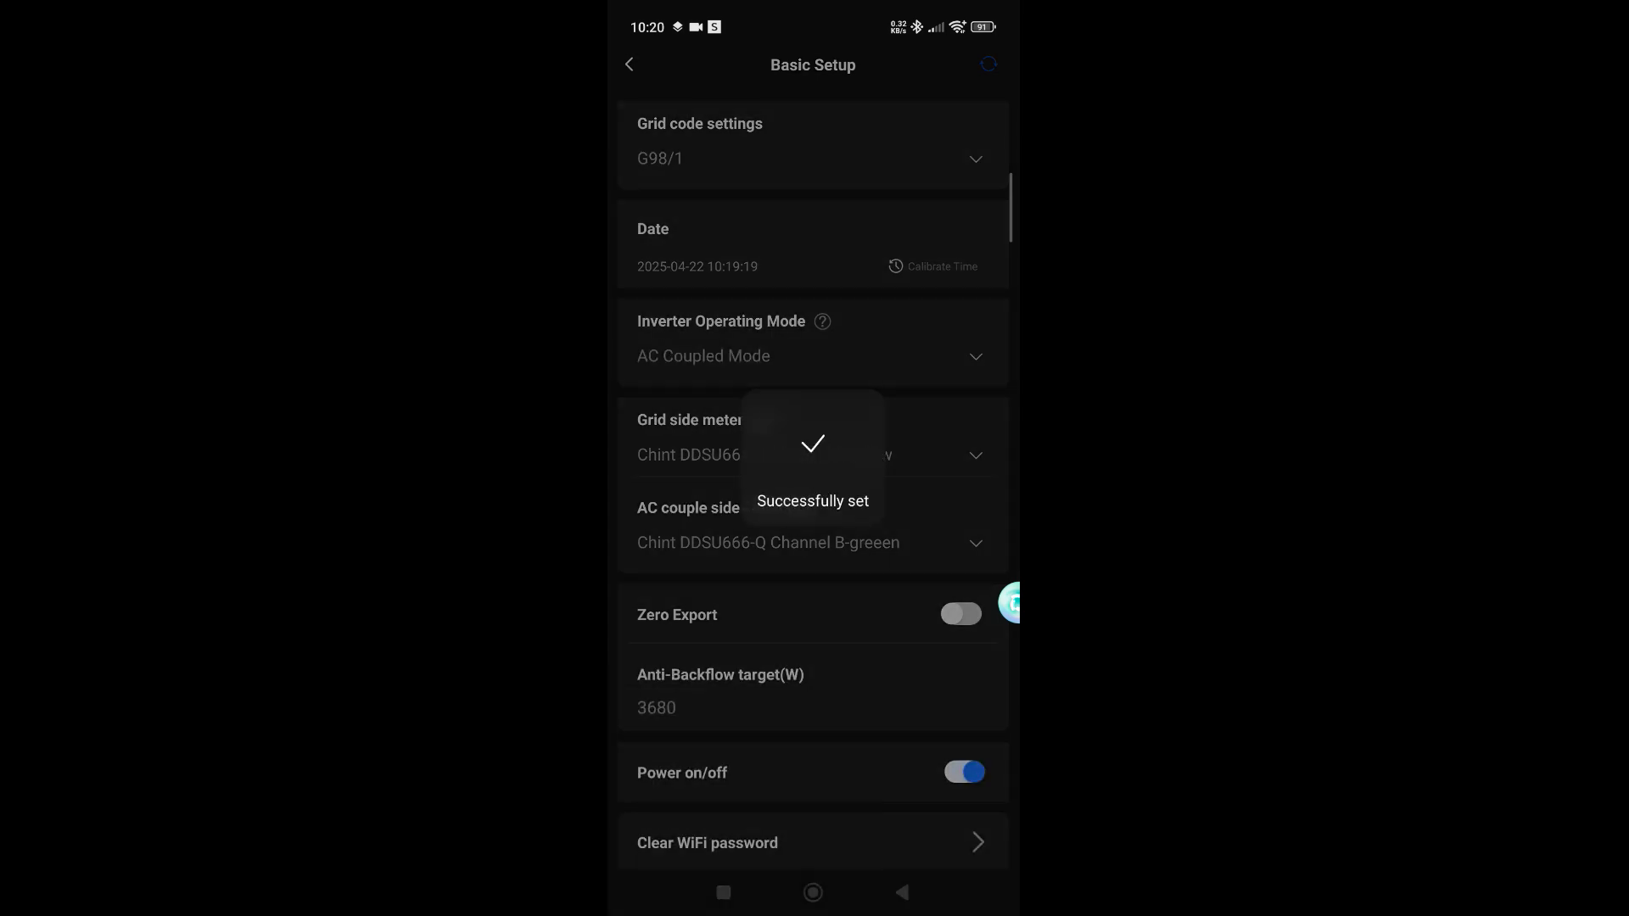